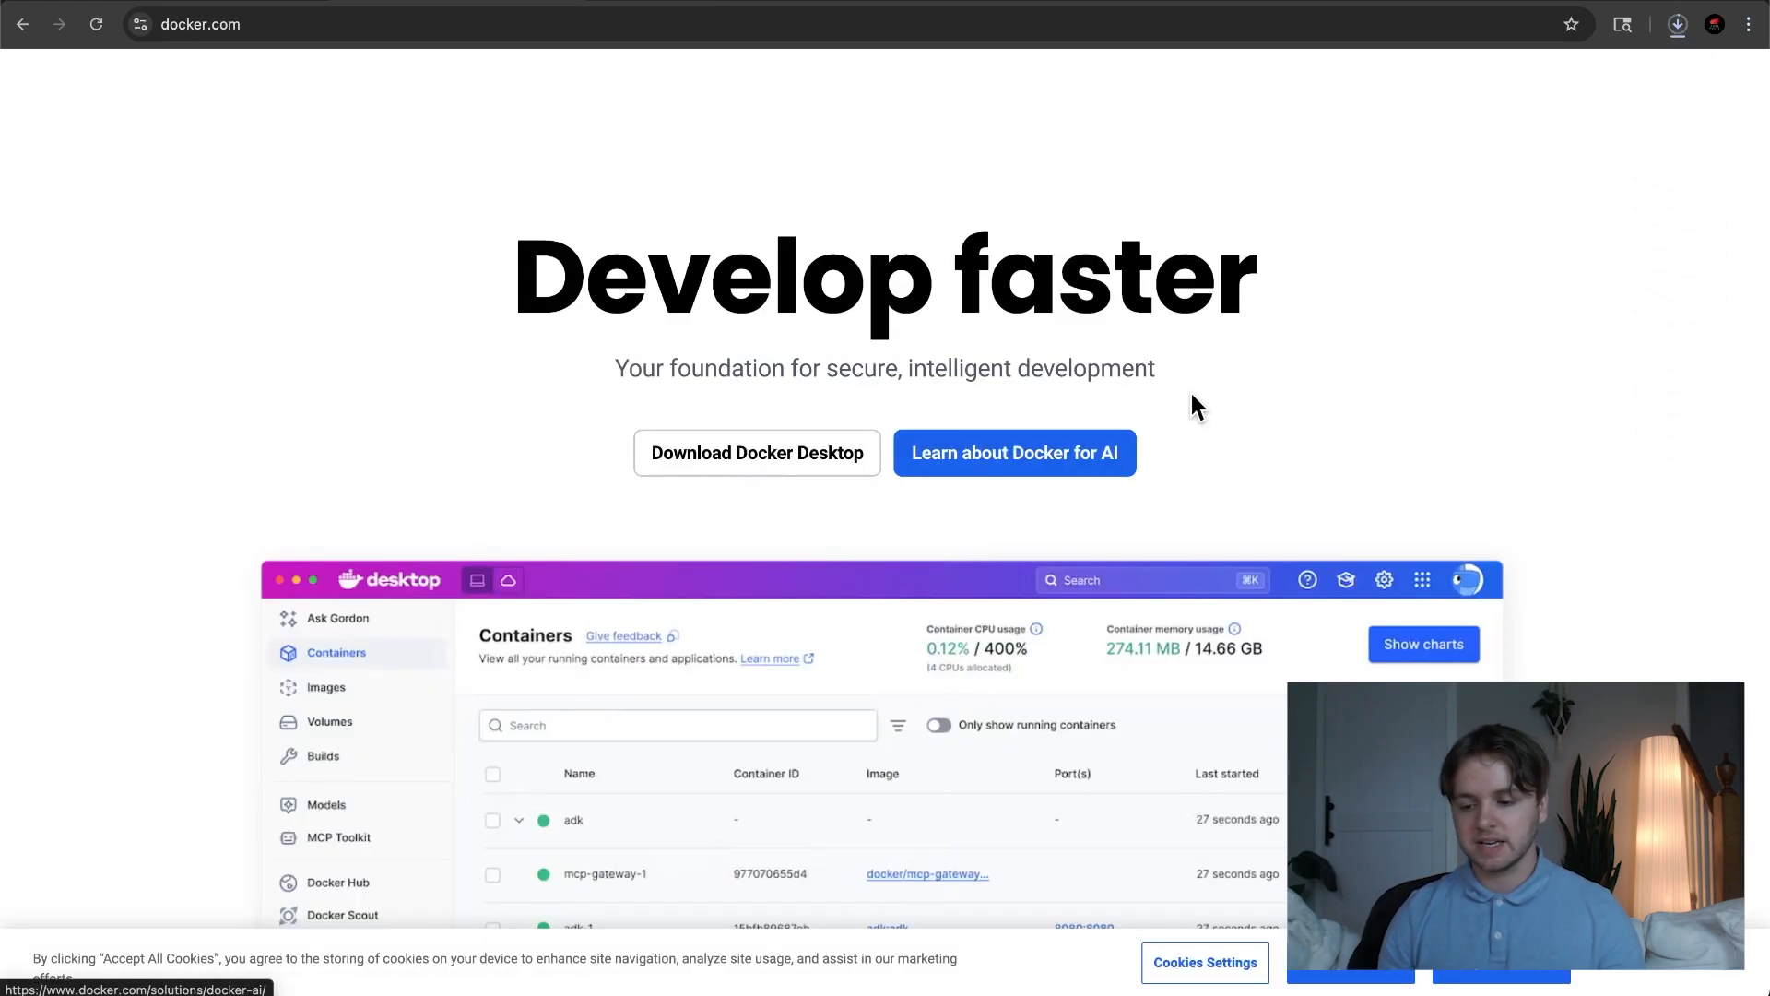
{"action": "mouse_move", "coordinate": [1678, 24]}
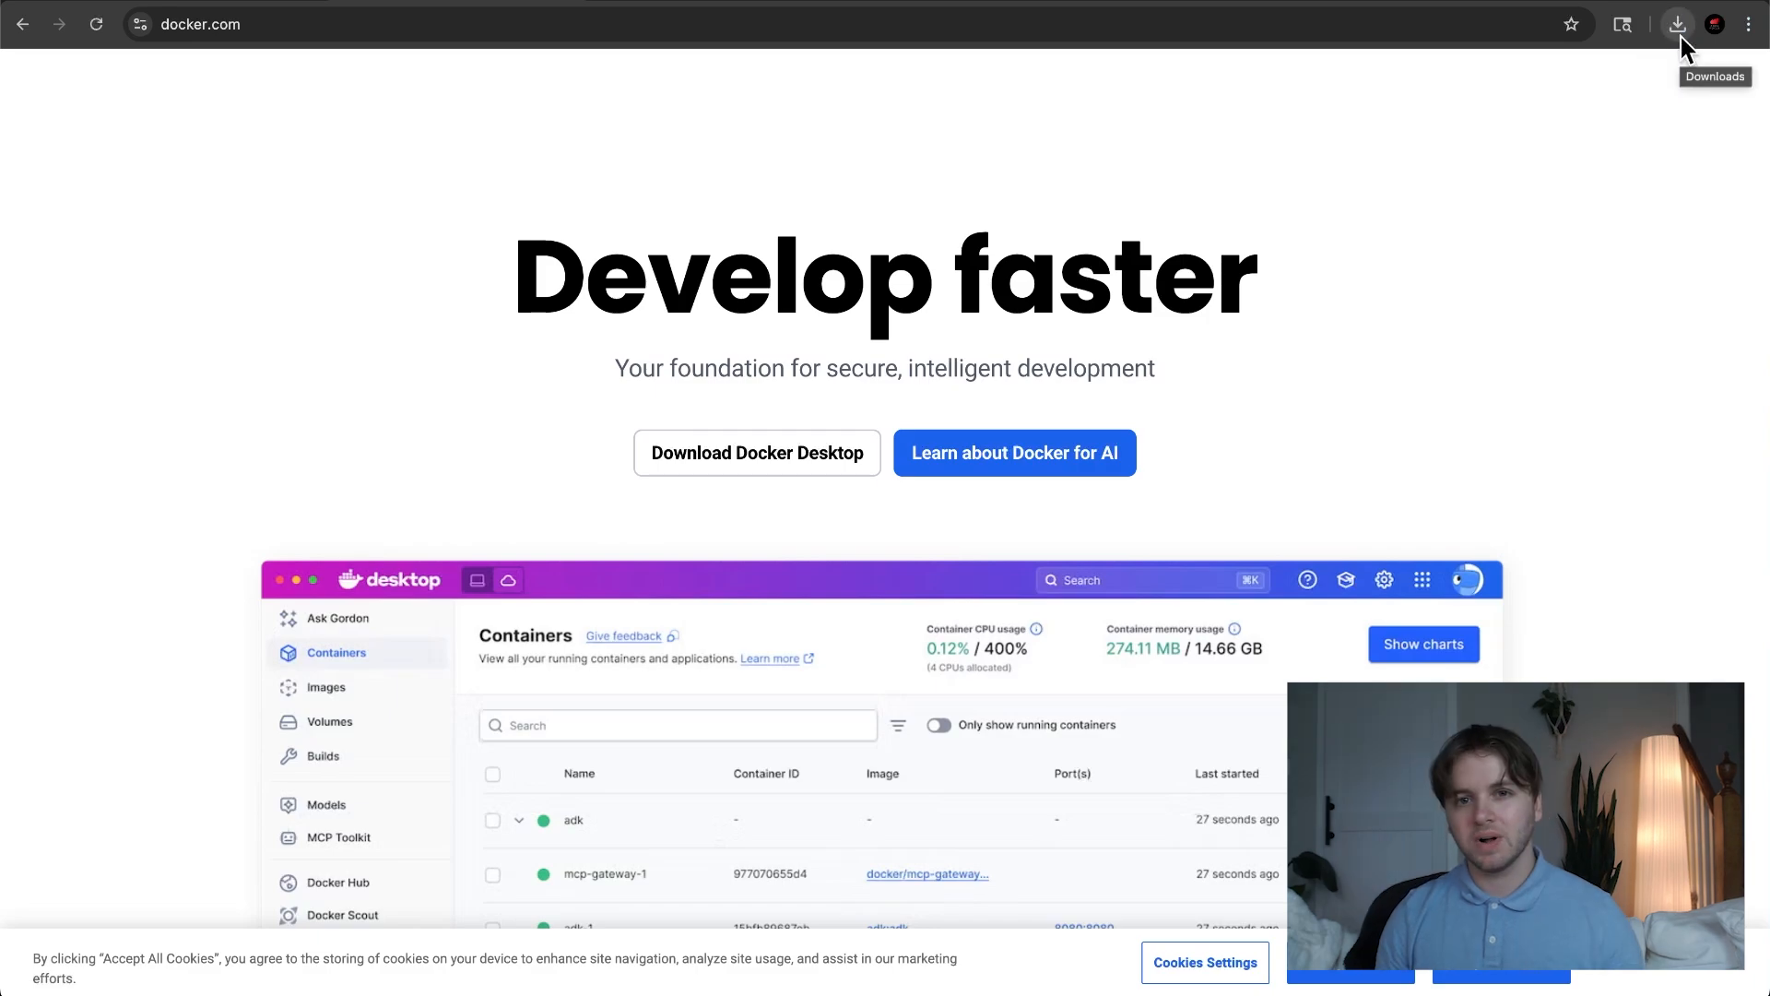
- Show Chrome's recent downloads list where the Docker installer appears
{"action": "left_click", "coordinate": [1676, 24]}
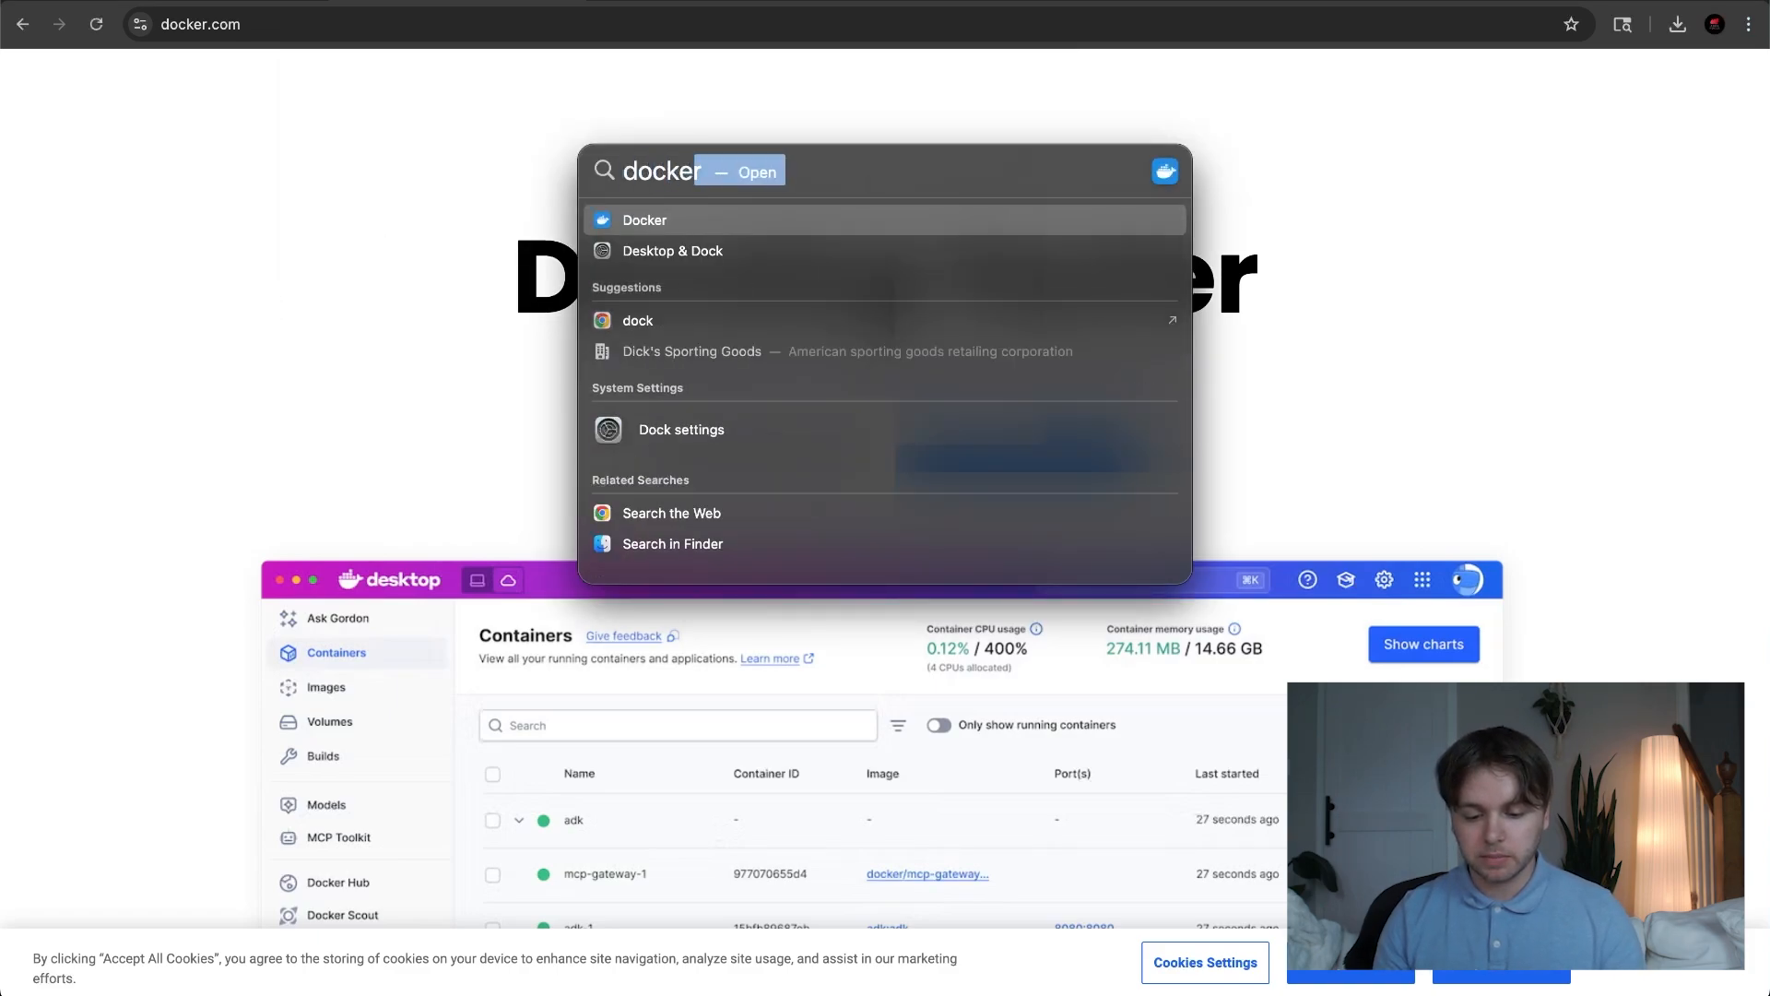
- Launch Docker Desktop, accept the agreement and finish setup with recommended settings, authorizing with the password
{"action": "key", "text": "escape"}
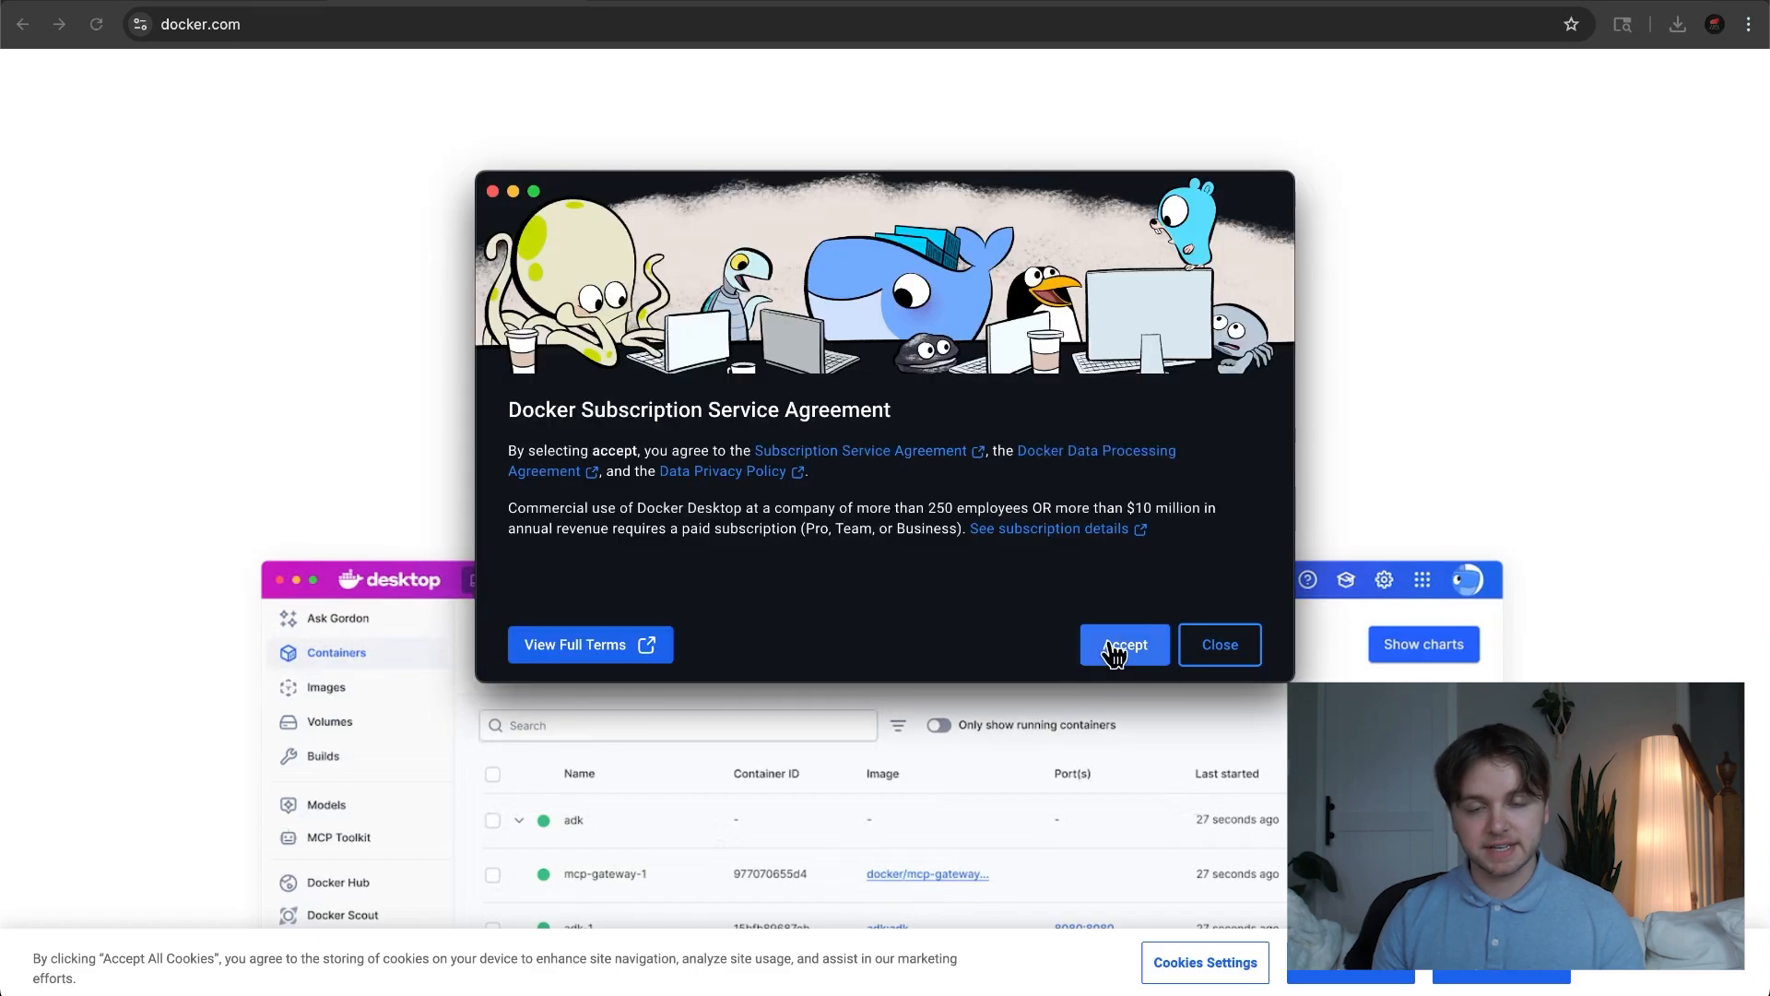
{"action": "left_click", "coordinate": [1123, 645]}
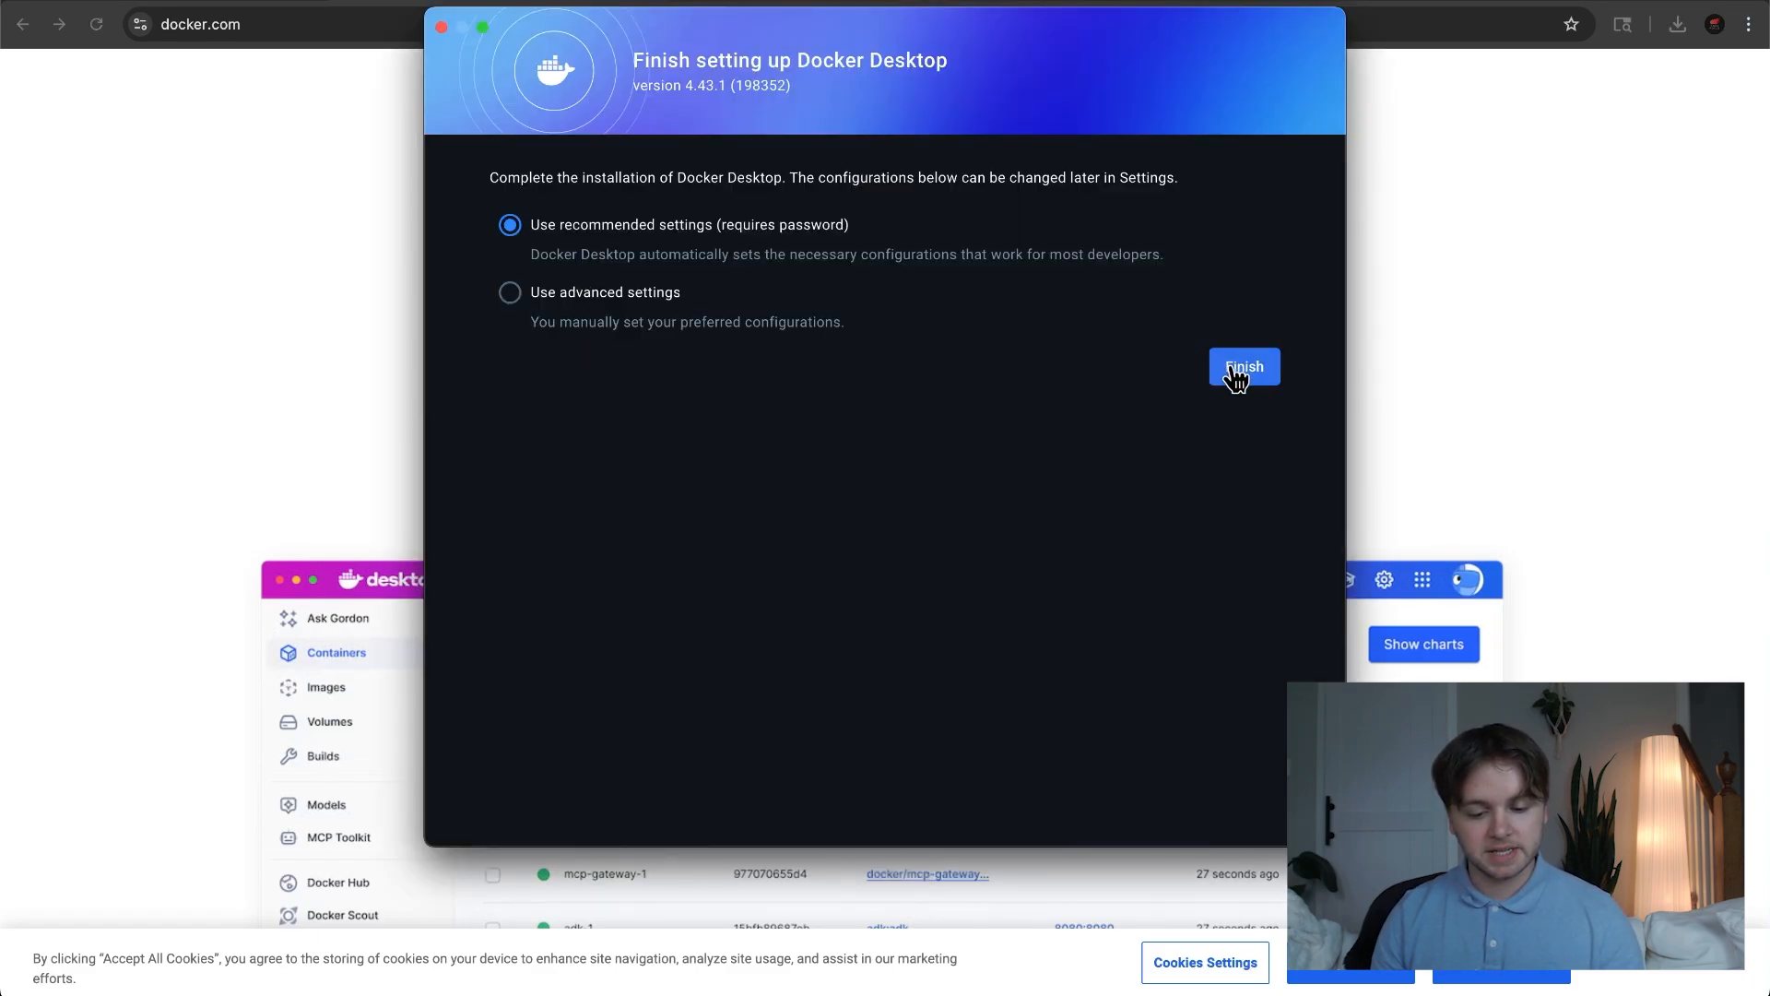
{"action": "left_click", "coordinate": [1243, 366]}
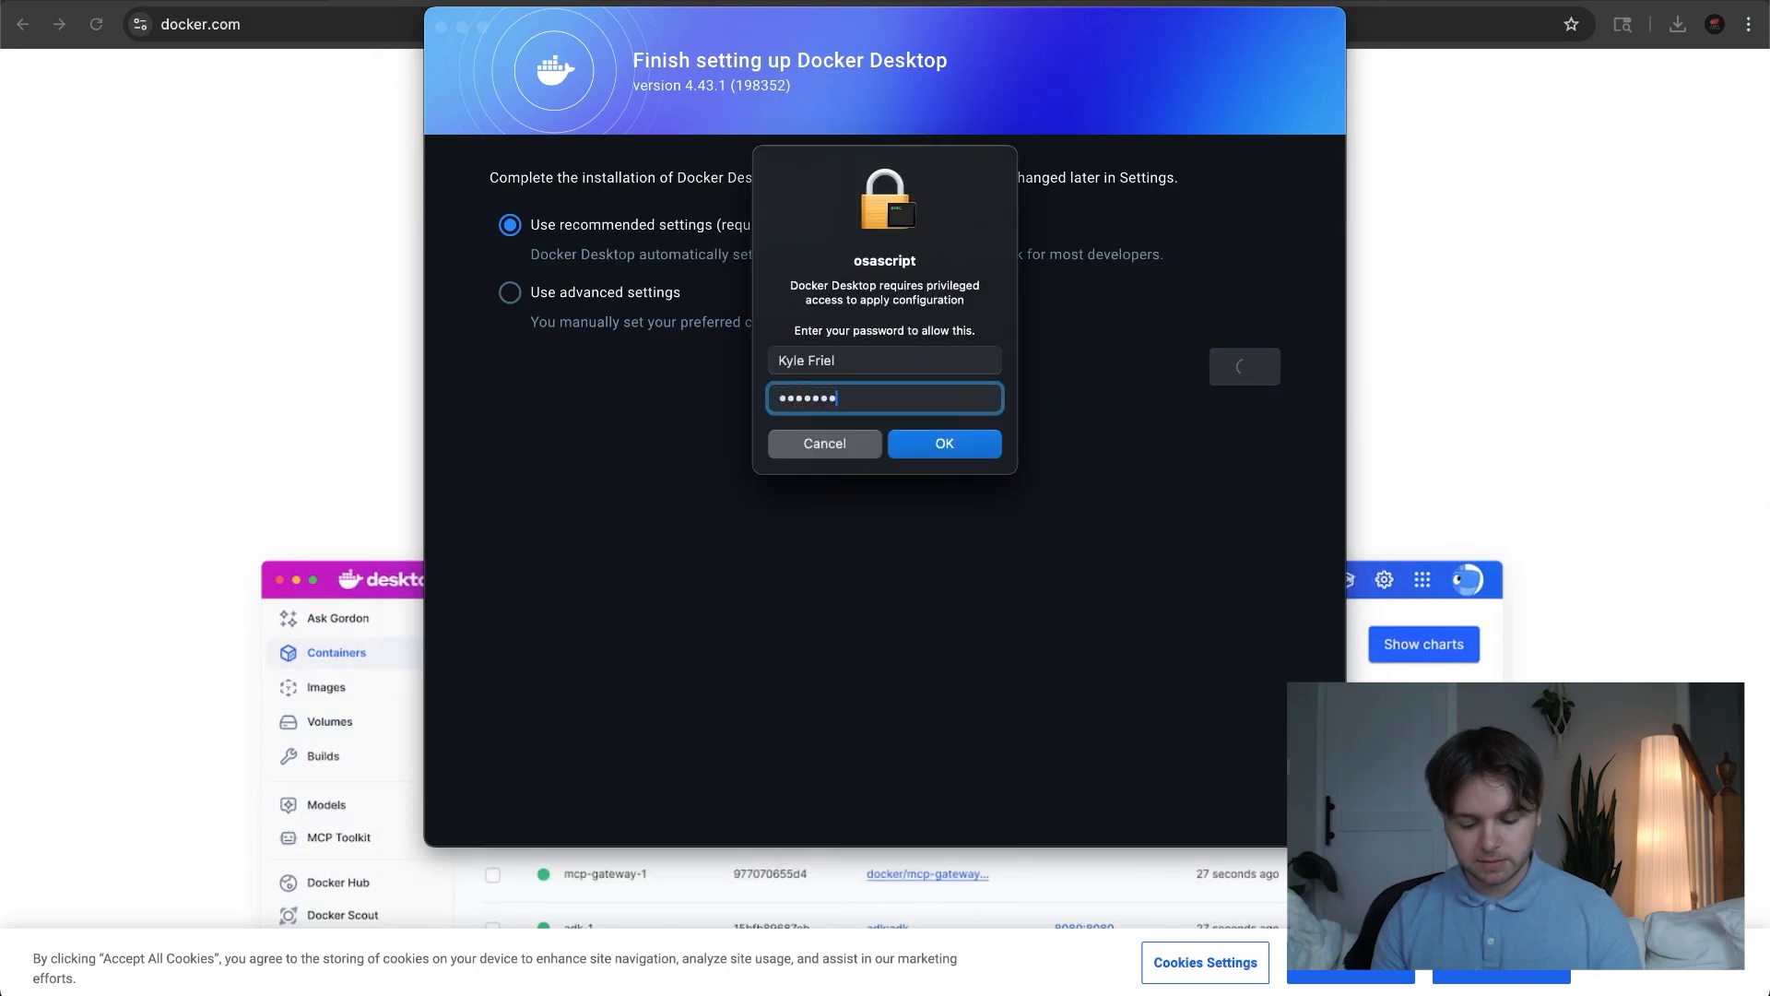
{"action": "left_click", "coordinate": [943, 443]}
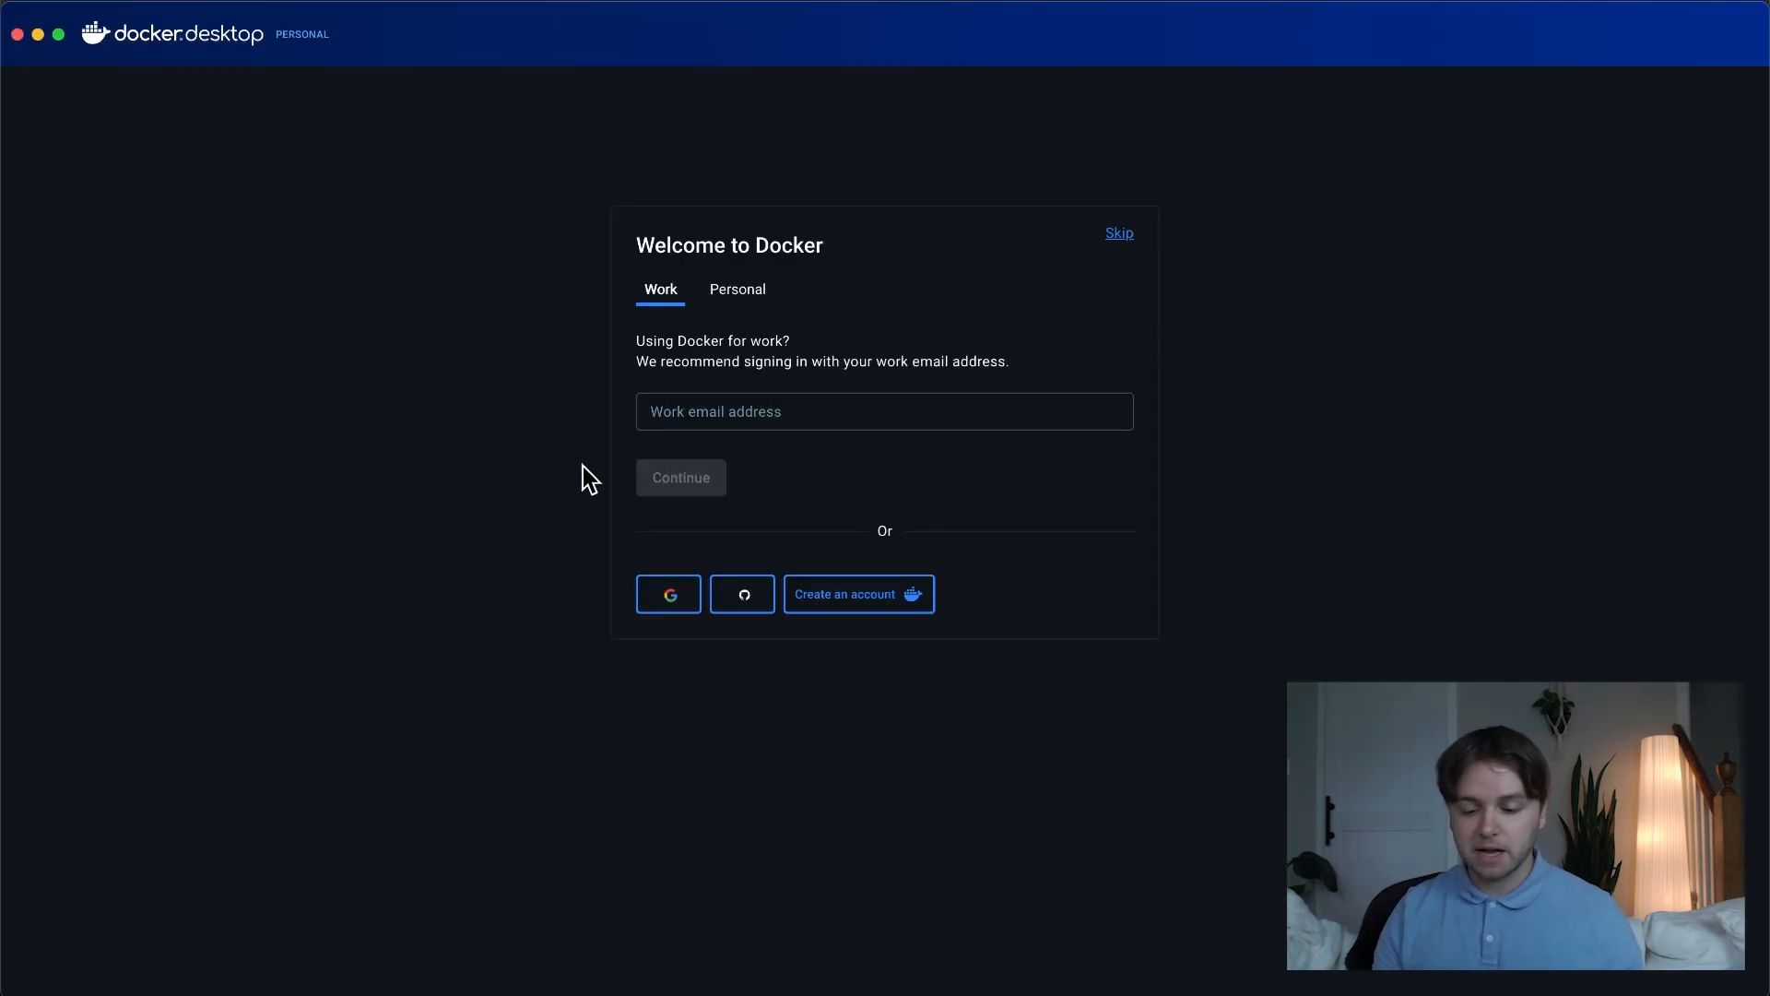
- Skip sign-in, search 'n8n', pull the official n8nio/n8n image and start a new container from it
{"action": "left_click", "coordinate": [1119, 232]}
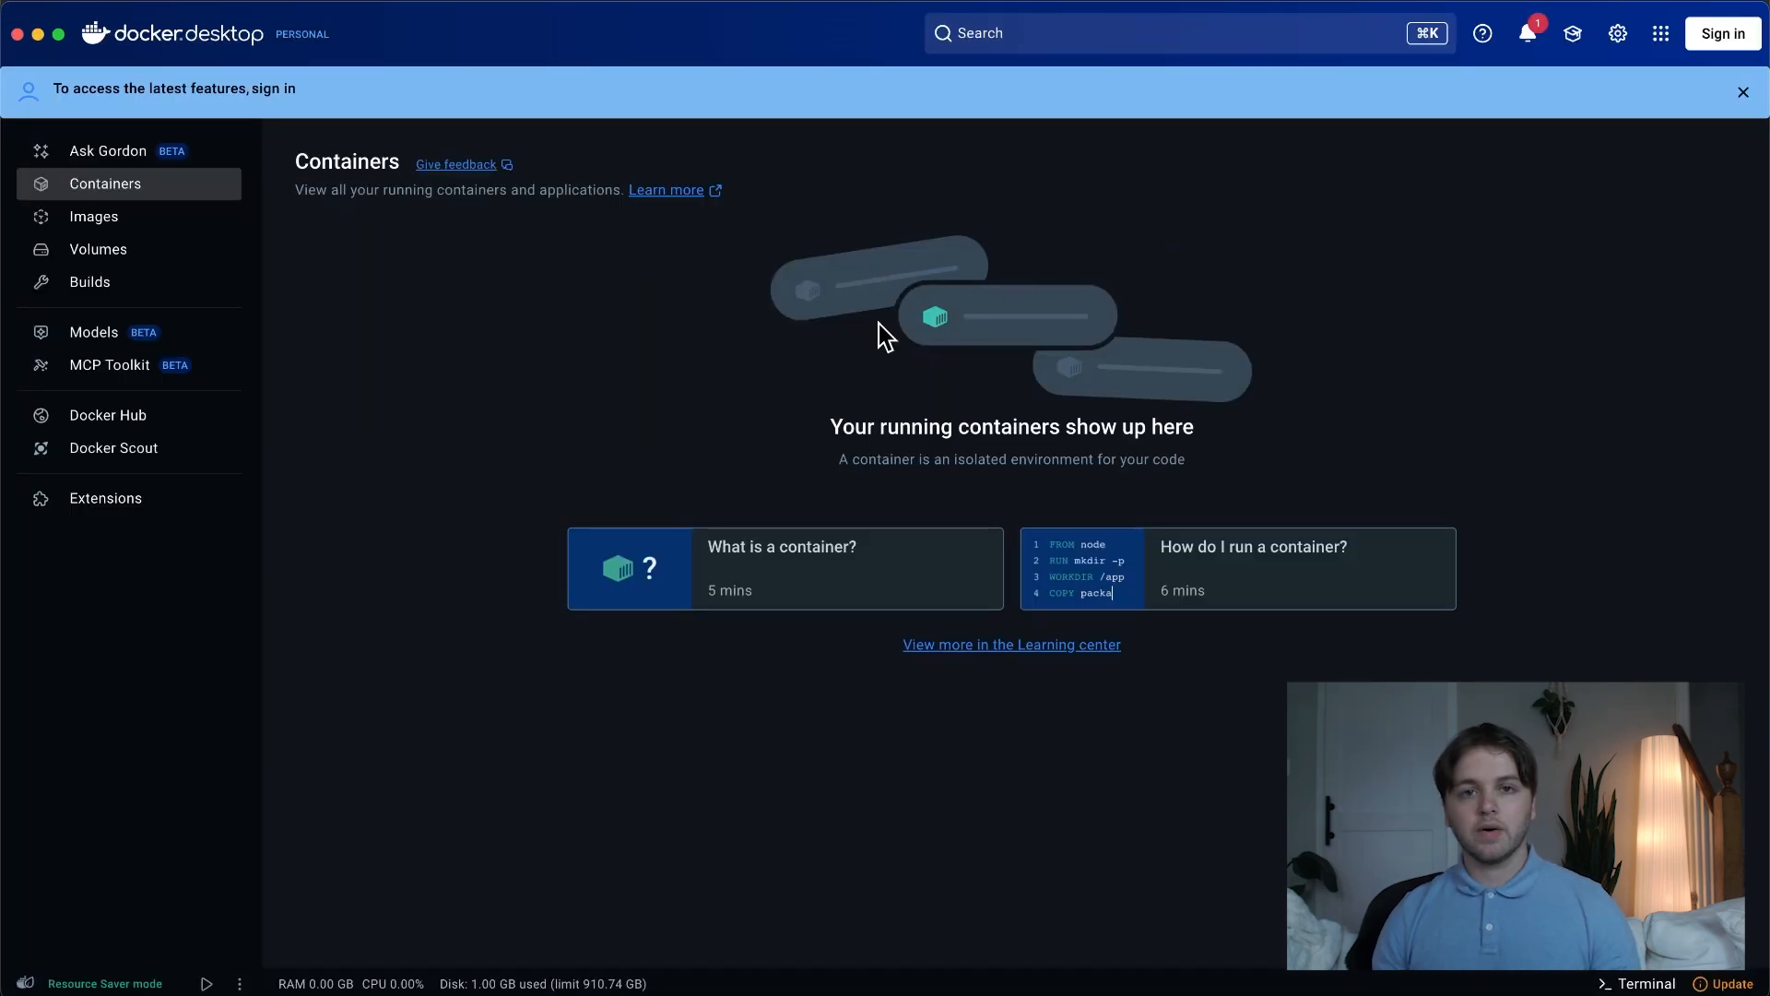
{"action": "mouse_move", "coordinate": [998, 302]}
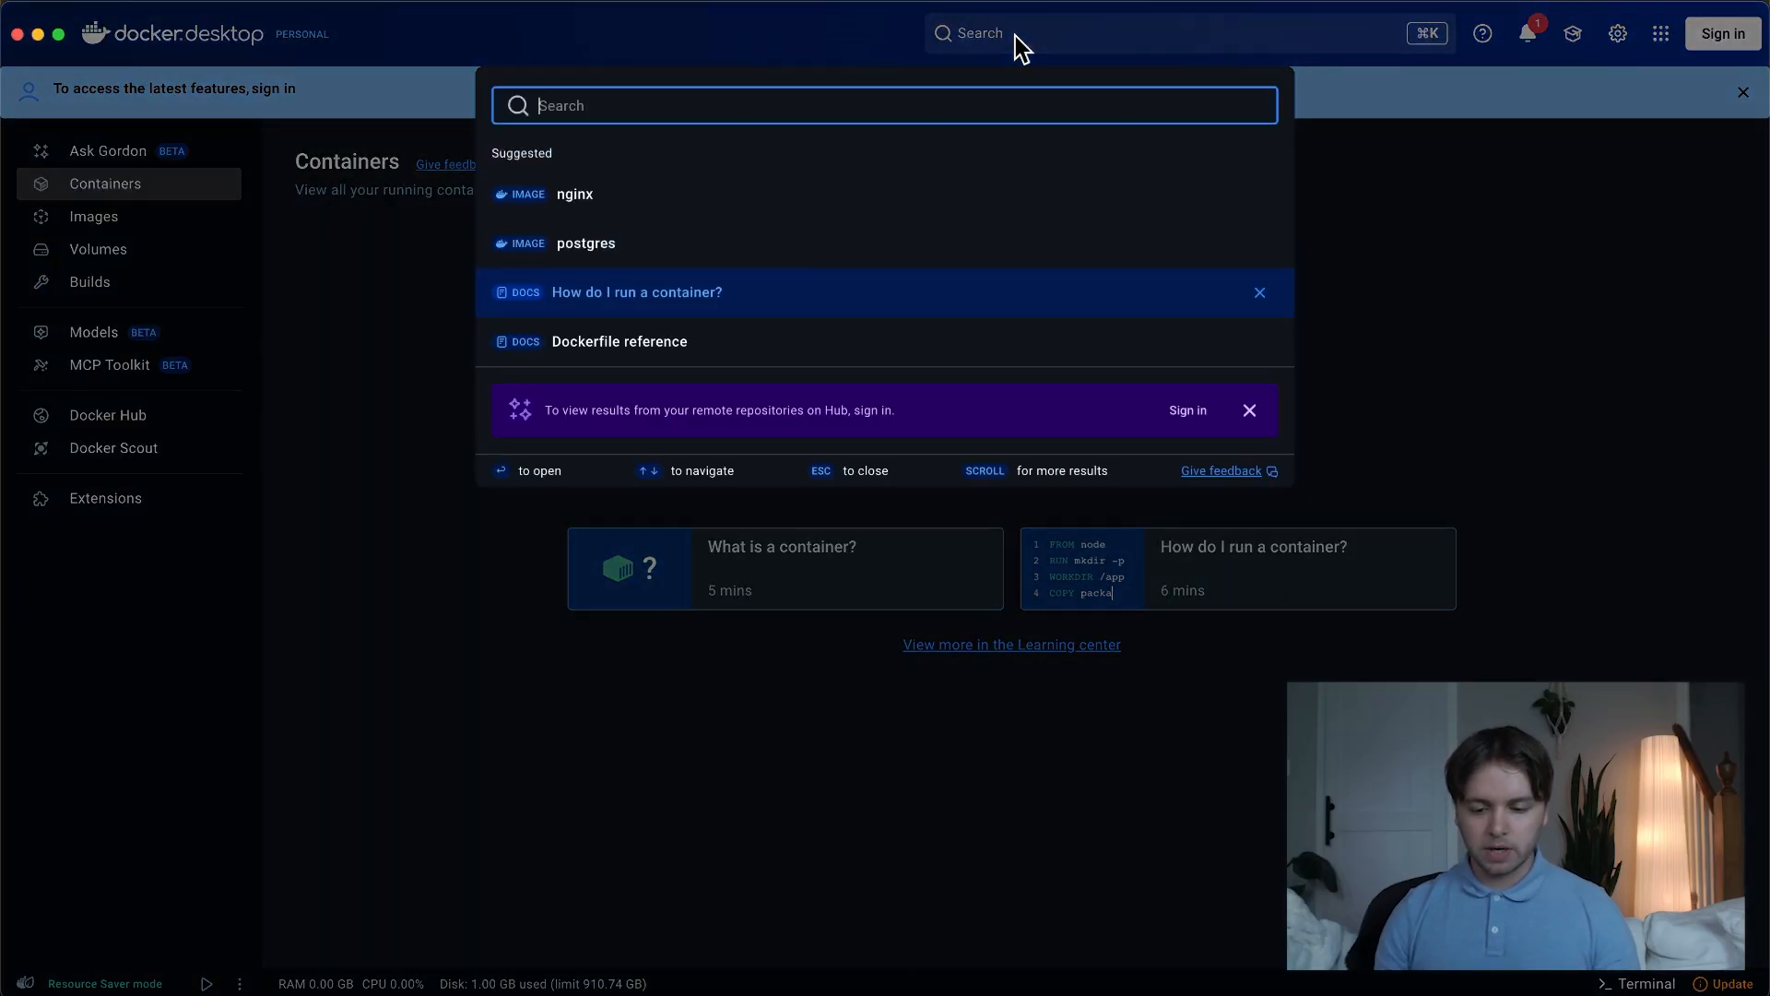
{"action": "type", "text": "n8n"}
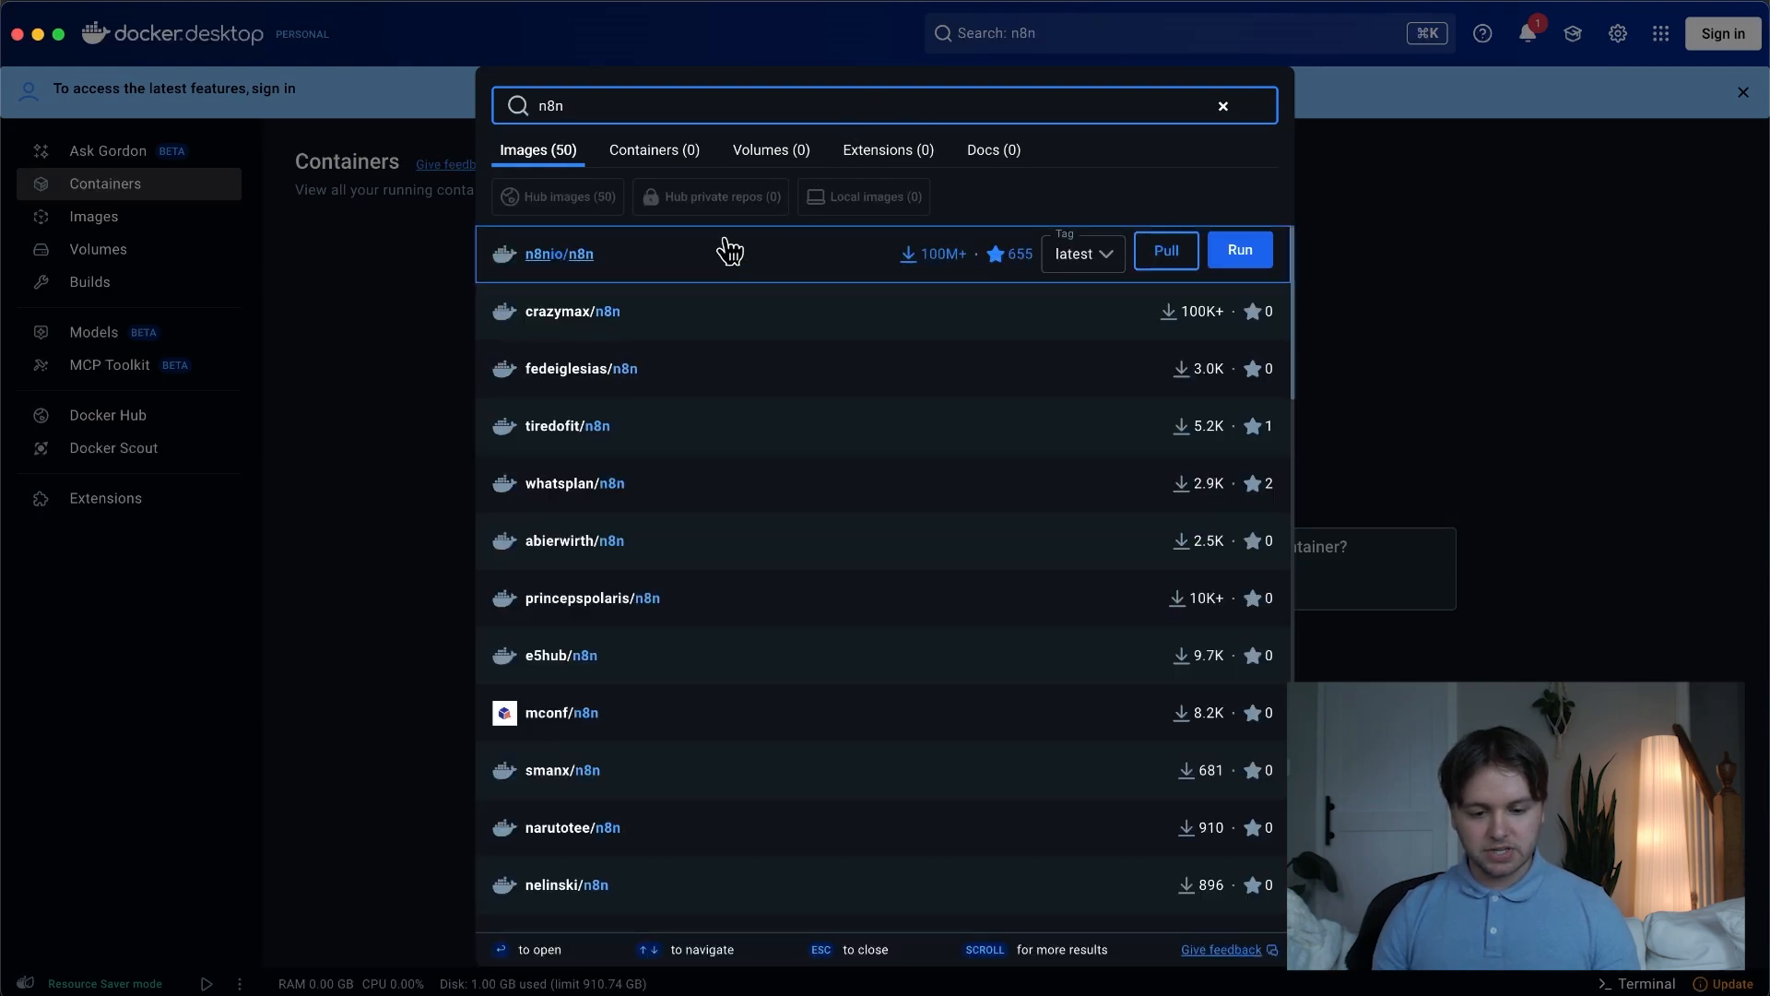
{"action": "left_click", "coordinate": [1165, 251]}
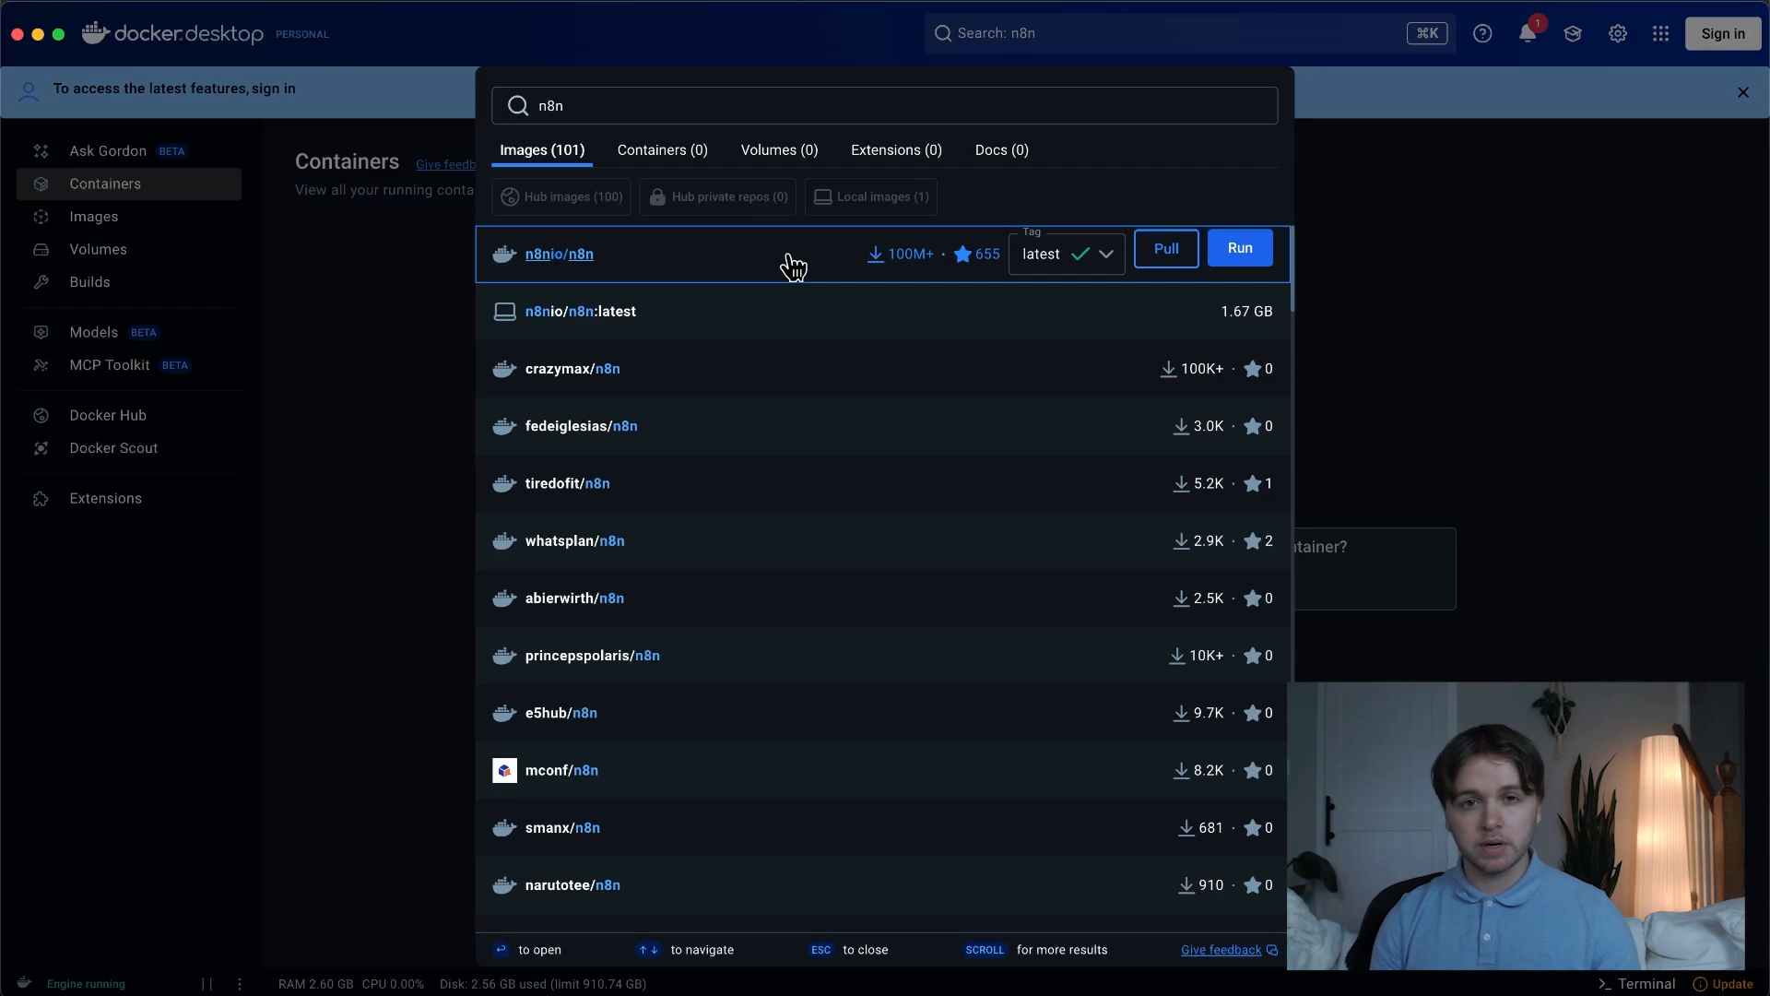
{"action": "left_click", "coordinate": [1239, 249]}
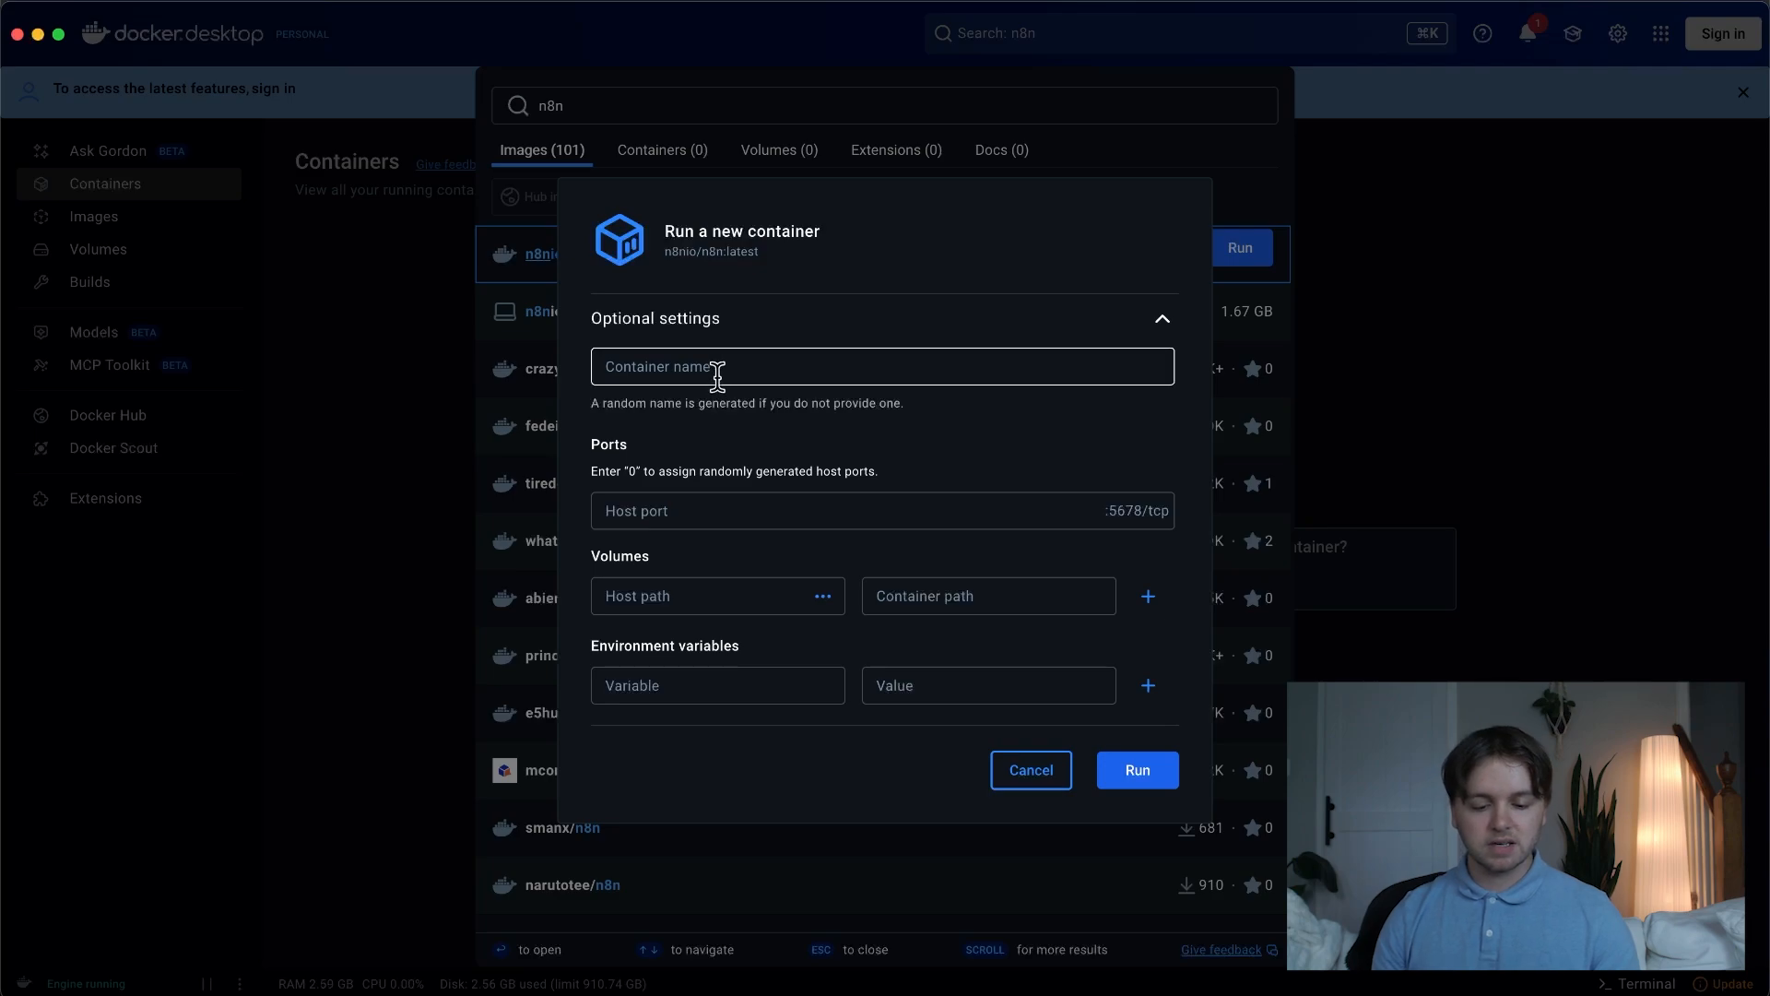
- Run a container named n8n-kyle on host port 5678 and reveal its logs
{"action": "type", "text": "n8n-"}
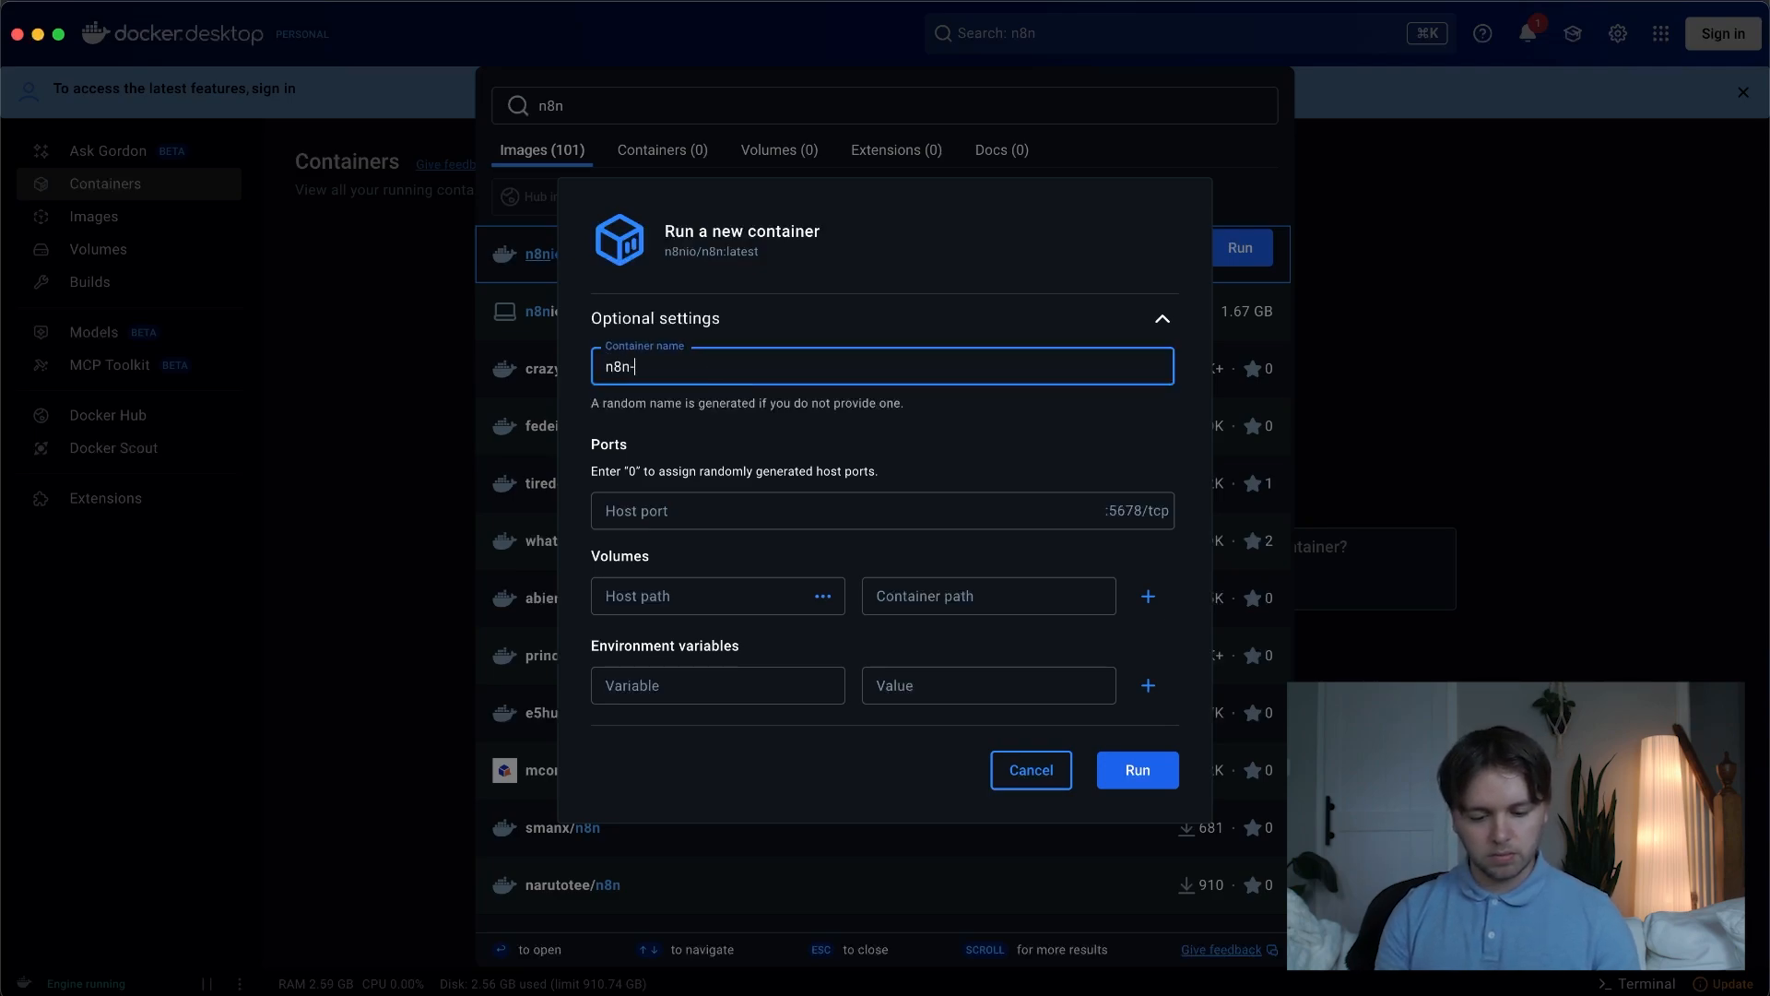
{"action": "type", "text": "kyle"}
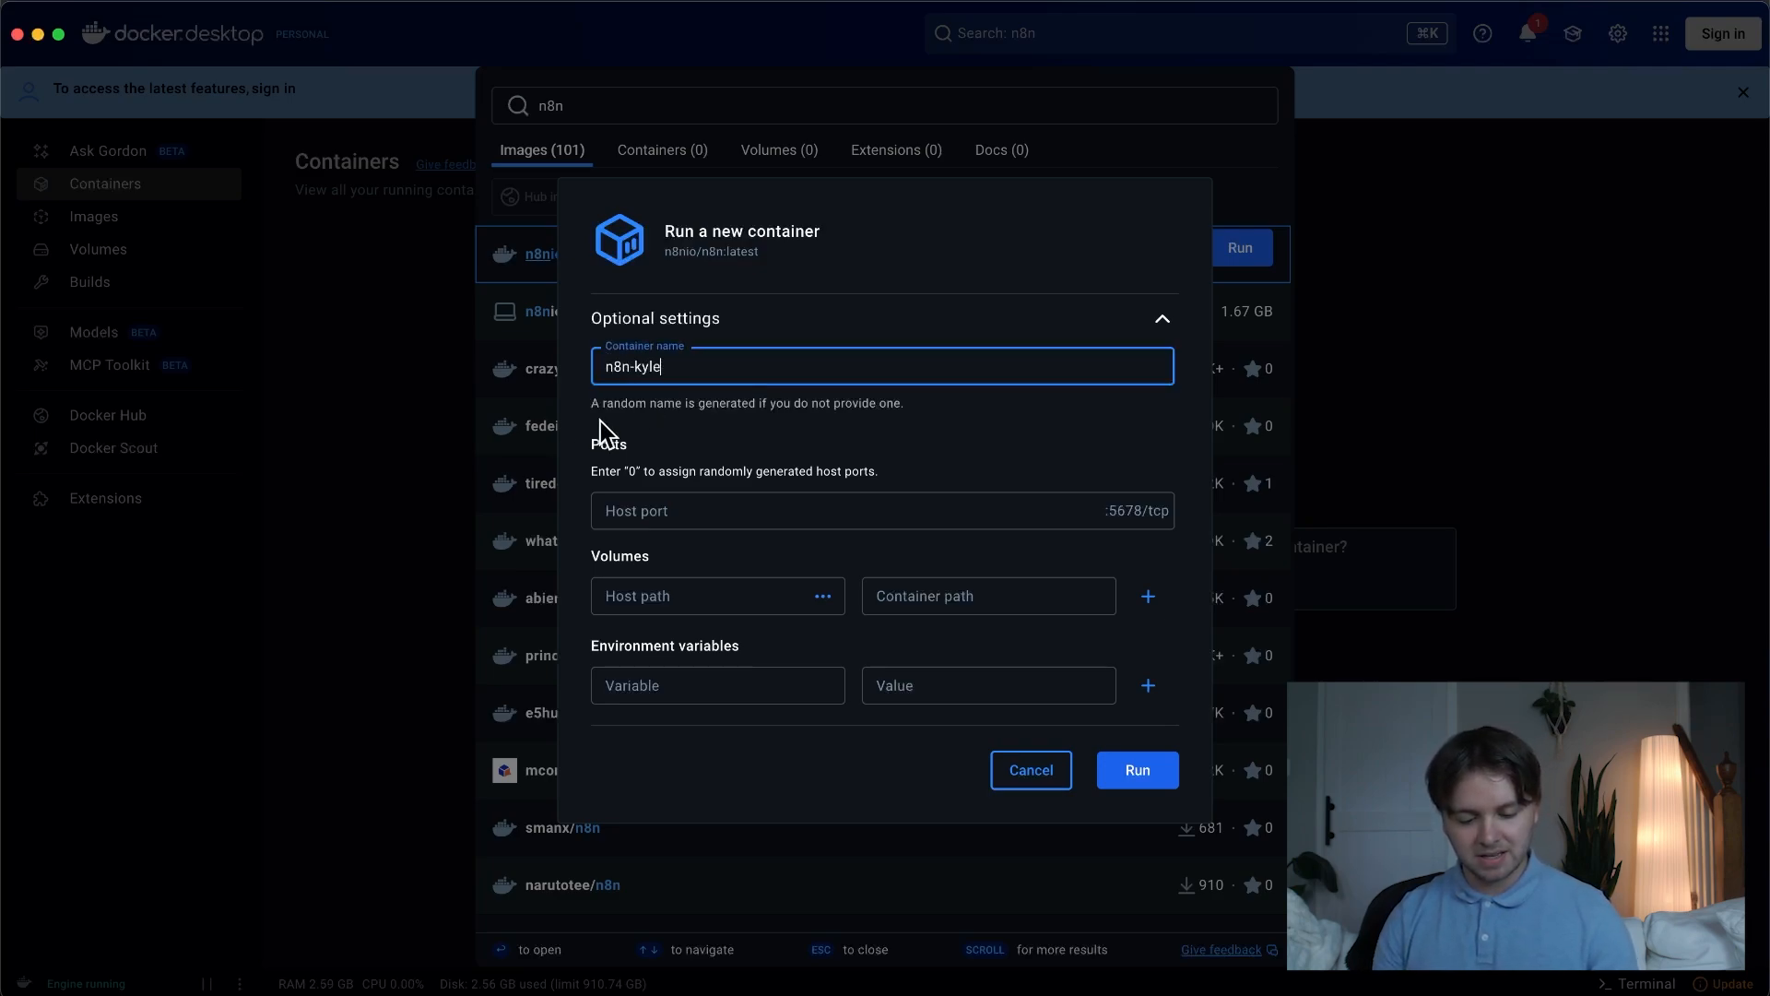
{"action": "left_click", "coordinate": [882, 511]}
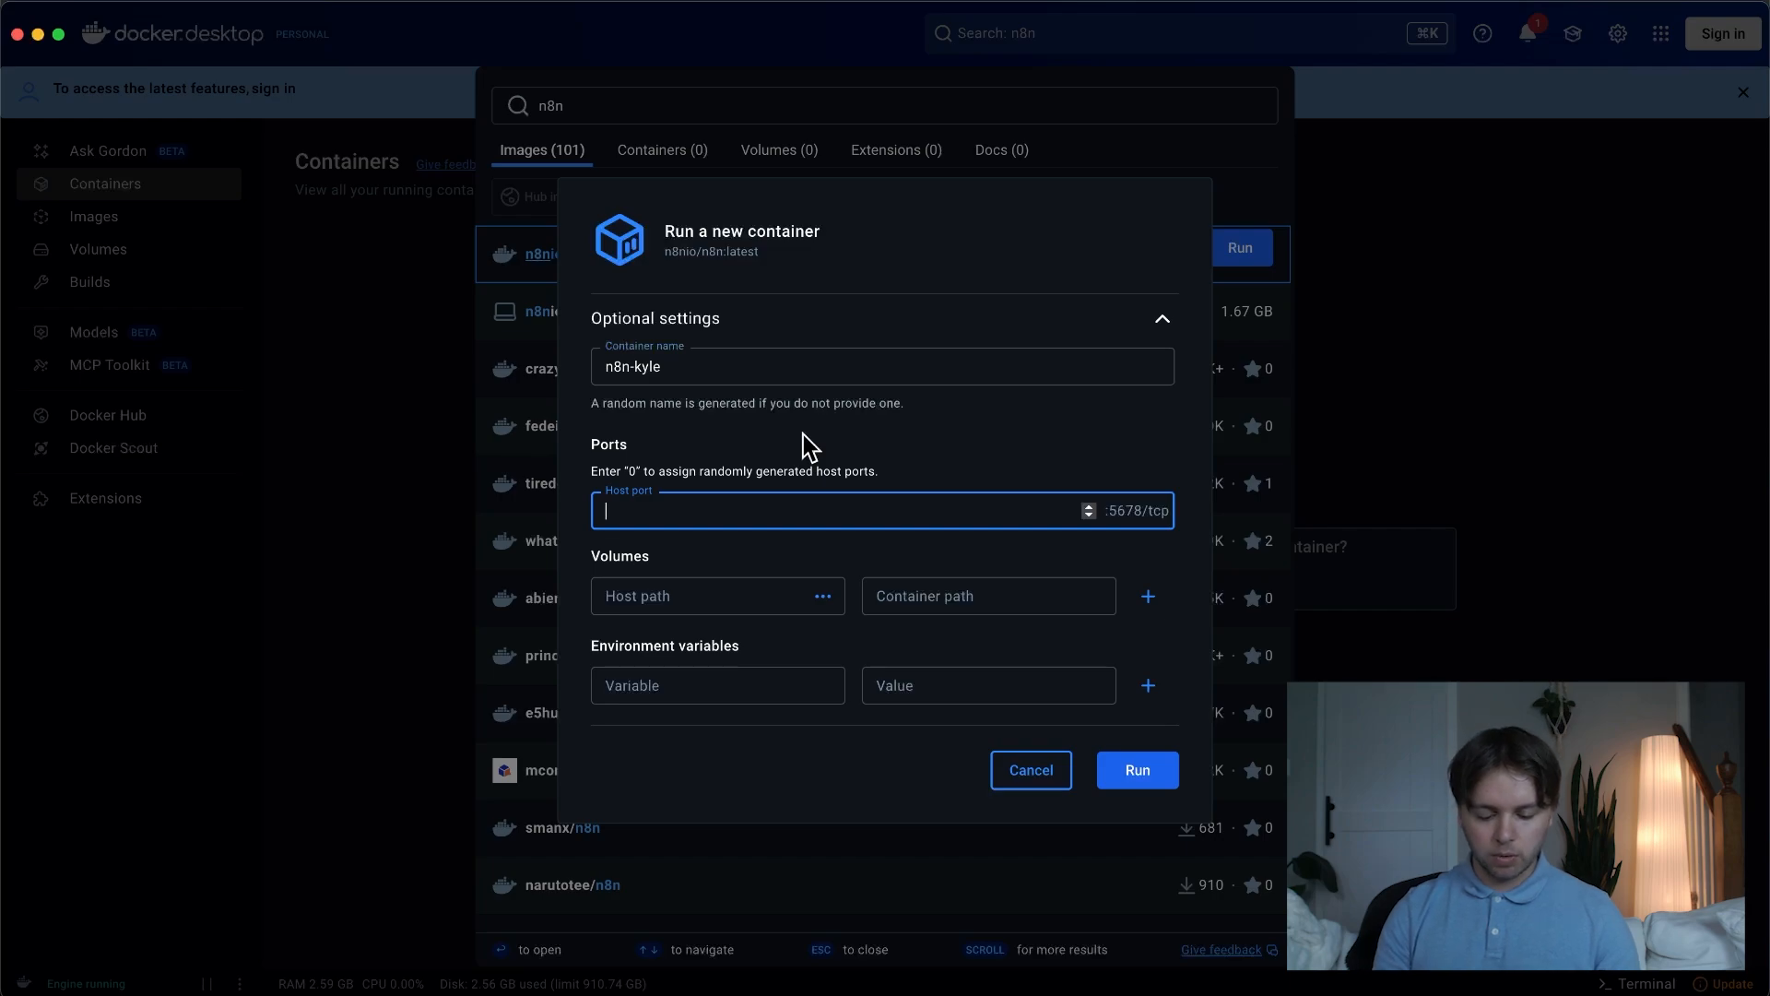
{"action": "type", "text": "5"}
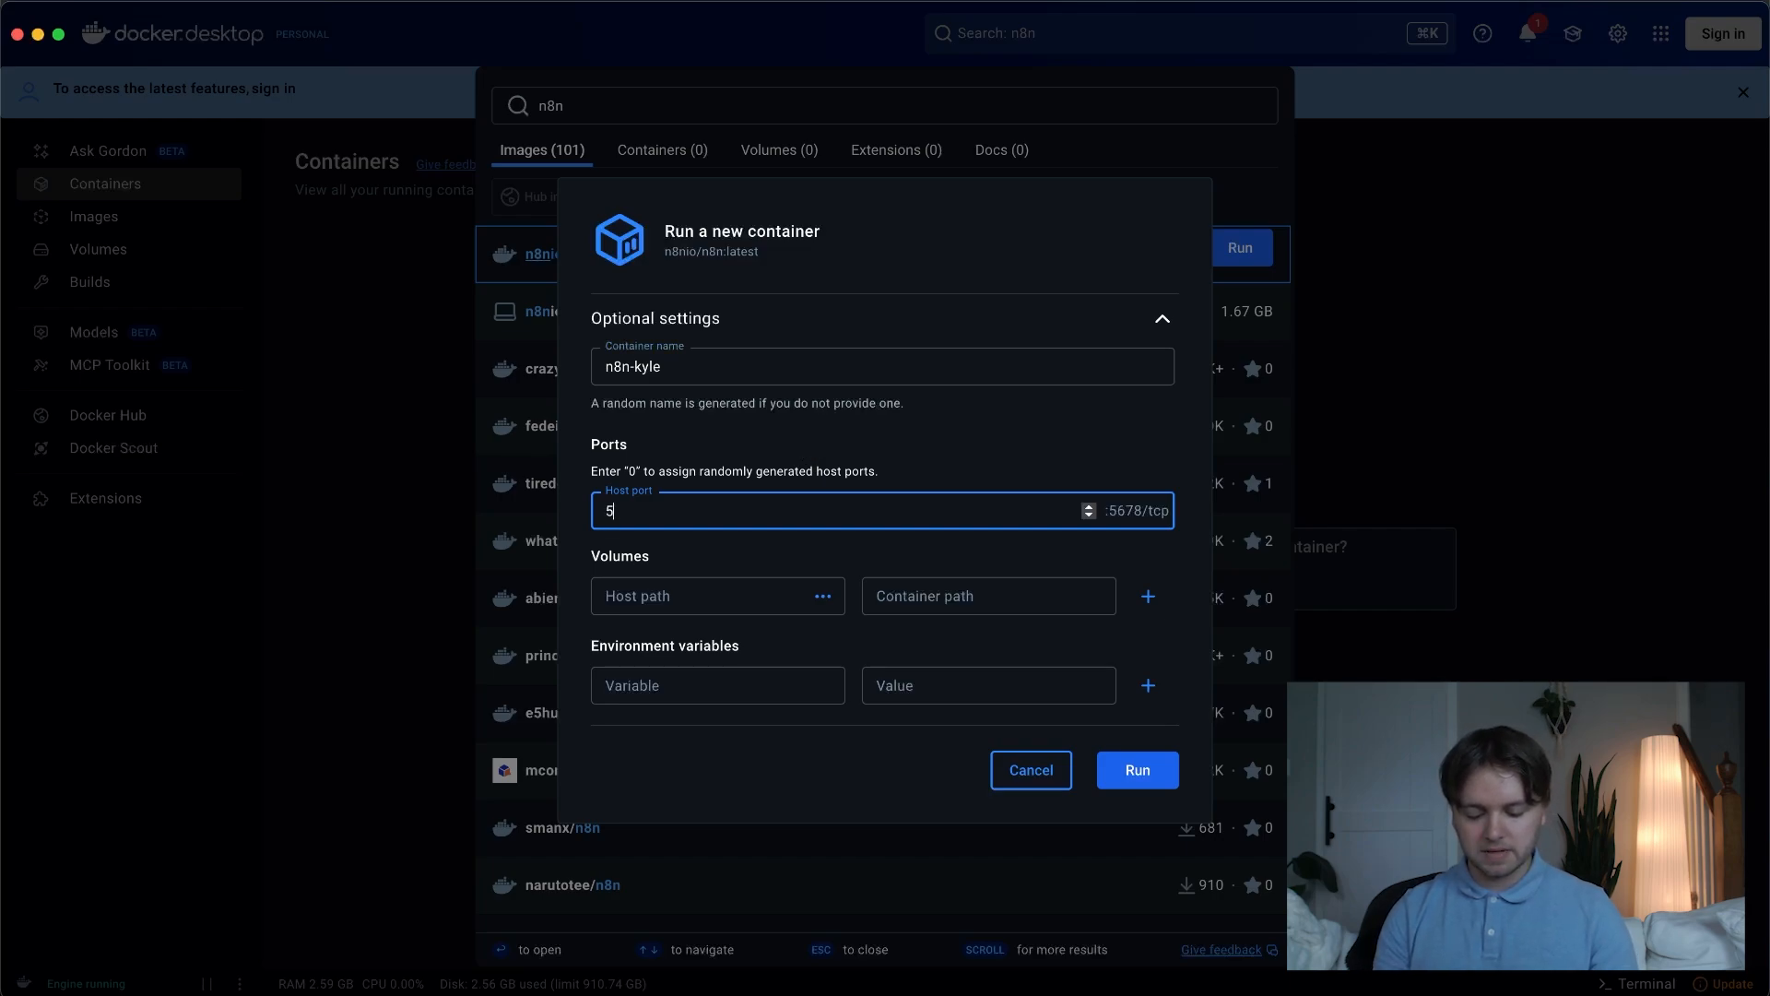
{"action": "type", "text": "678"}
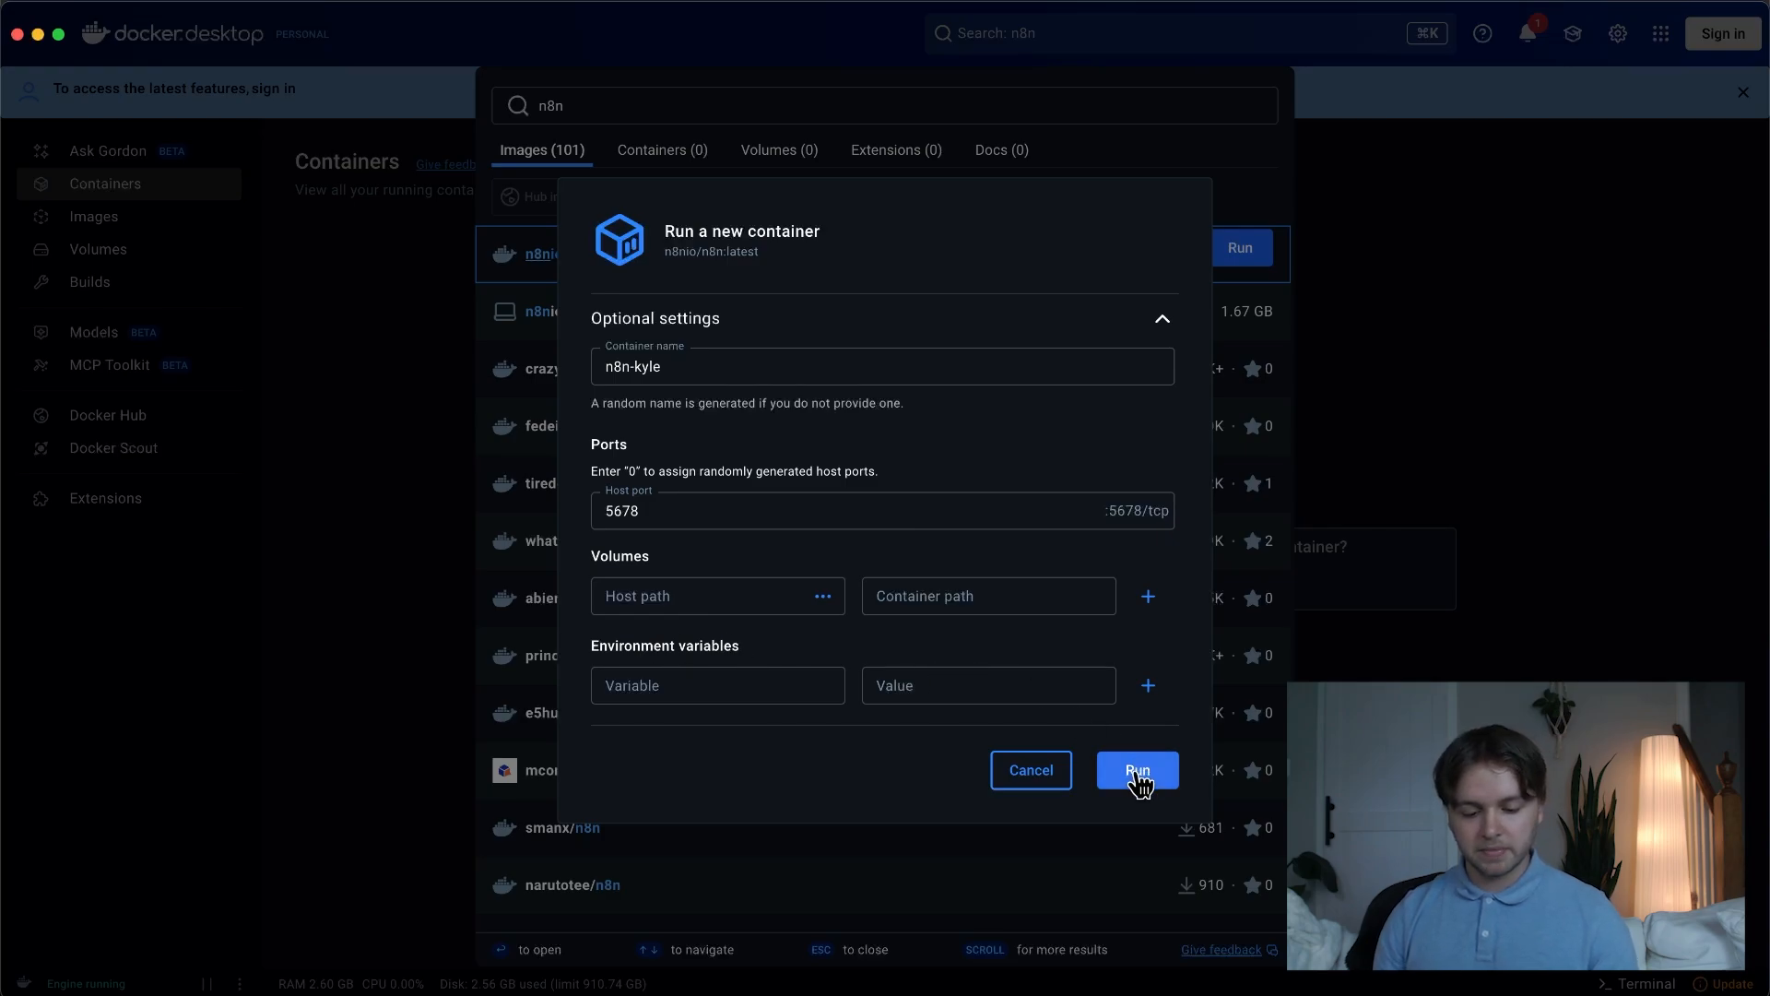
{"action": "left_click", "coordinate": [1136, 770]}
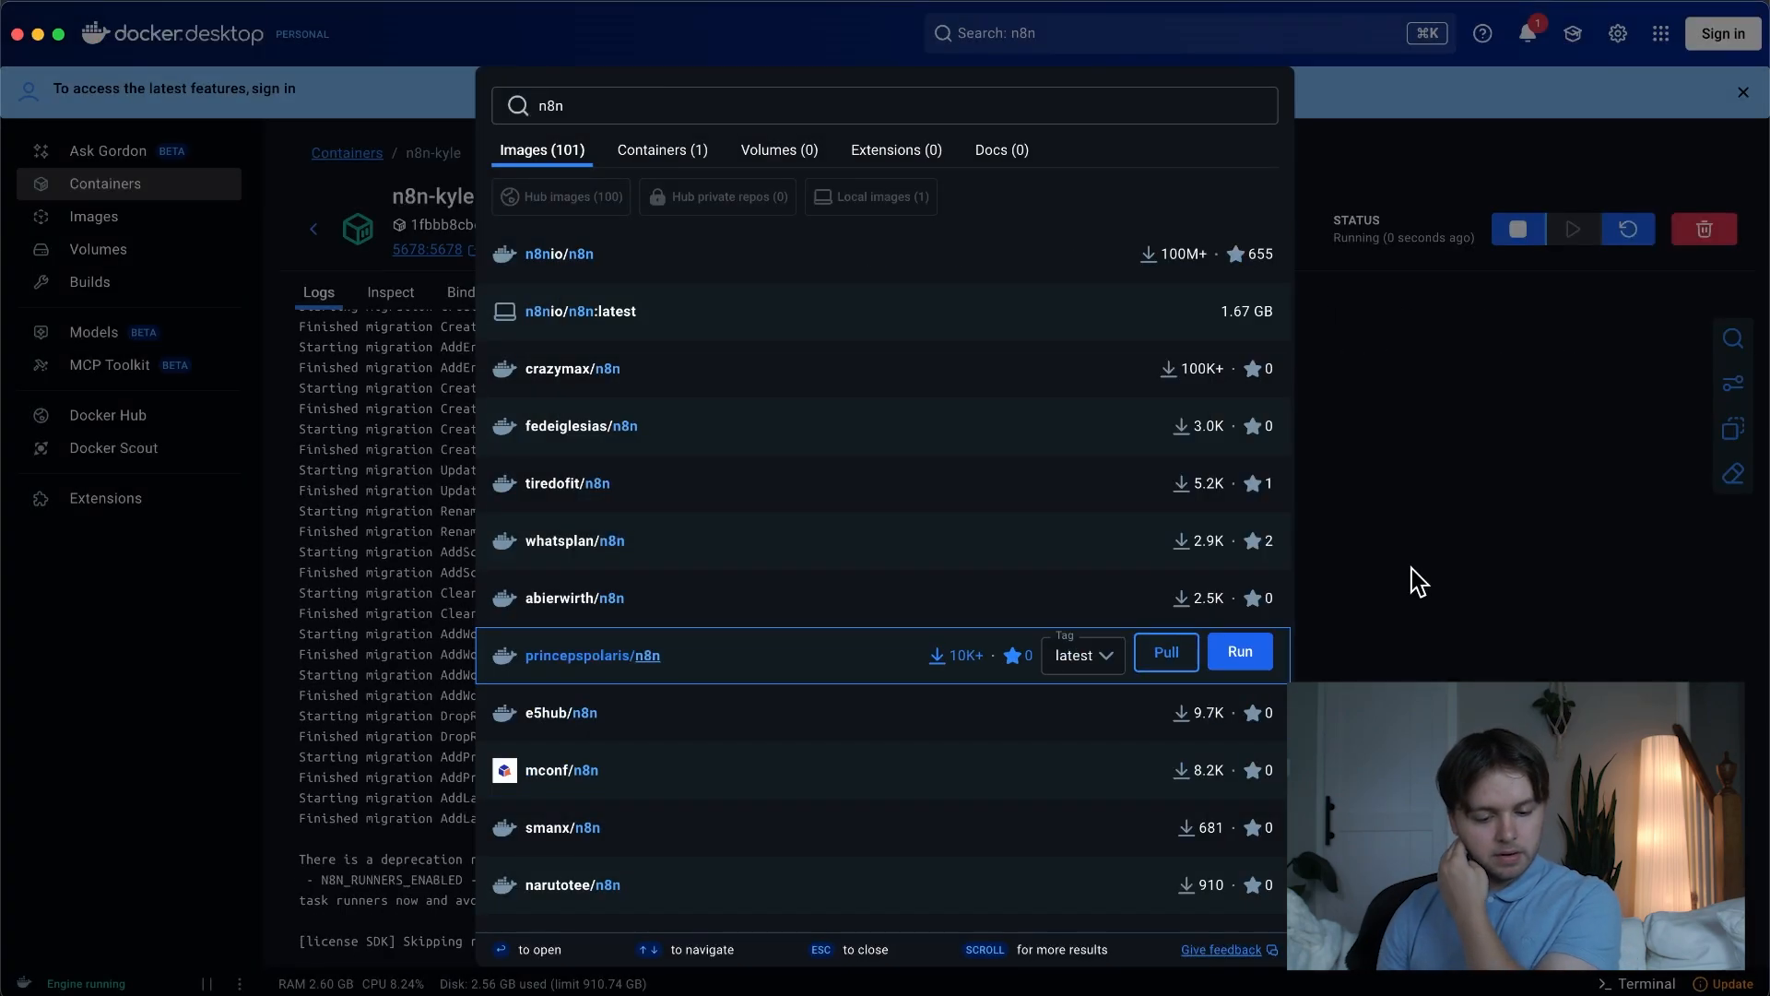
{"action": "key", "text": "Escape"}
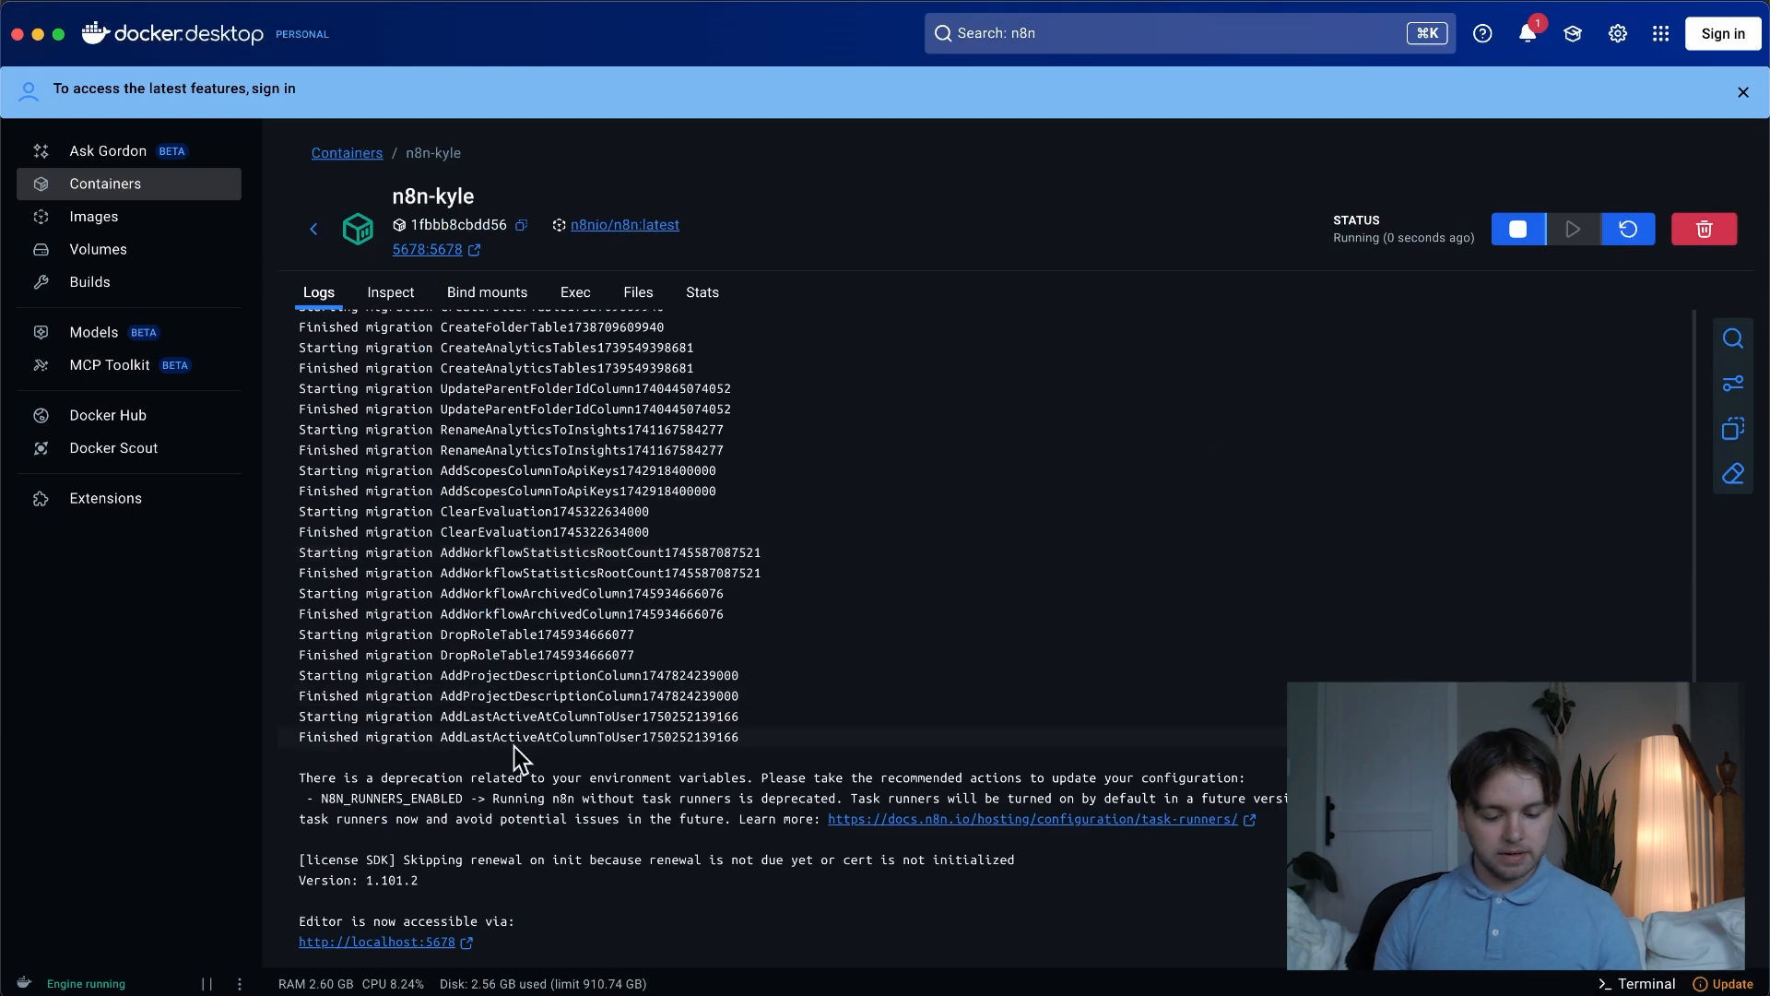
{"action": "mouse_move", "coordinate": [378, 940]}
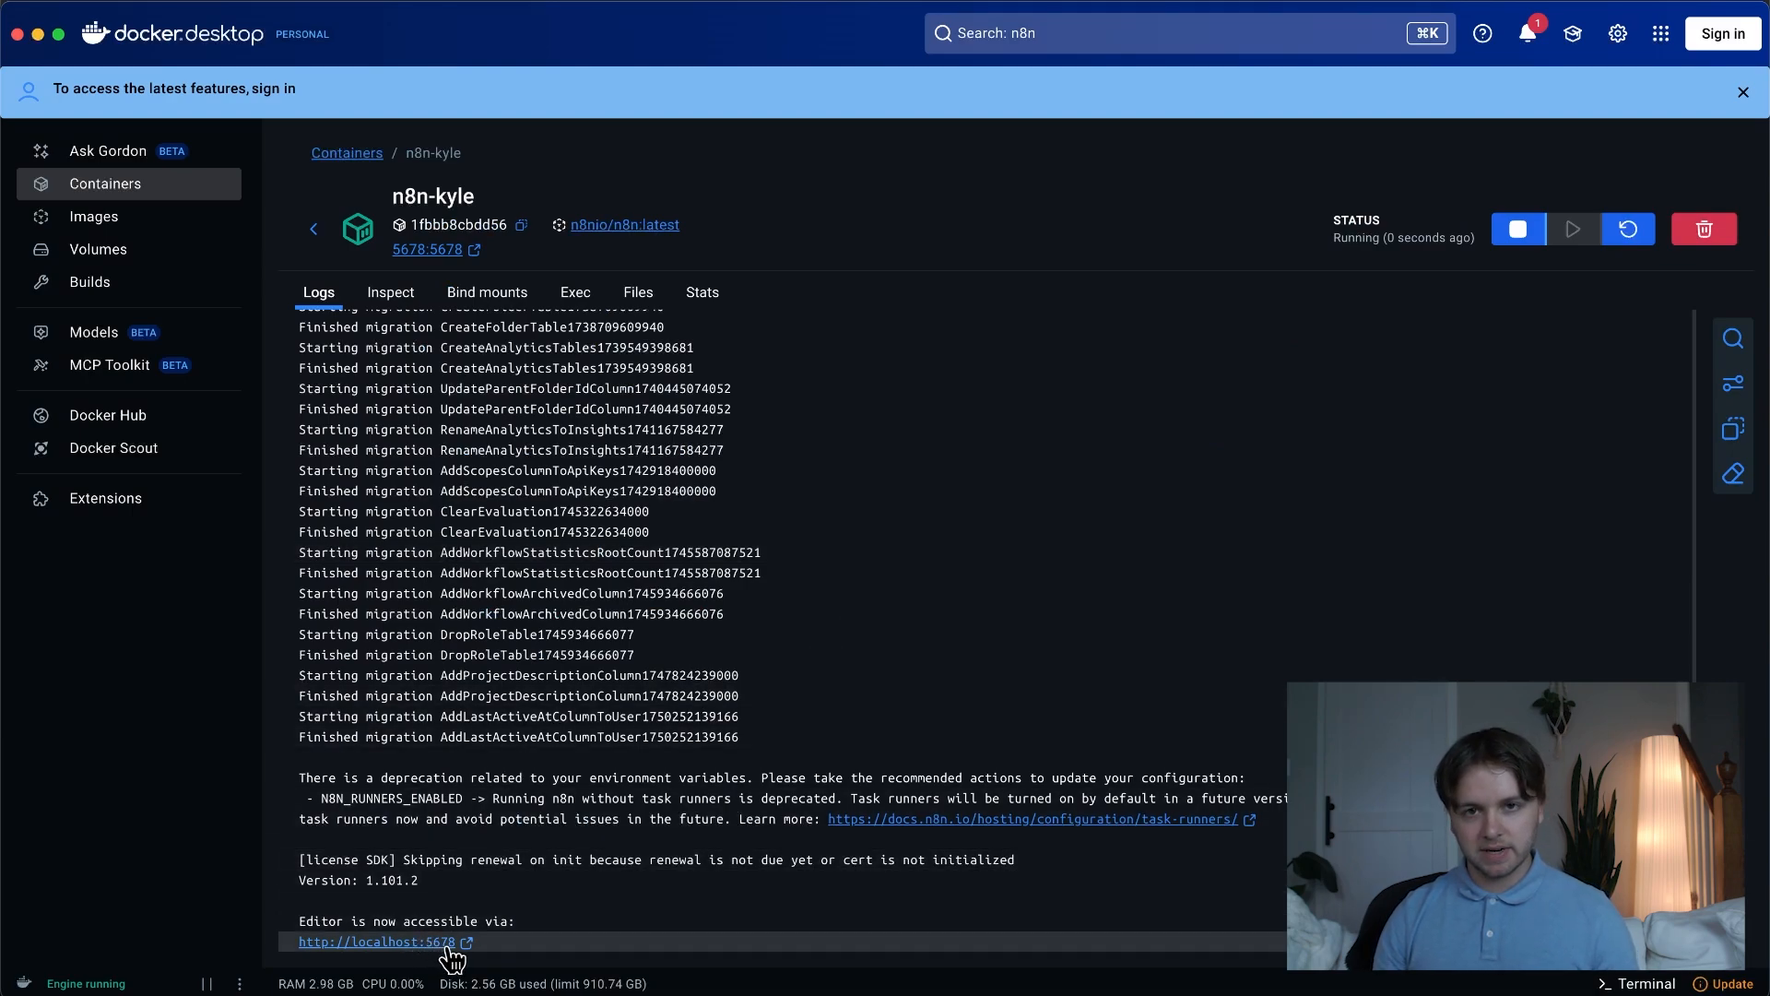
{"action": "left_click", "coordinate": [374, 941]}
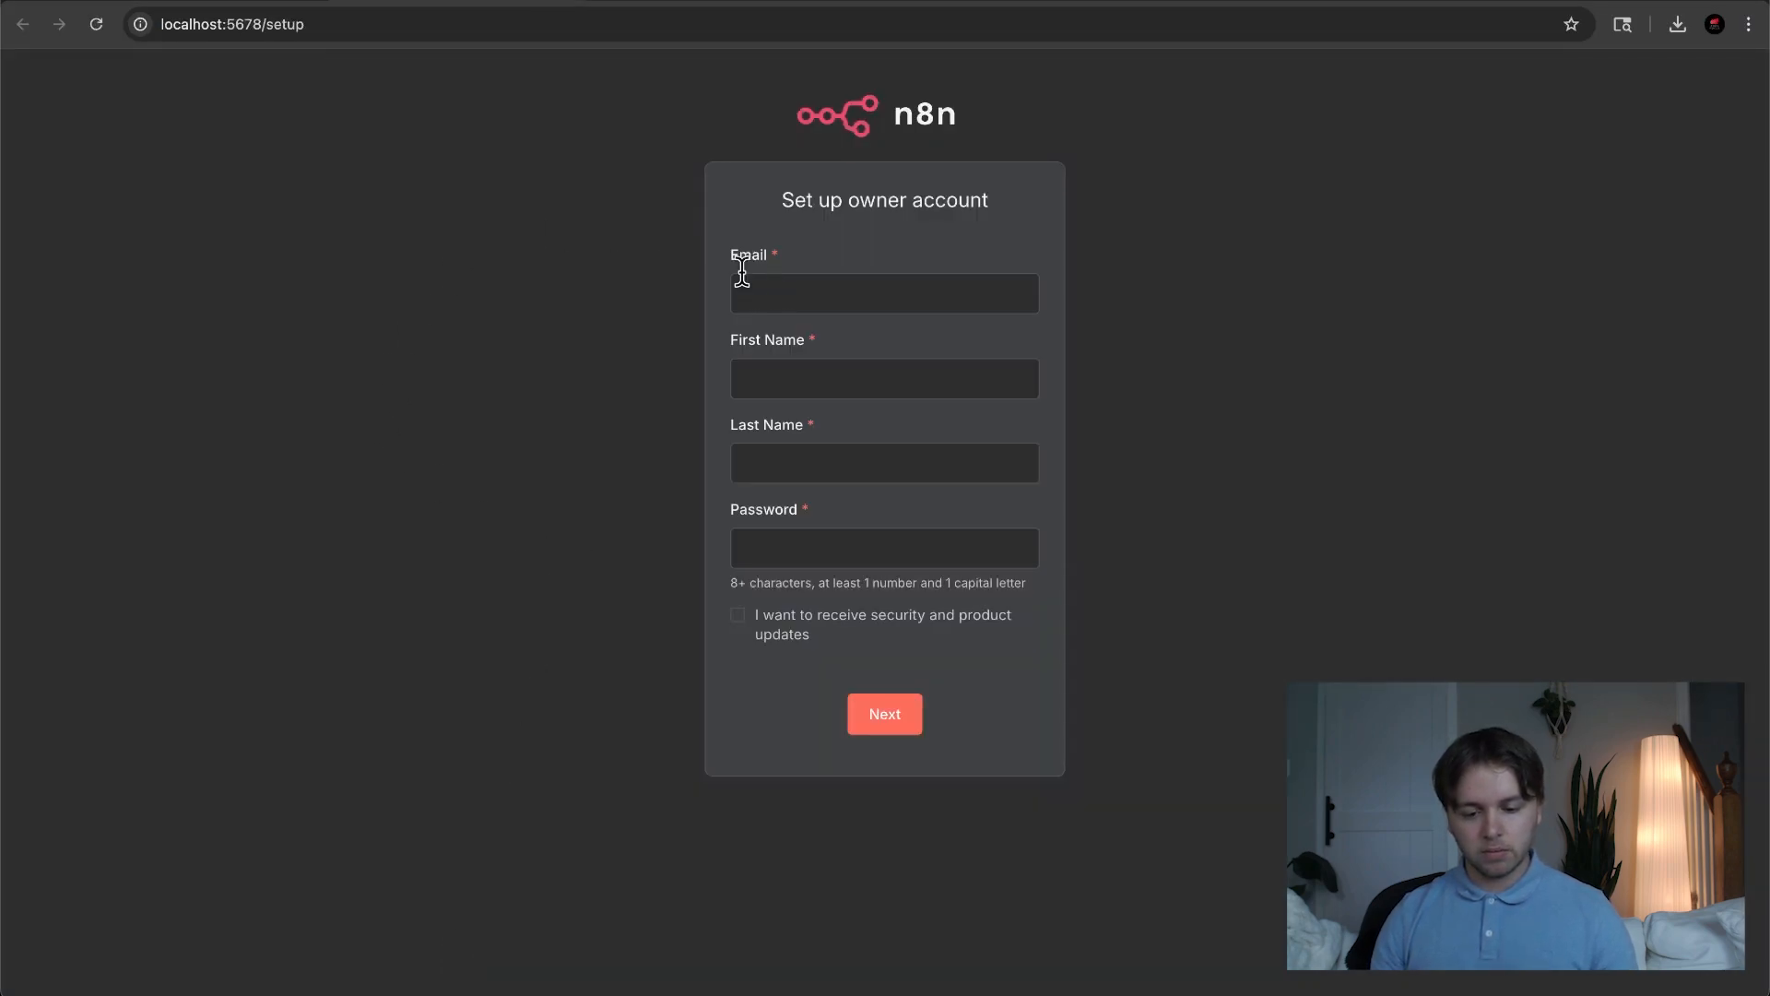
{"action": "left_click", "coordinate": [884, 293]}
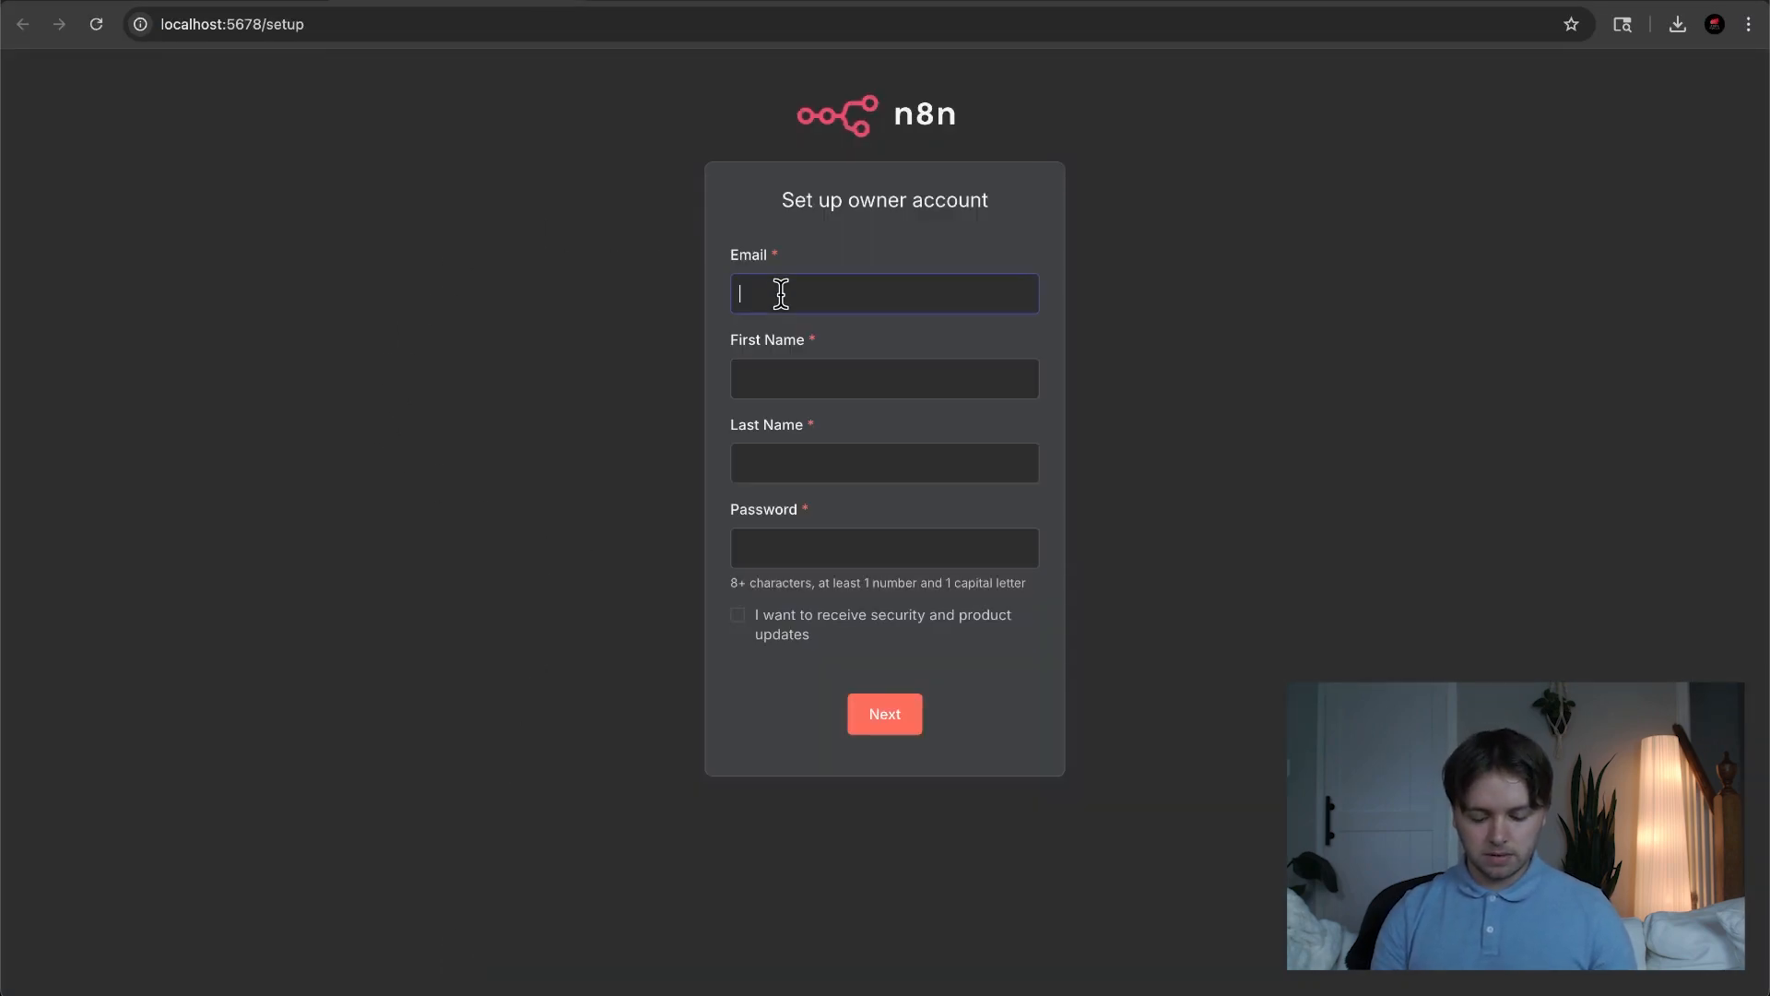
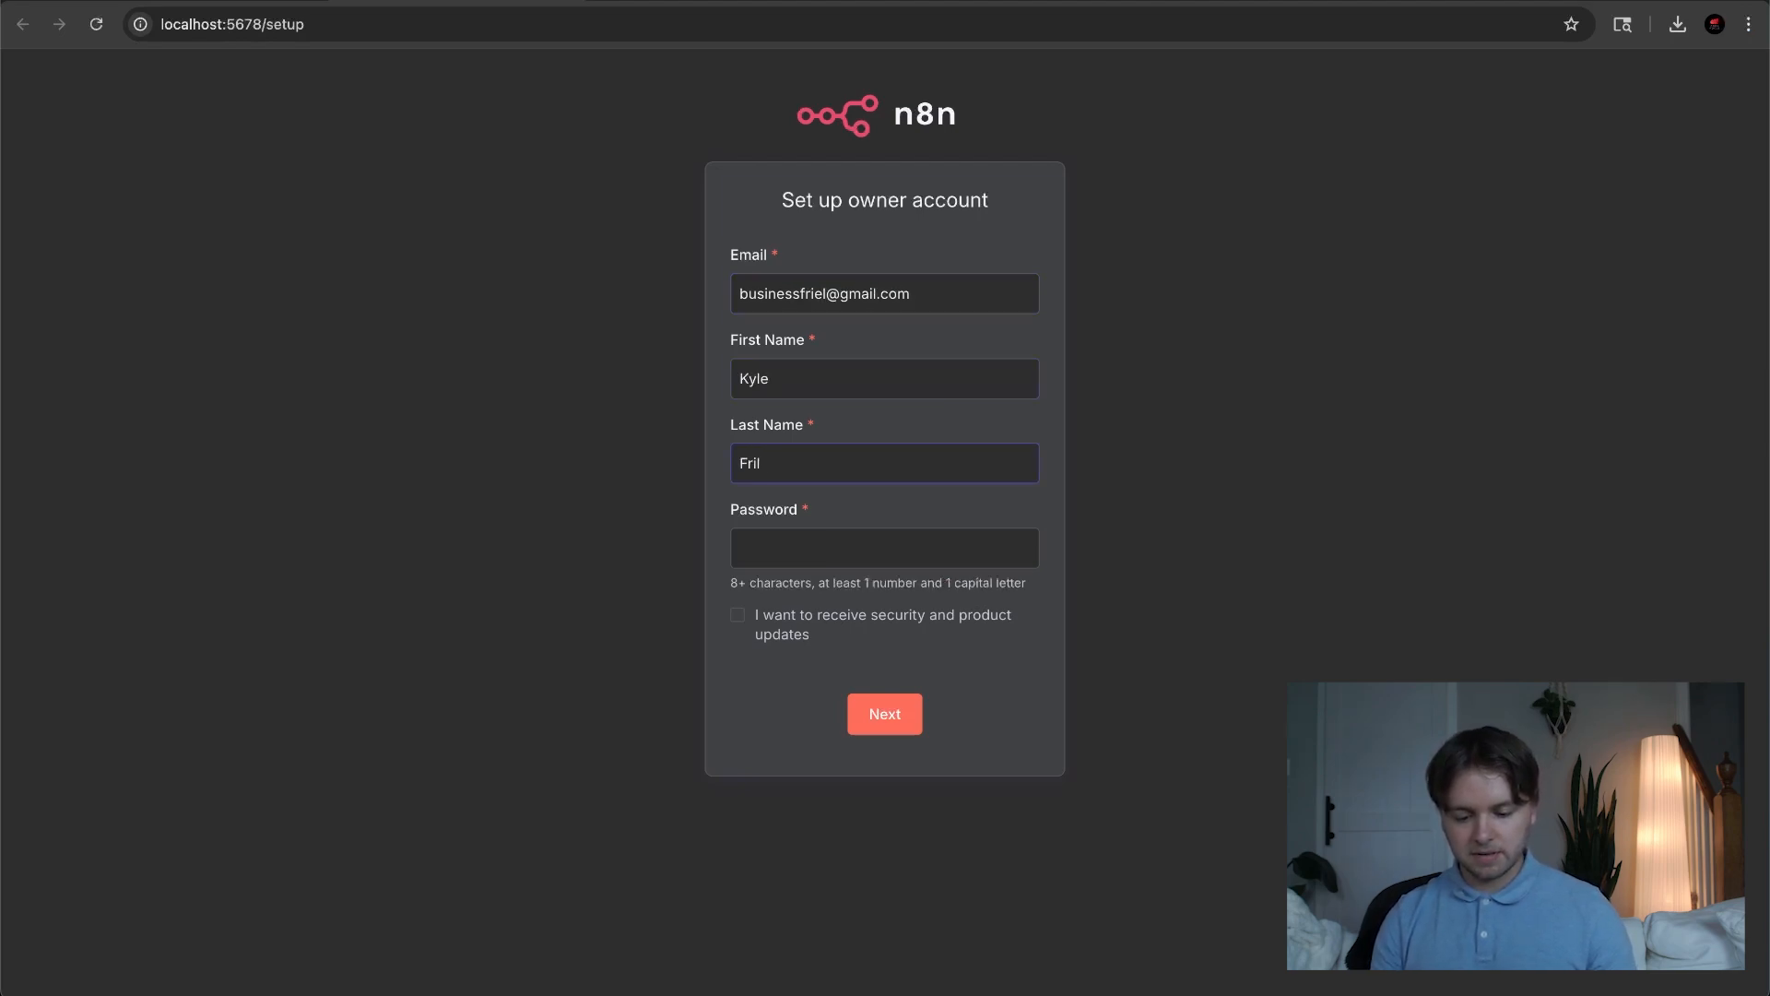
{"action": "left_click", "coordinate": [883, 714]}
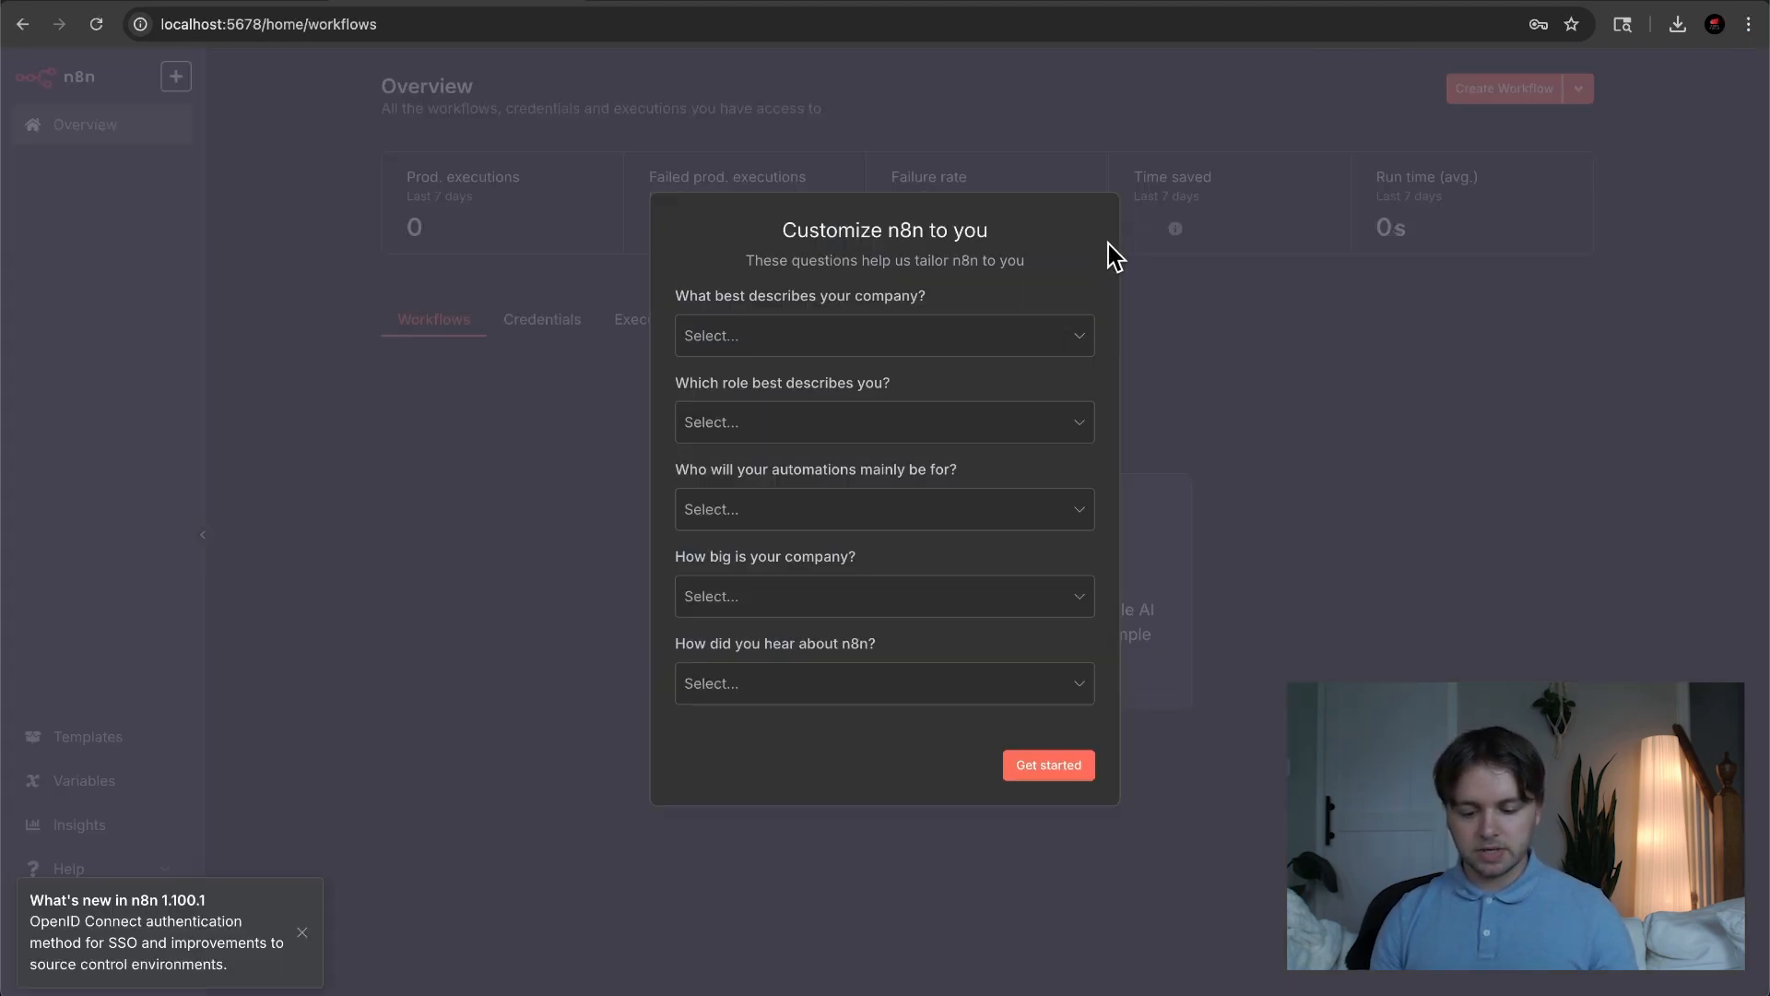
- Get past the customization questionnaire and license offer, then create a new workflow
{"action": "left_click", "coordinate": [1045, 763]}
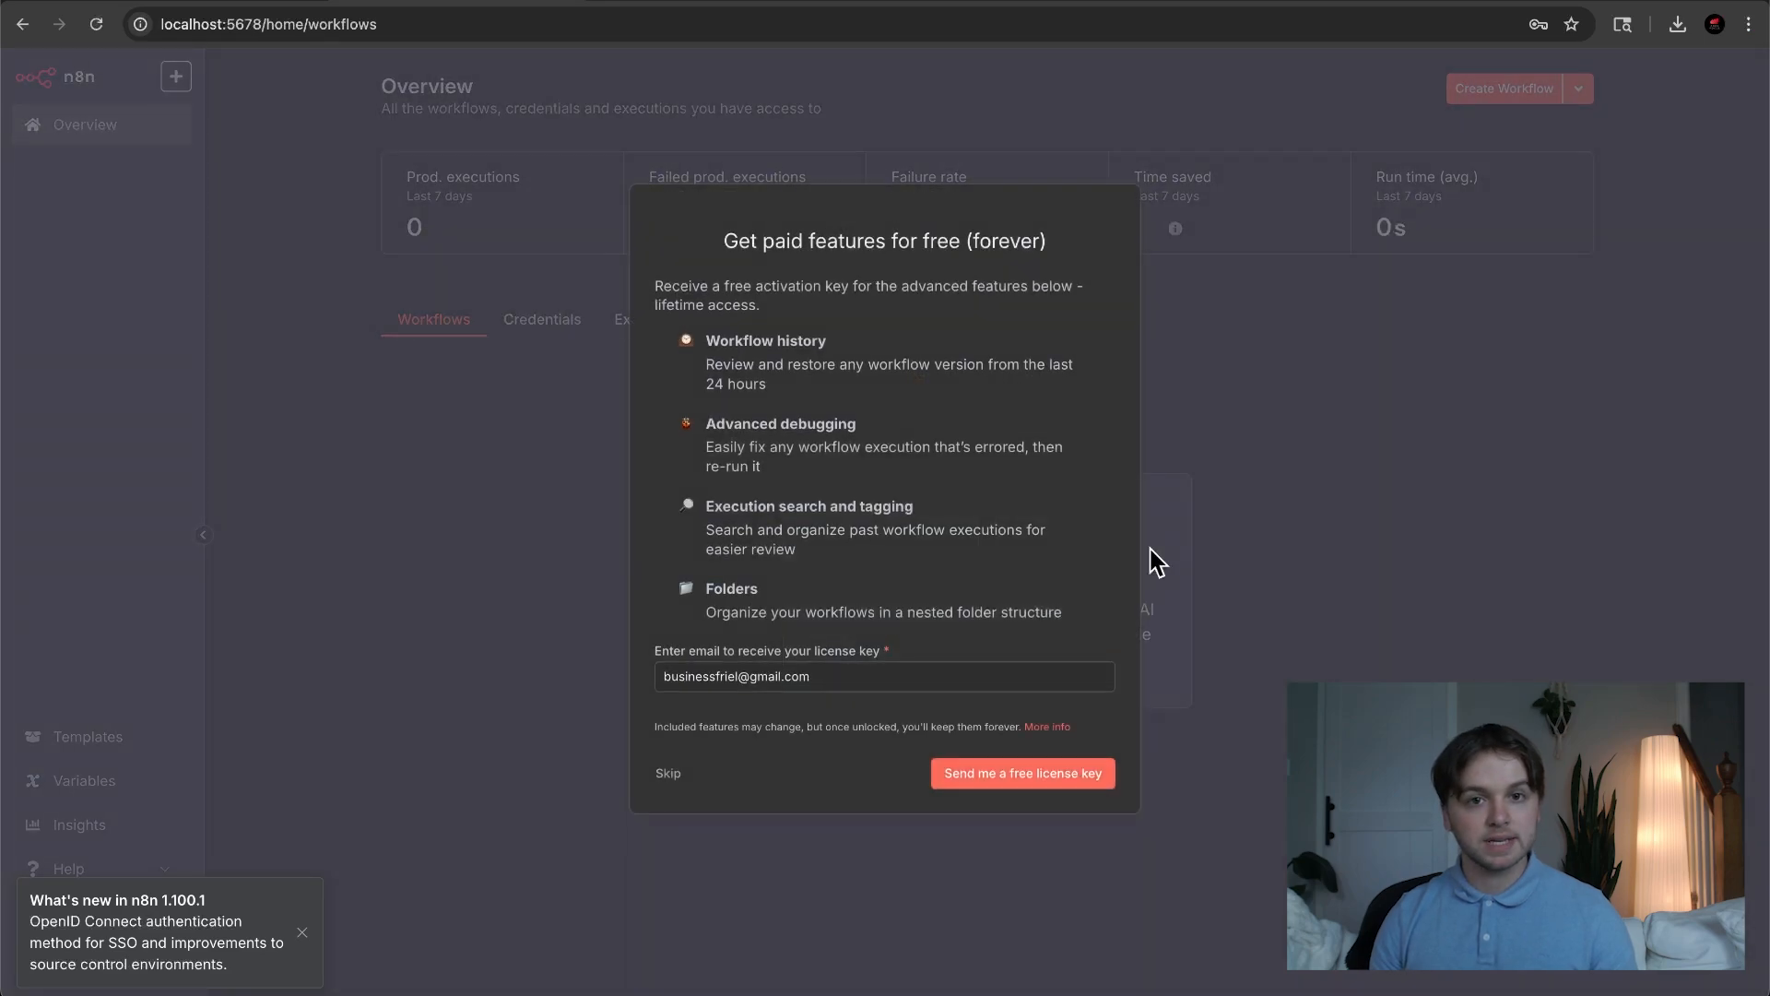
{"action": "left_click", "coordinate": [667, 773]}
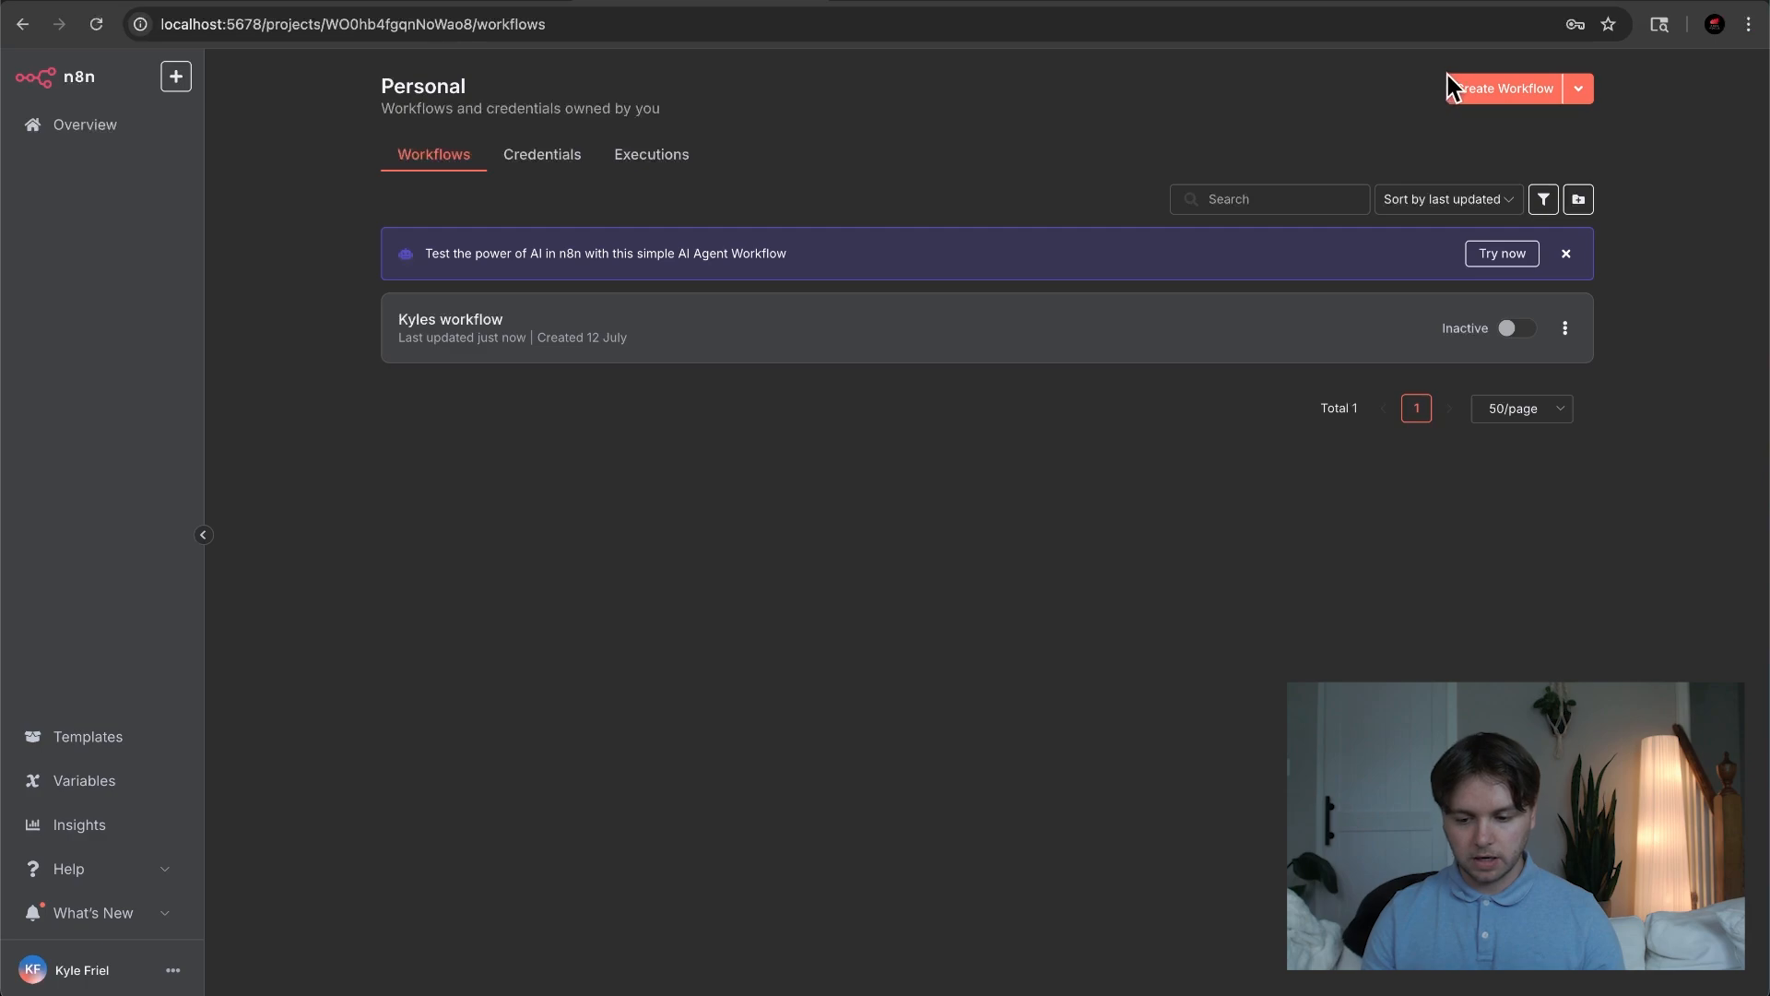
{"action": "left_click", "coordinate": [1505, 88]}
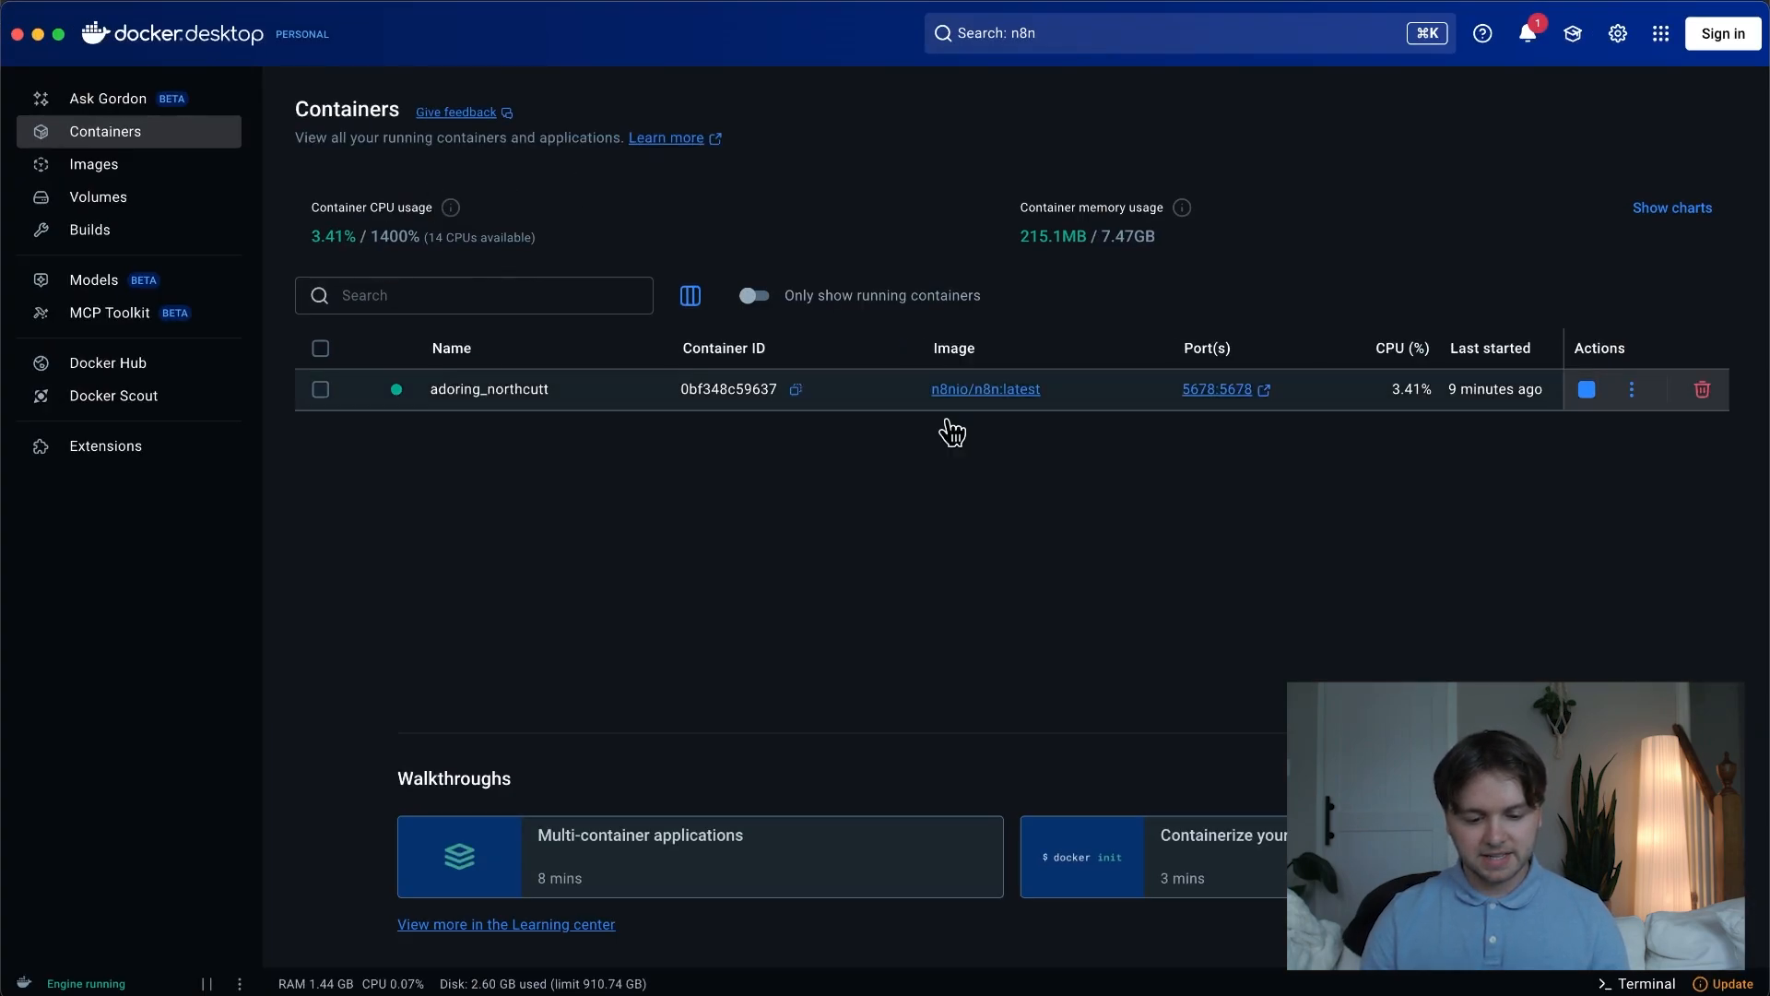
- Delete adoring_northcutt forever, run a fresh container from n8nio/n8n and open its localhost link
{"action": "left_click", "coordinate": [1702, 389]}
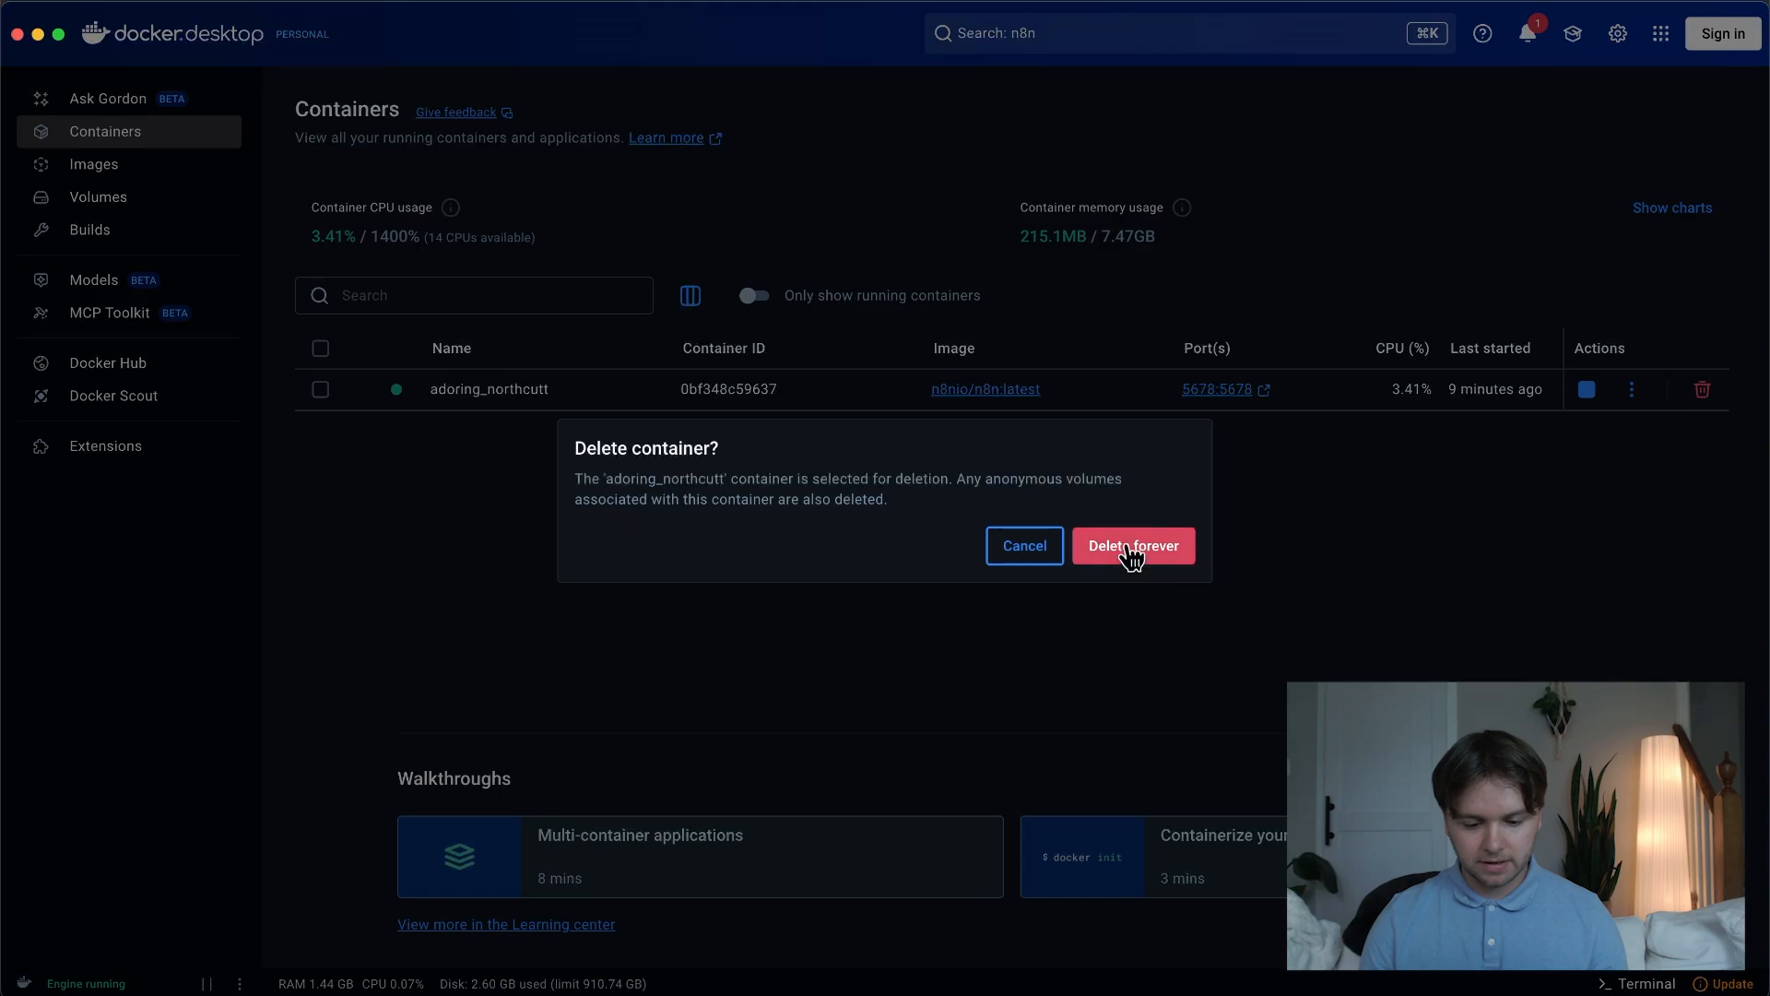
{"action": "left_click", "coordinate": [1133, 546]}
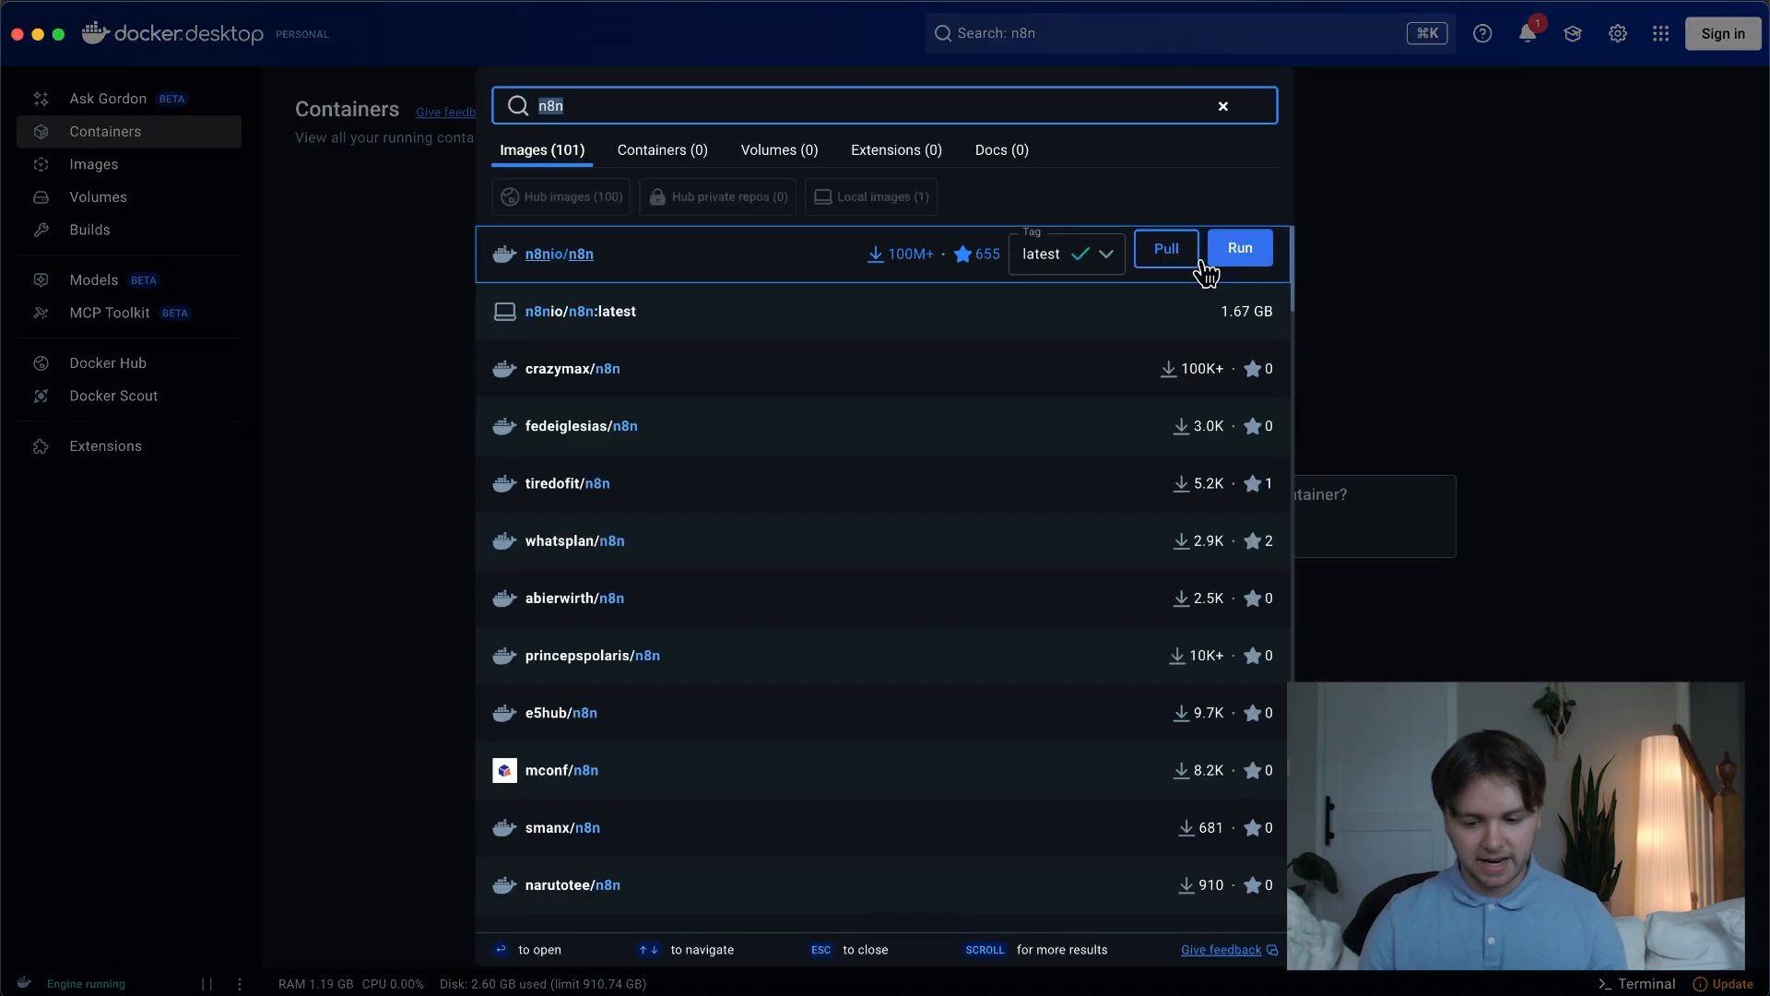
{"action": "left_click", "coordinate": [1239, 249]}
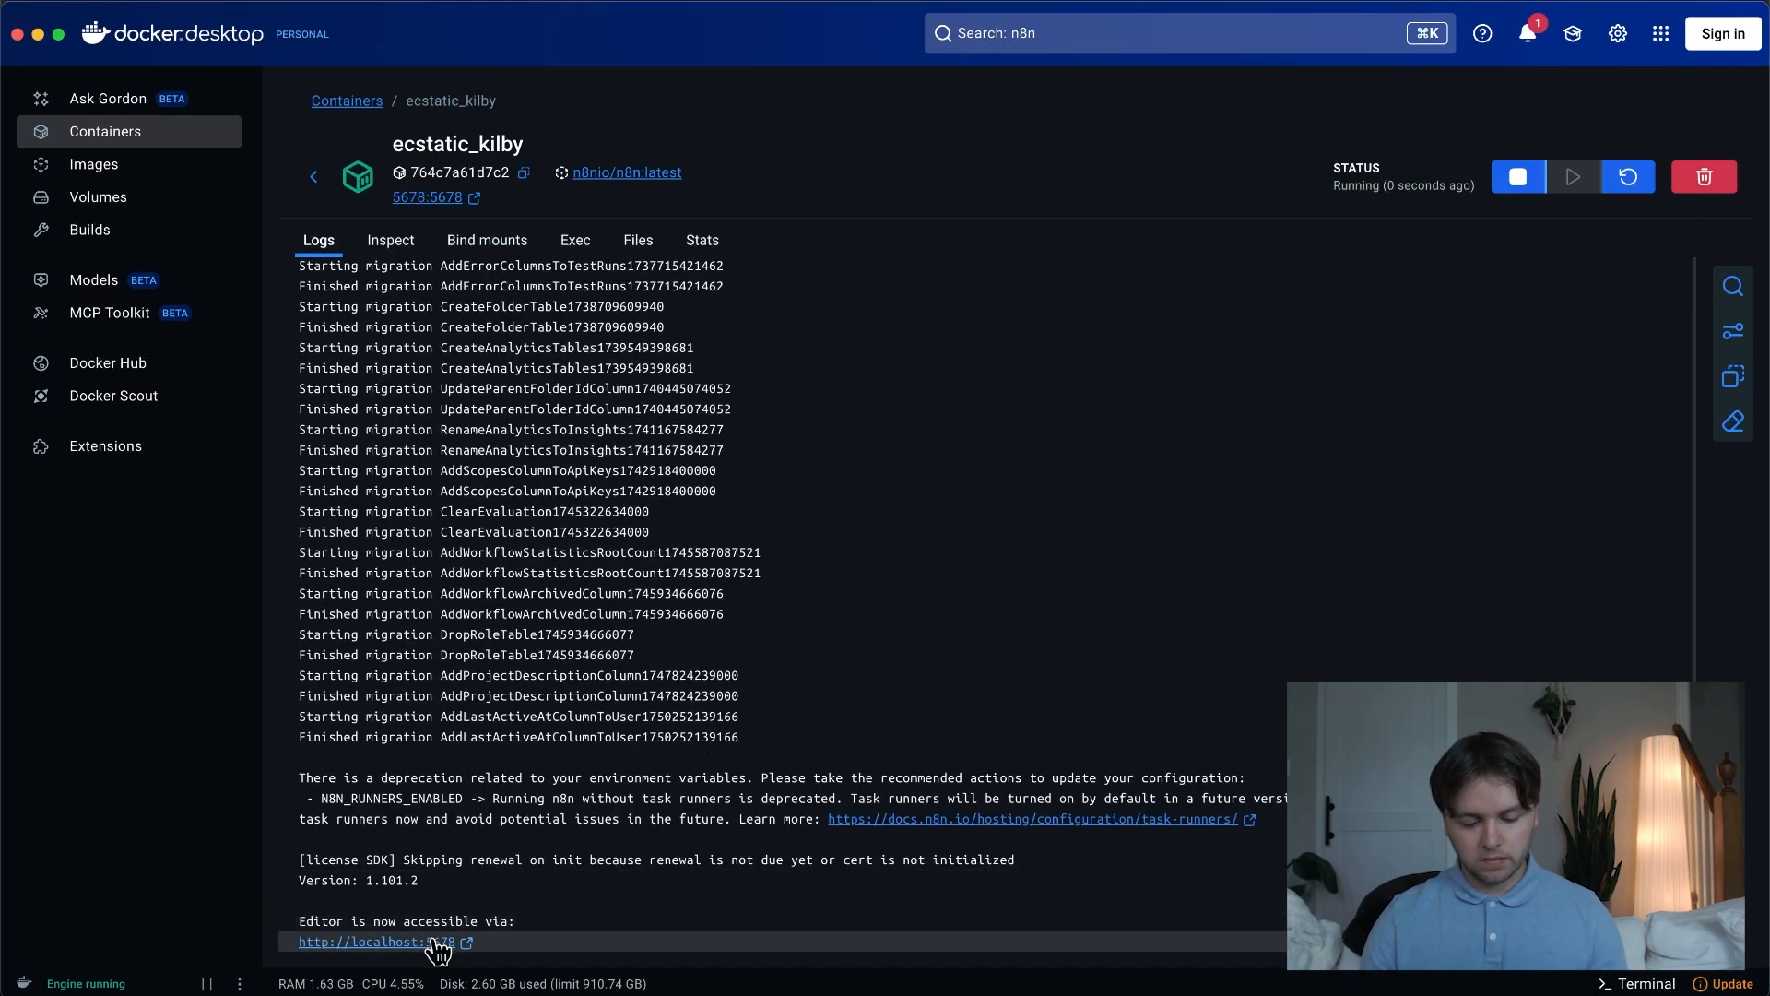
{"action": "left_click", "coordinate": [376, 942]}
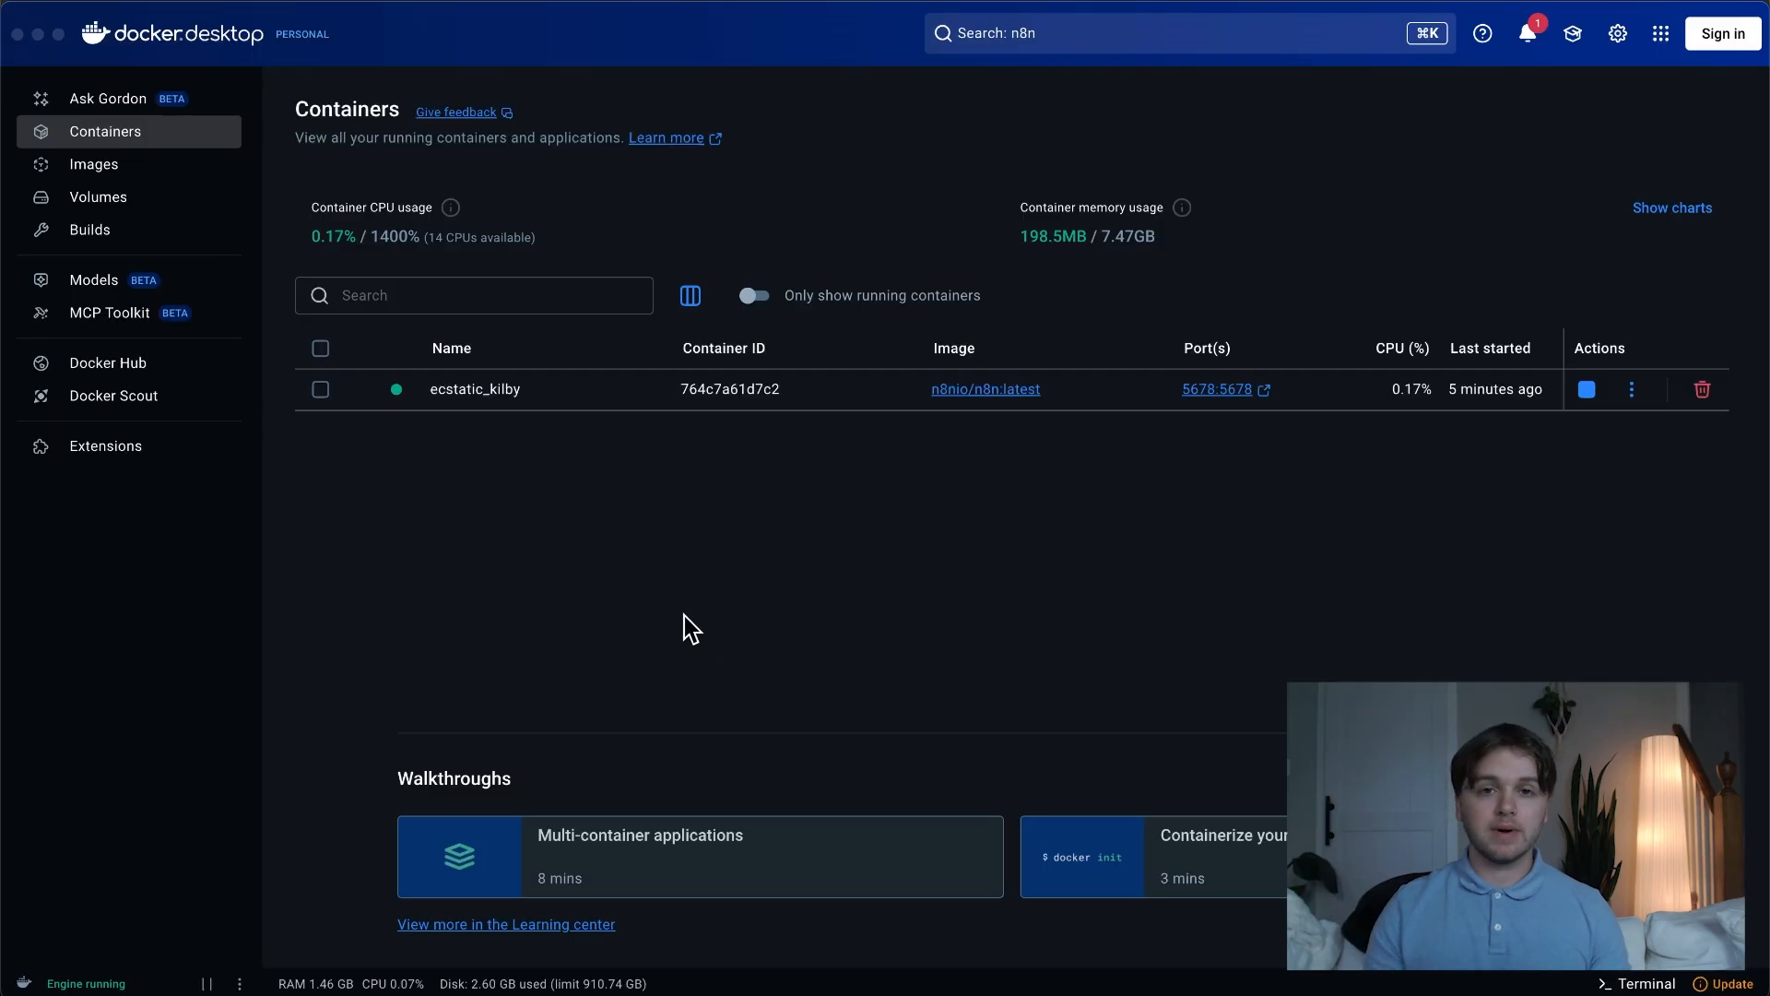
{"action": "mouse_move", "coordinate": [411, 555]}
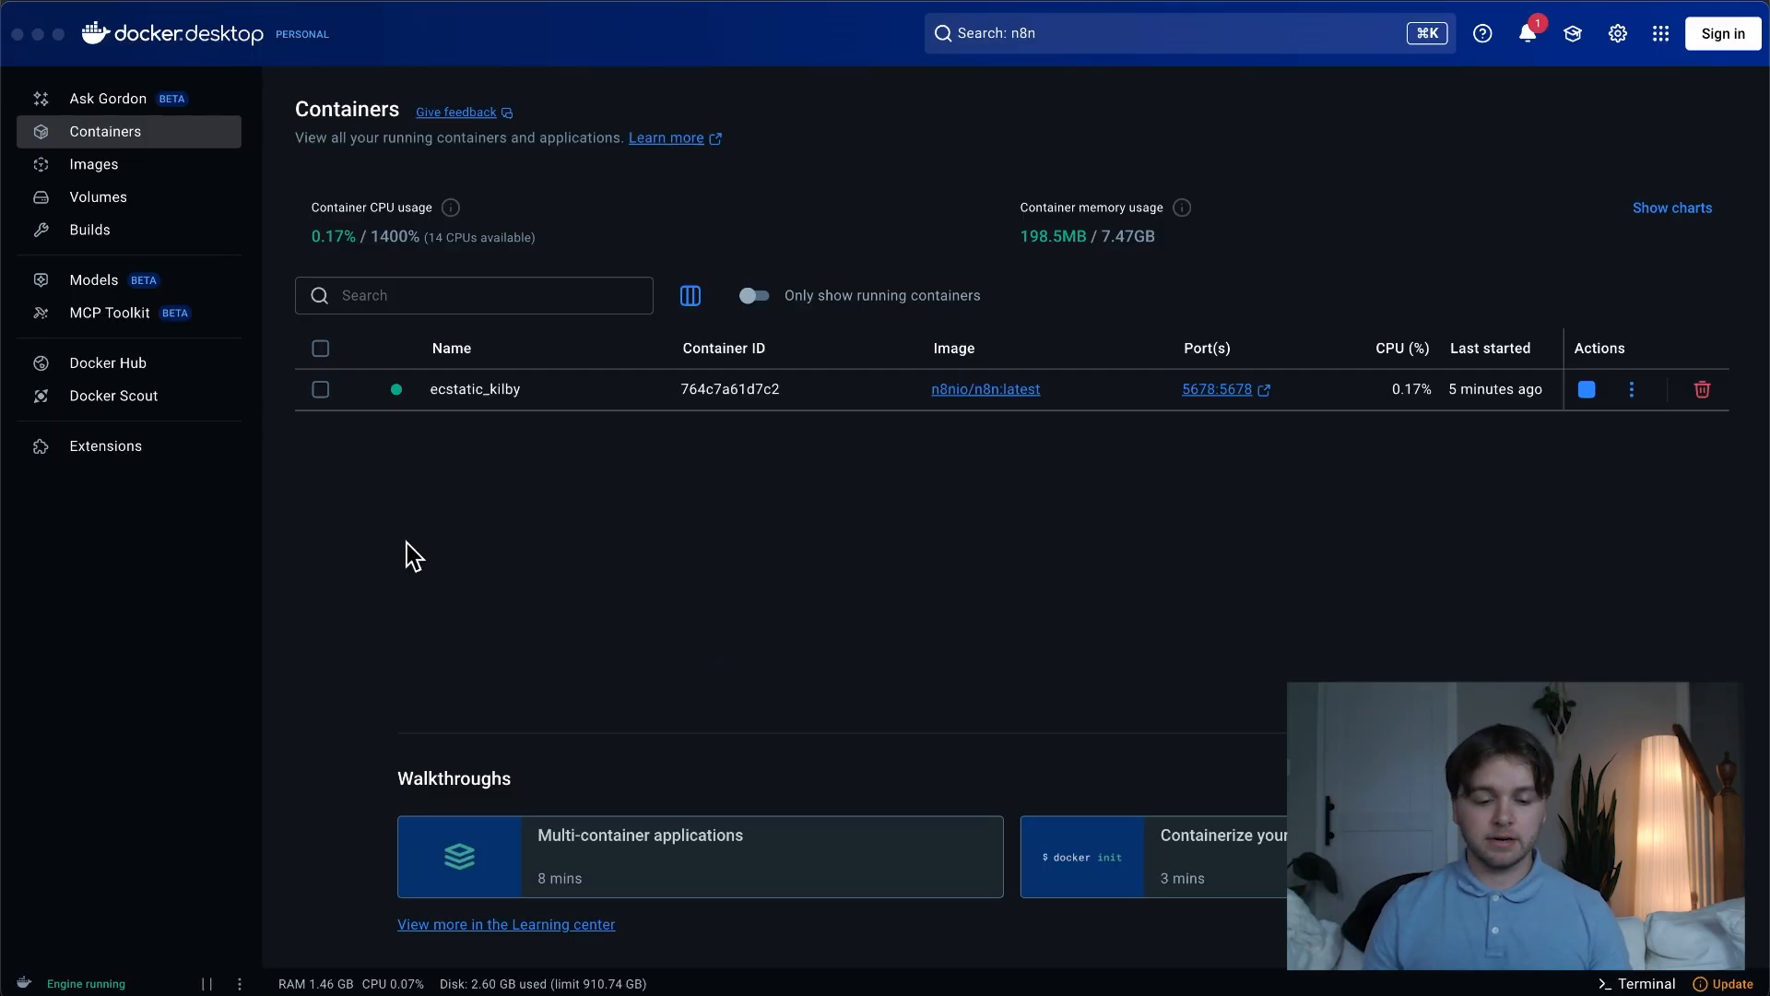
- Delete the ecstatic_kilby container forever, emptying the container list
{"action": "left_click", "coordinate": [1702, 389]}
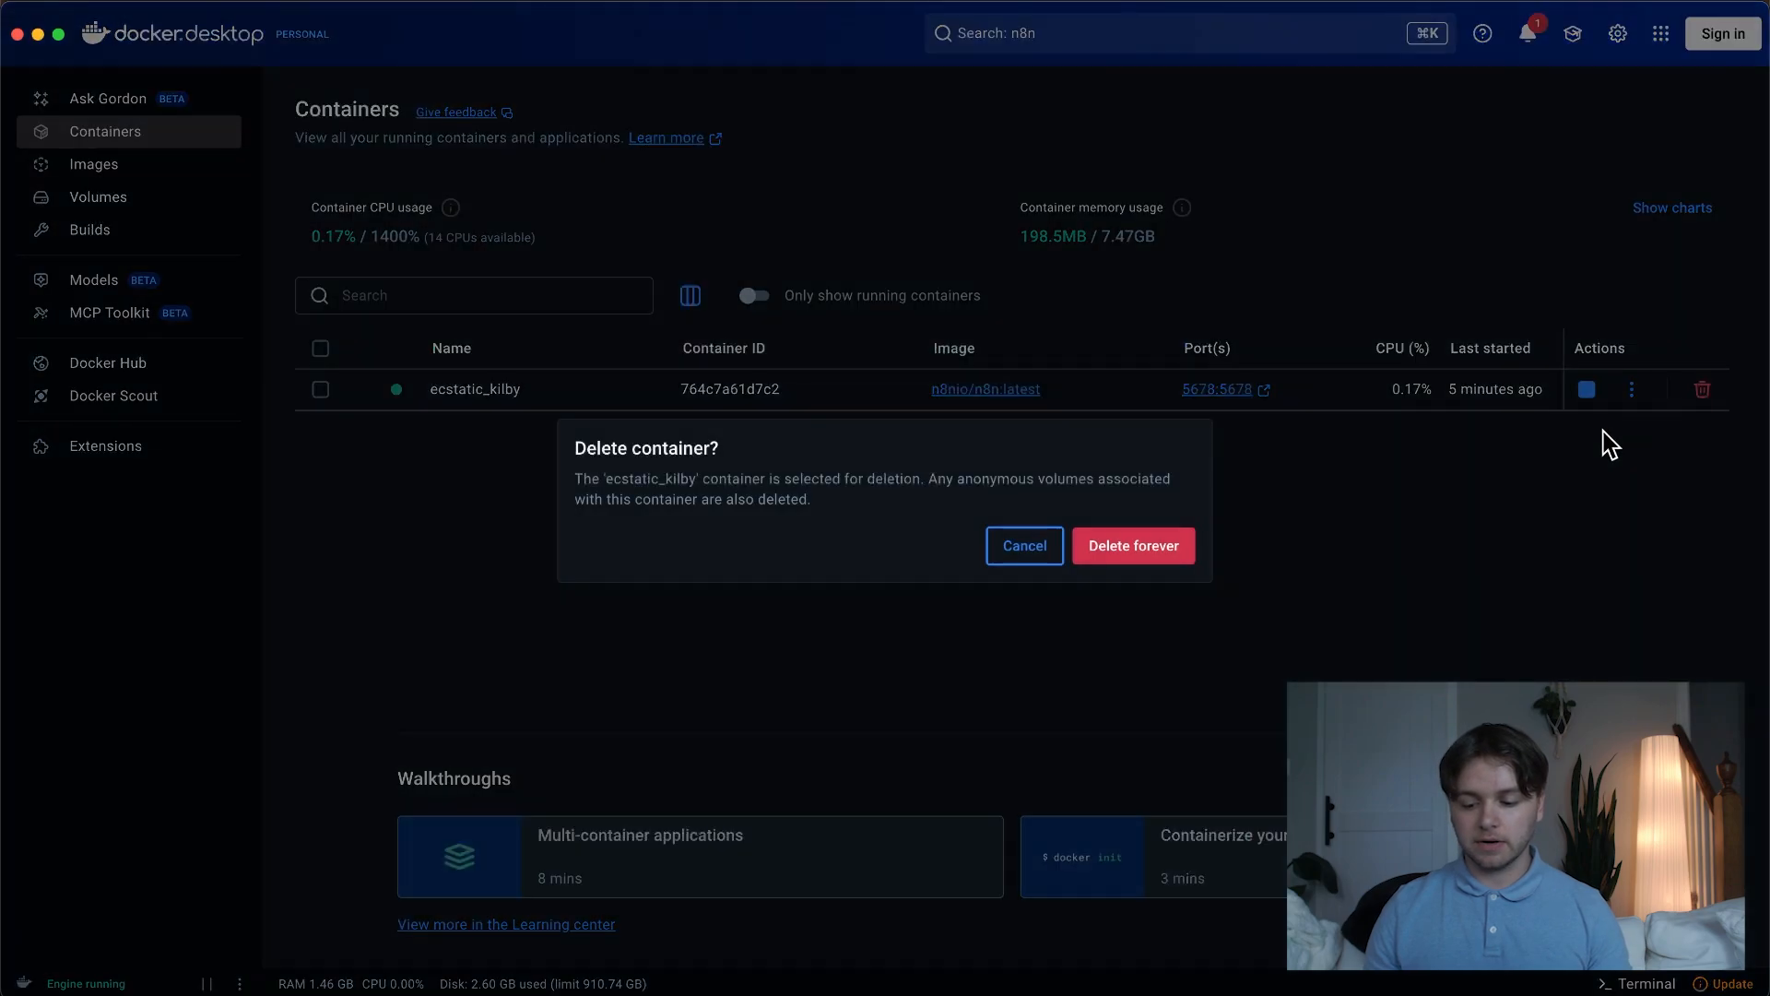
{"action": "left_click", "coordinate": [1132, 546]}
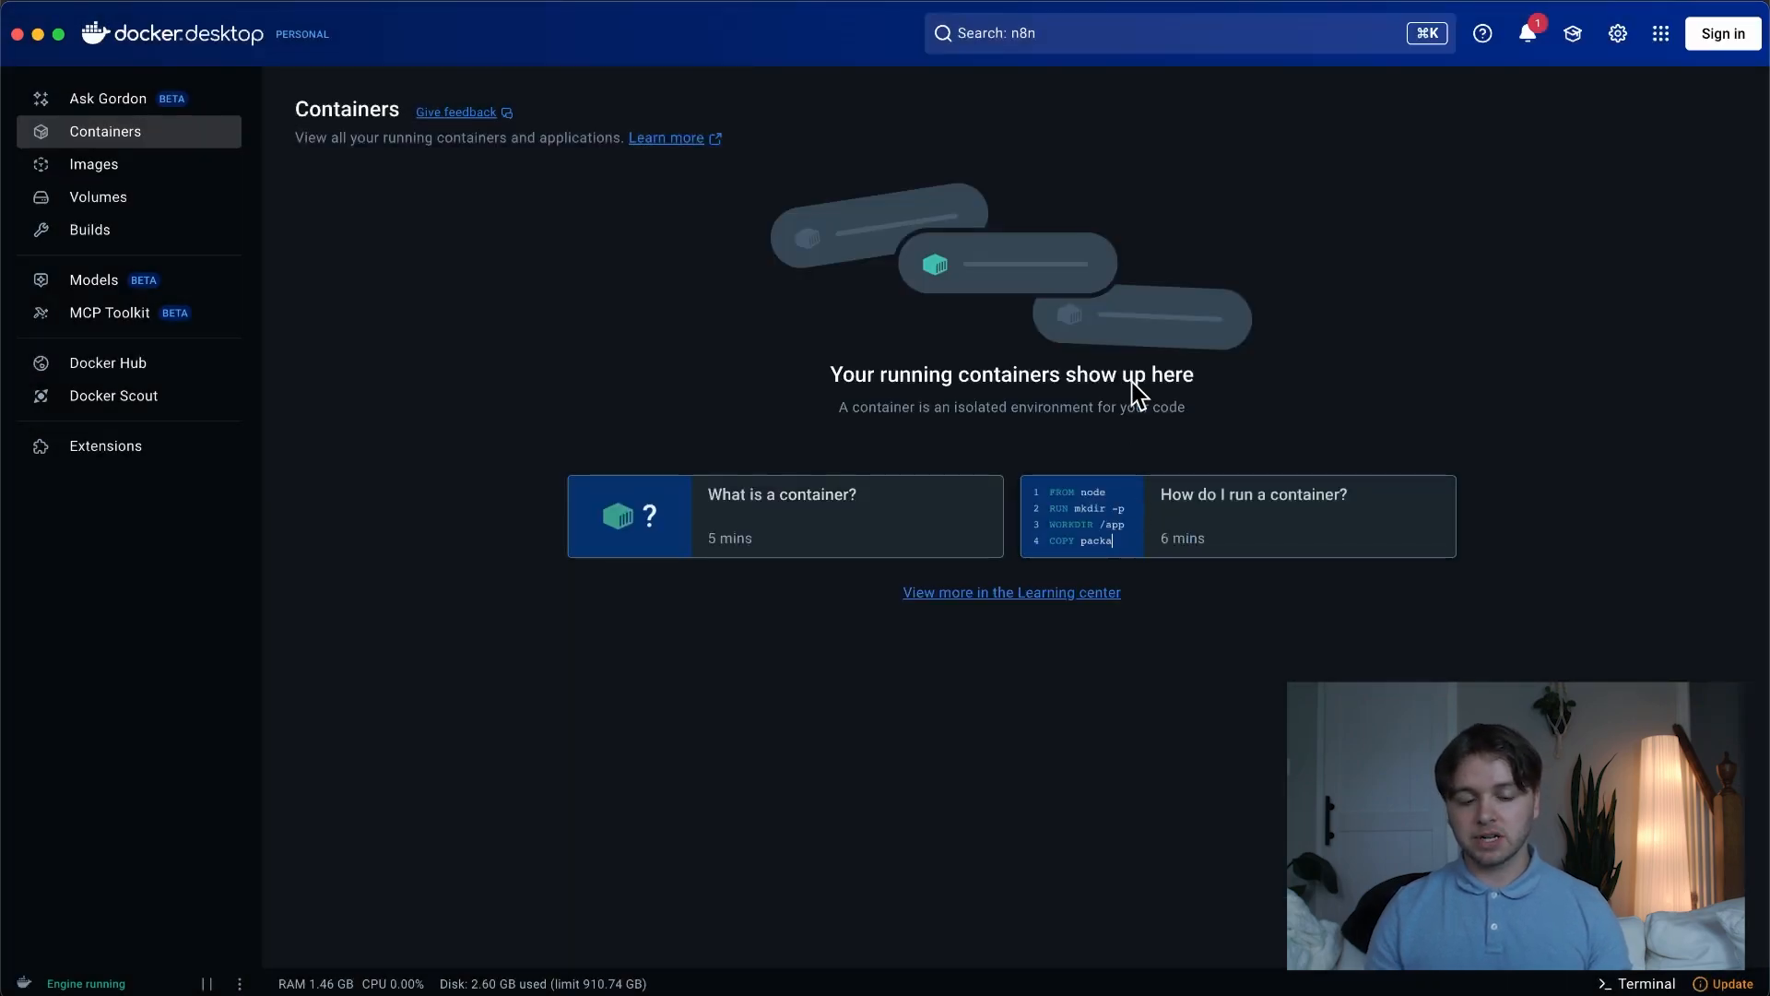
{"action": "mouse_move", "coordinate": [980, 487]}
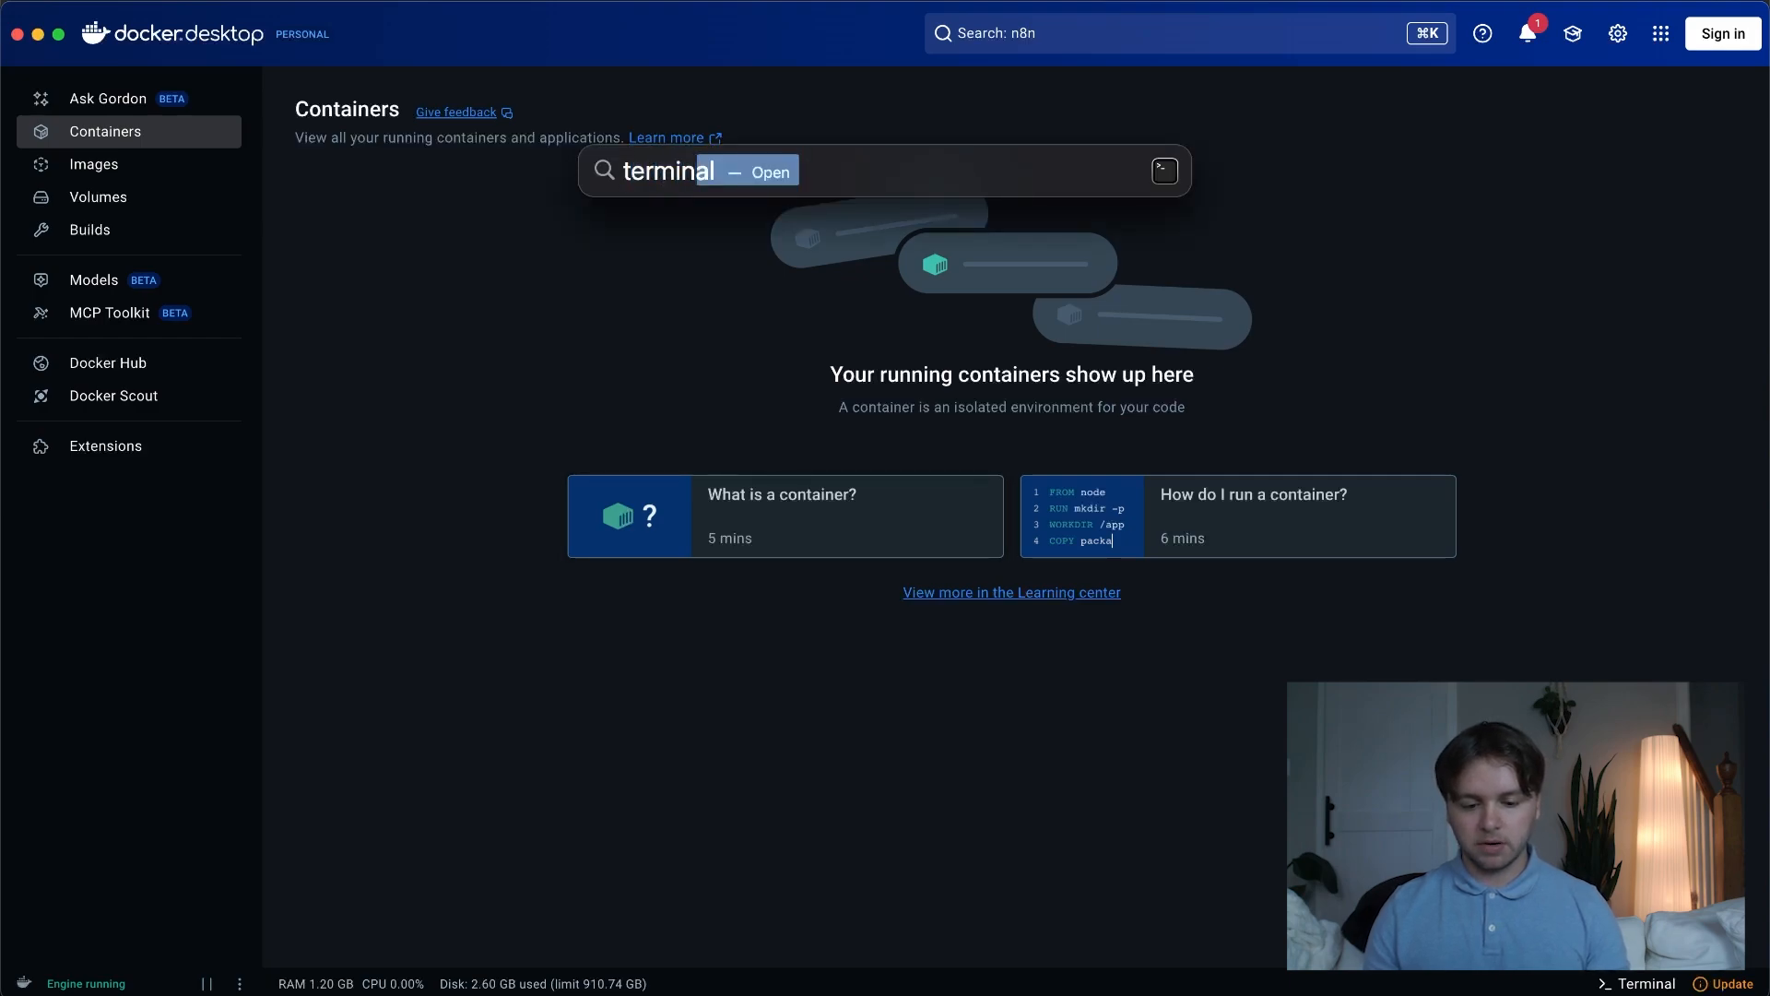
- Run docker run -d --name n8n-kyle -v n8n:/home/node/.n8n -p 5678:5678 n8nio/n8n in Terminal
{"action": "left_click", "coordinate": [769, 171]}
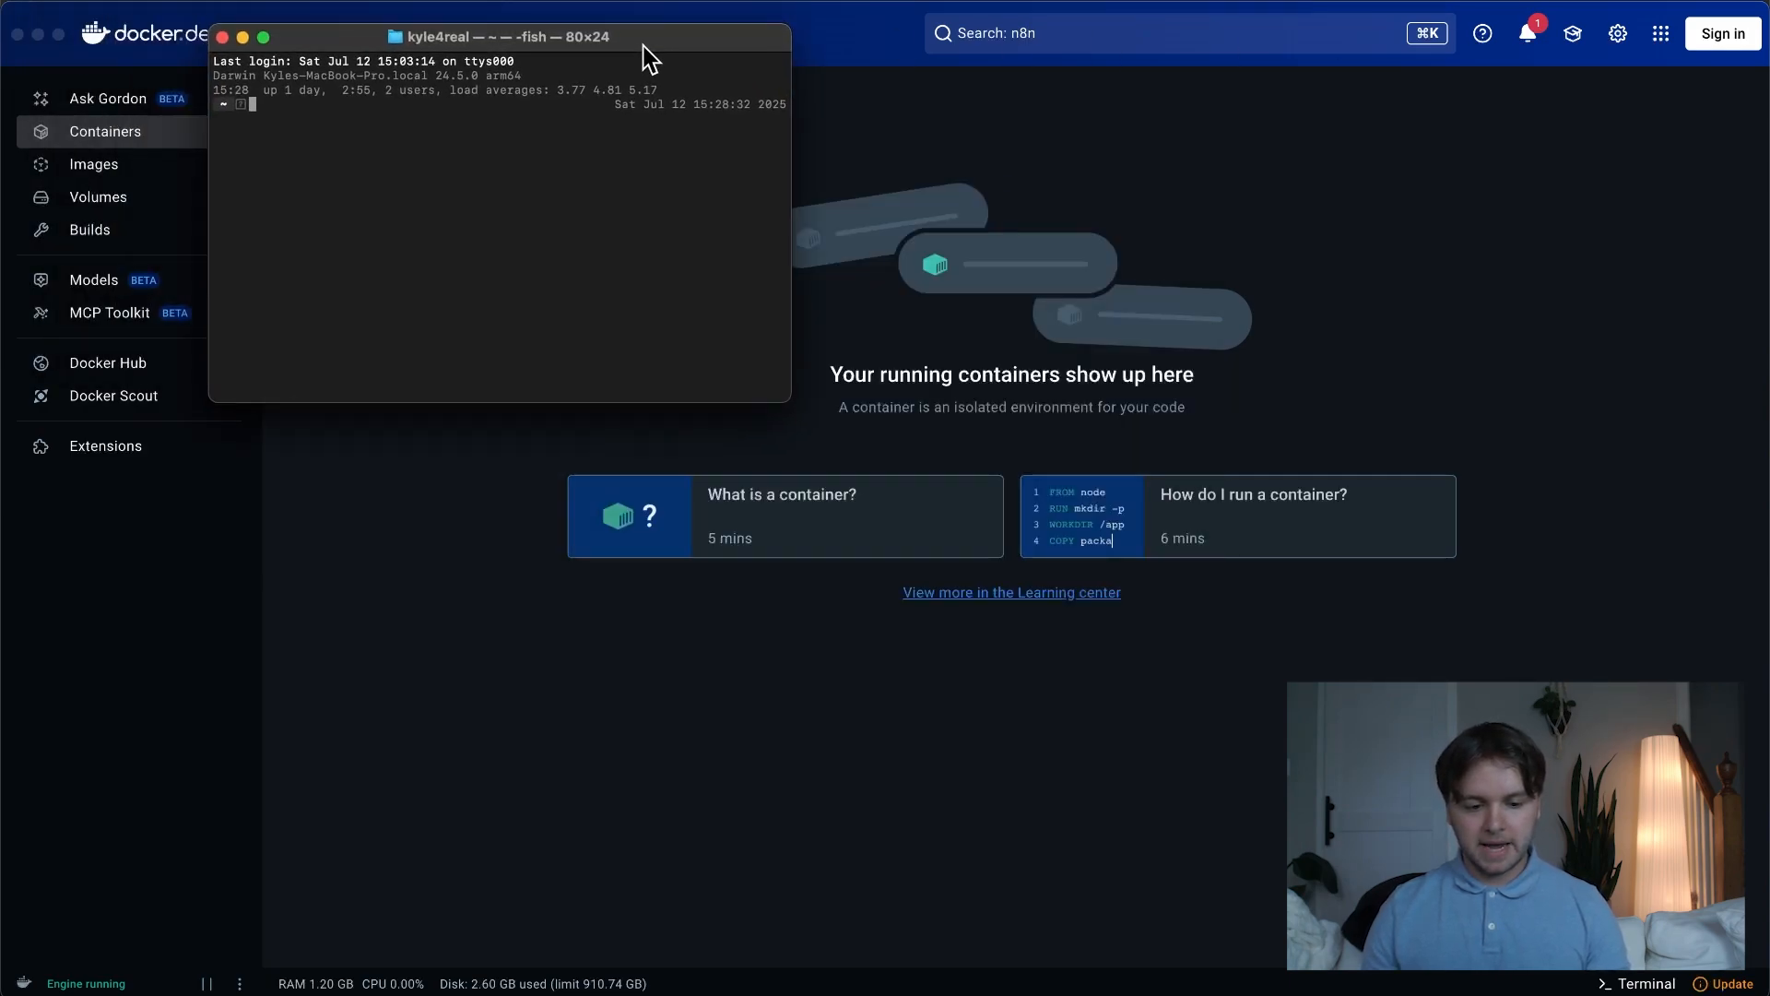
{"action": "mouse_move", "coordinate": [666, 153]}
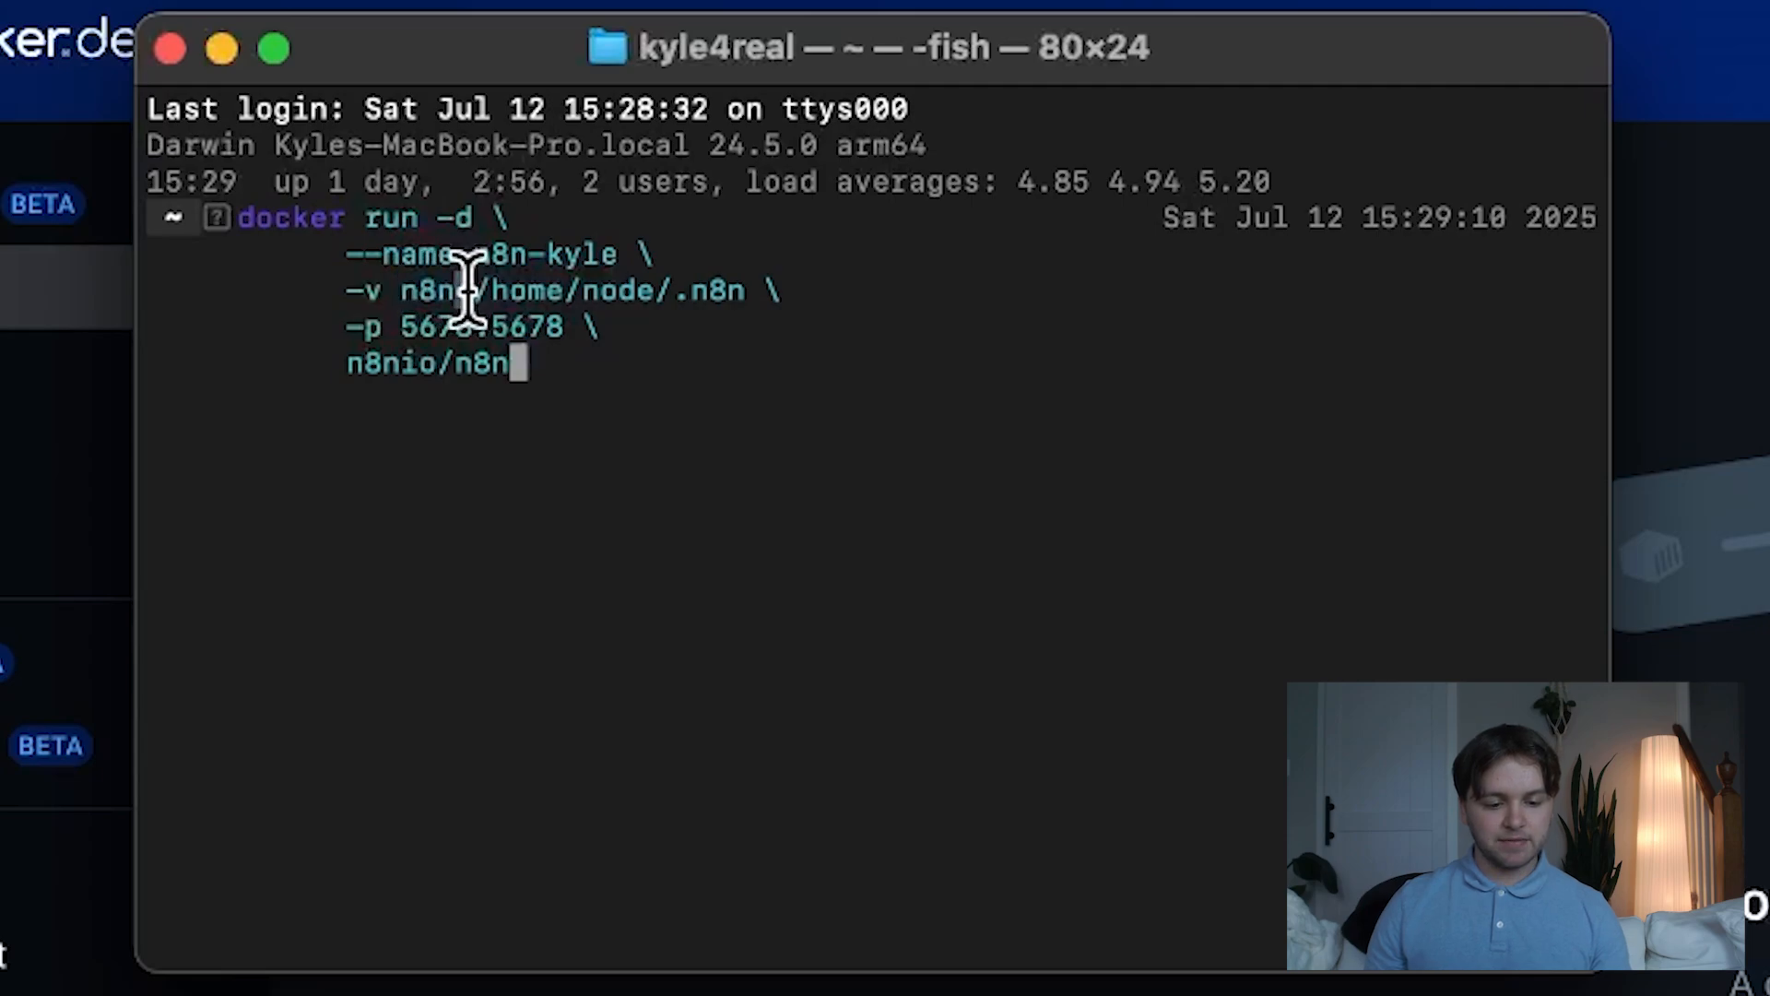
{"action": "mouse_move", "coordinate": [468, 291]}
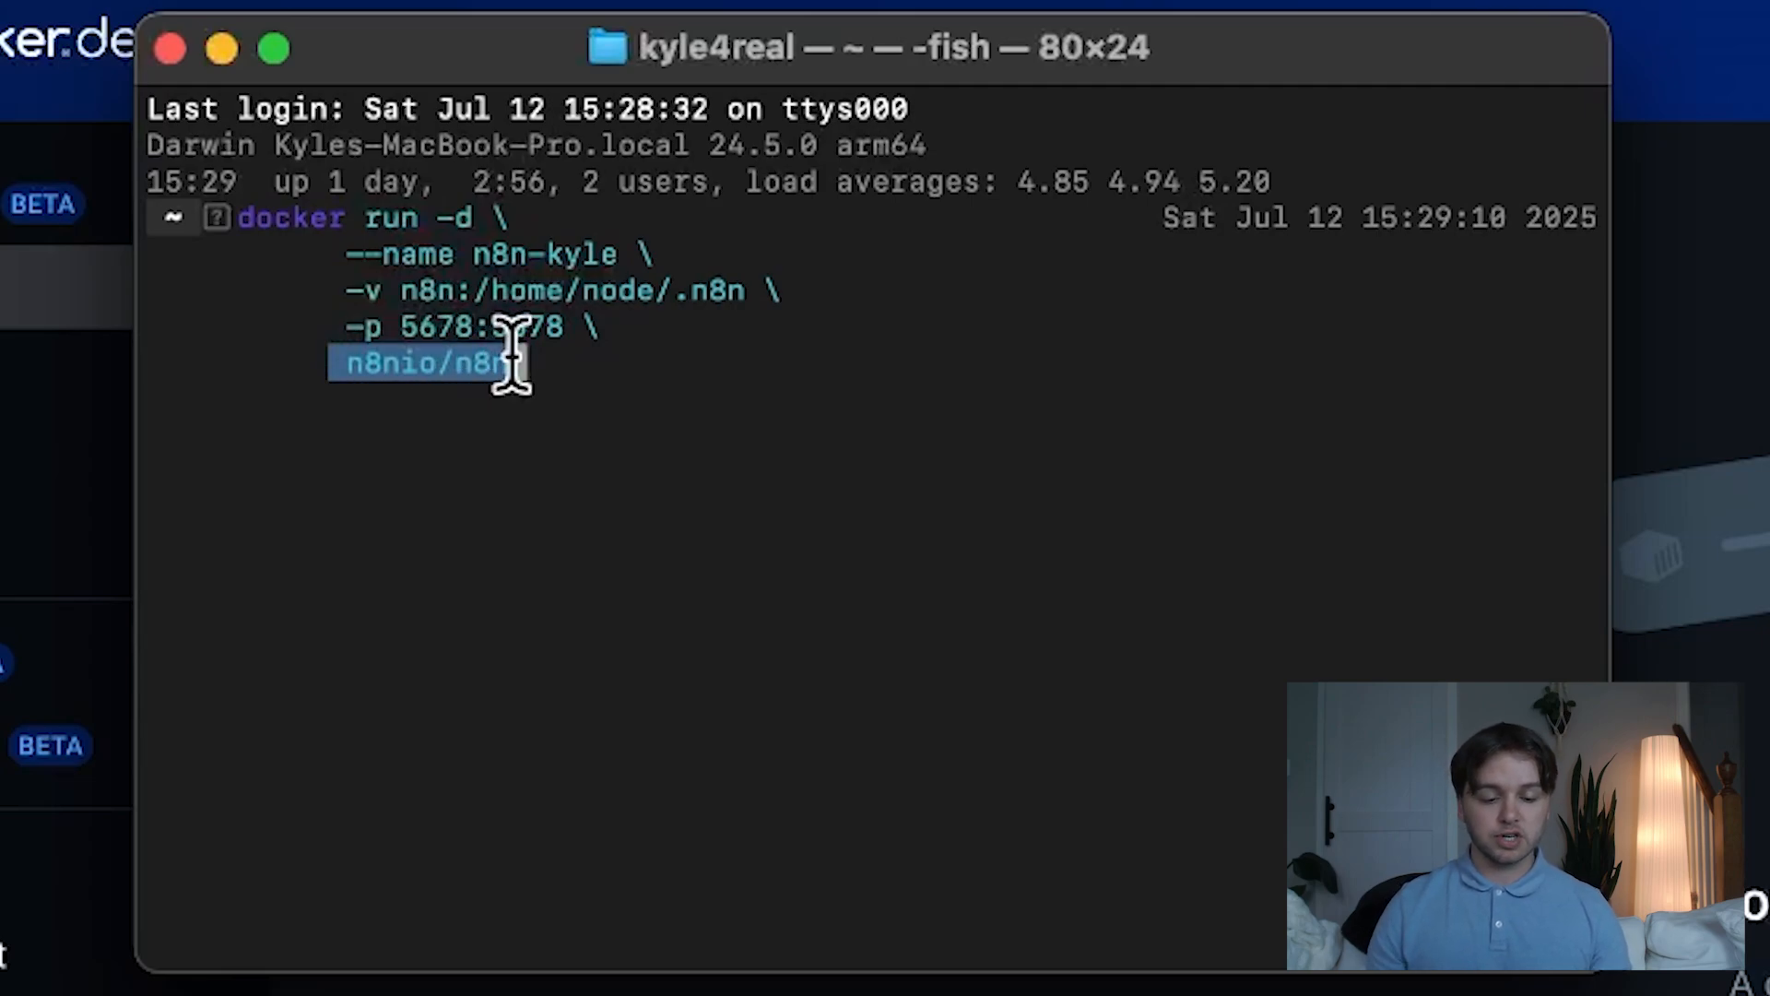
{"action": "key", "text": "Return"}
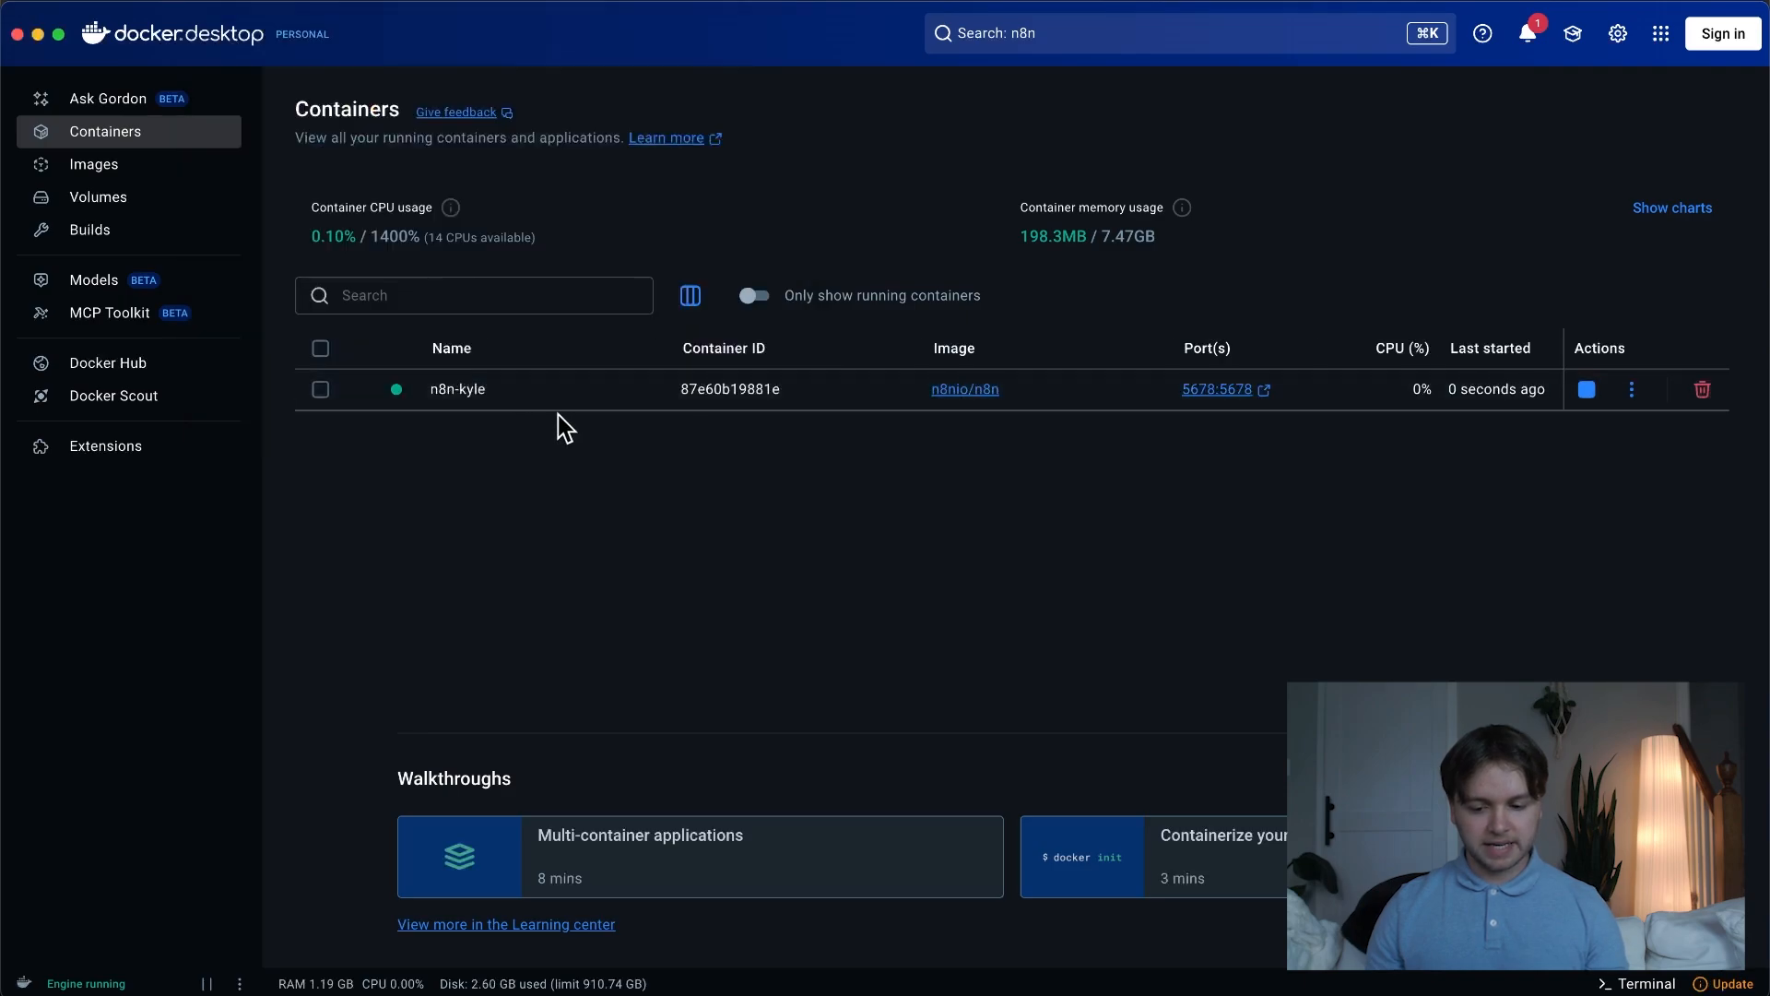
- Confirm the n8n volume exists, view n8n-kyle's logs and open localhost:5678 from them
{"action": "left_click", "coordinate": [97, 197]}
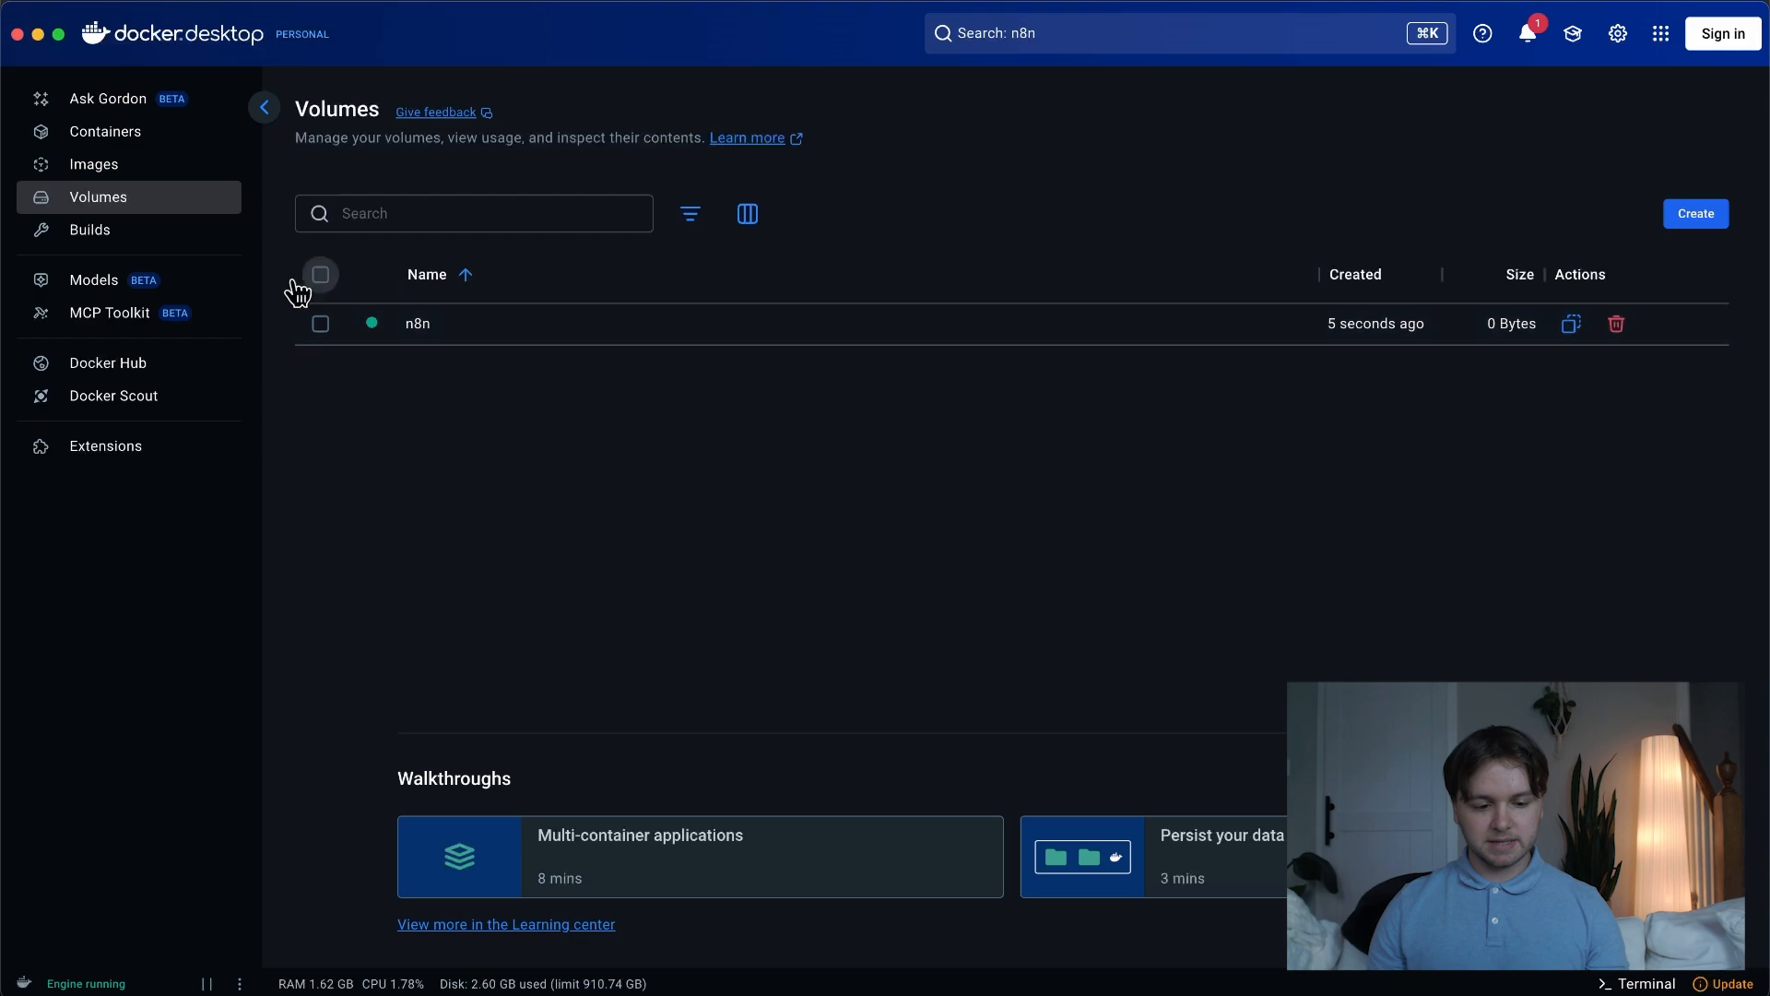
{"action": "left_click", "coordinate": [105, 131]}
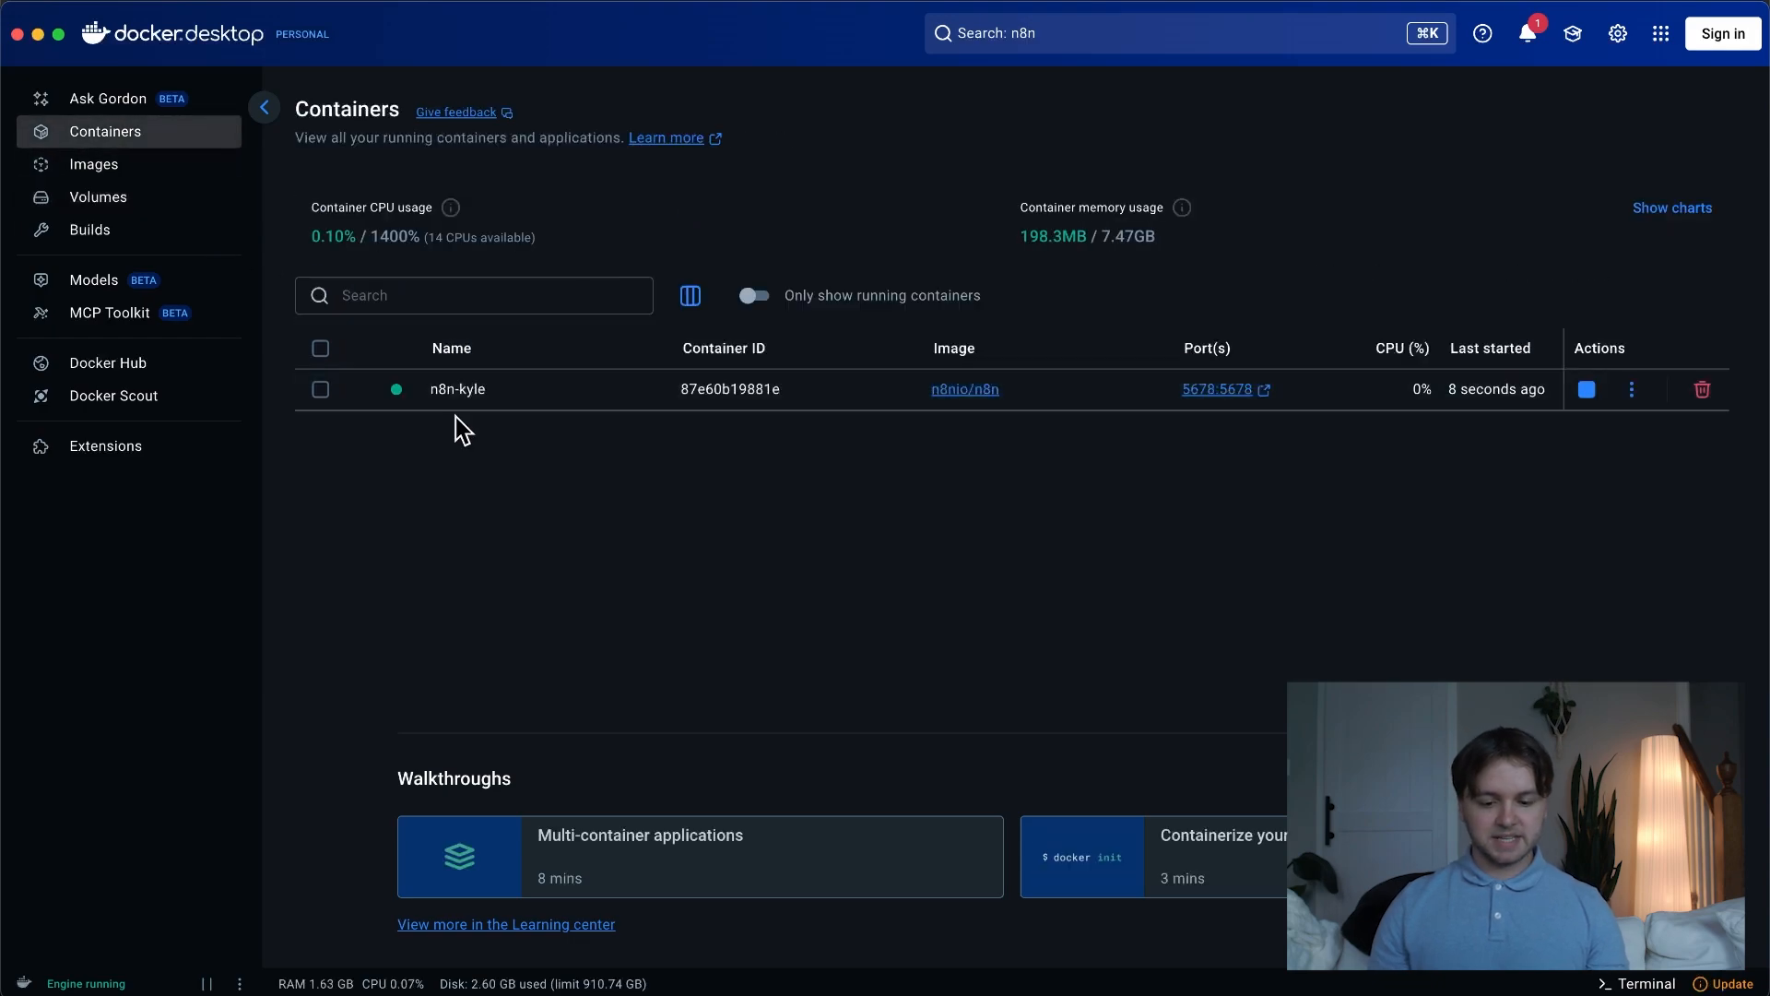
{"action": "left_click", "coordinate": [457, 389]}
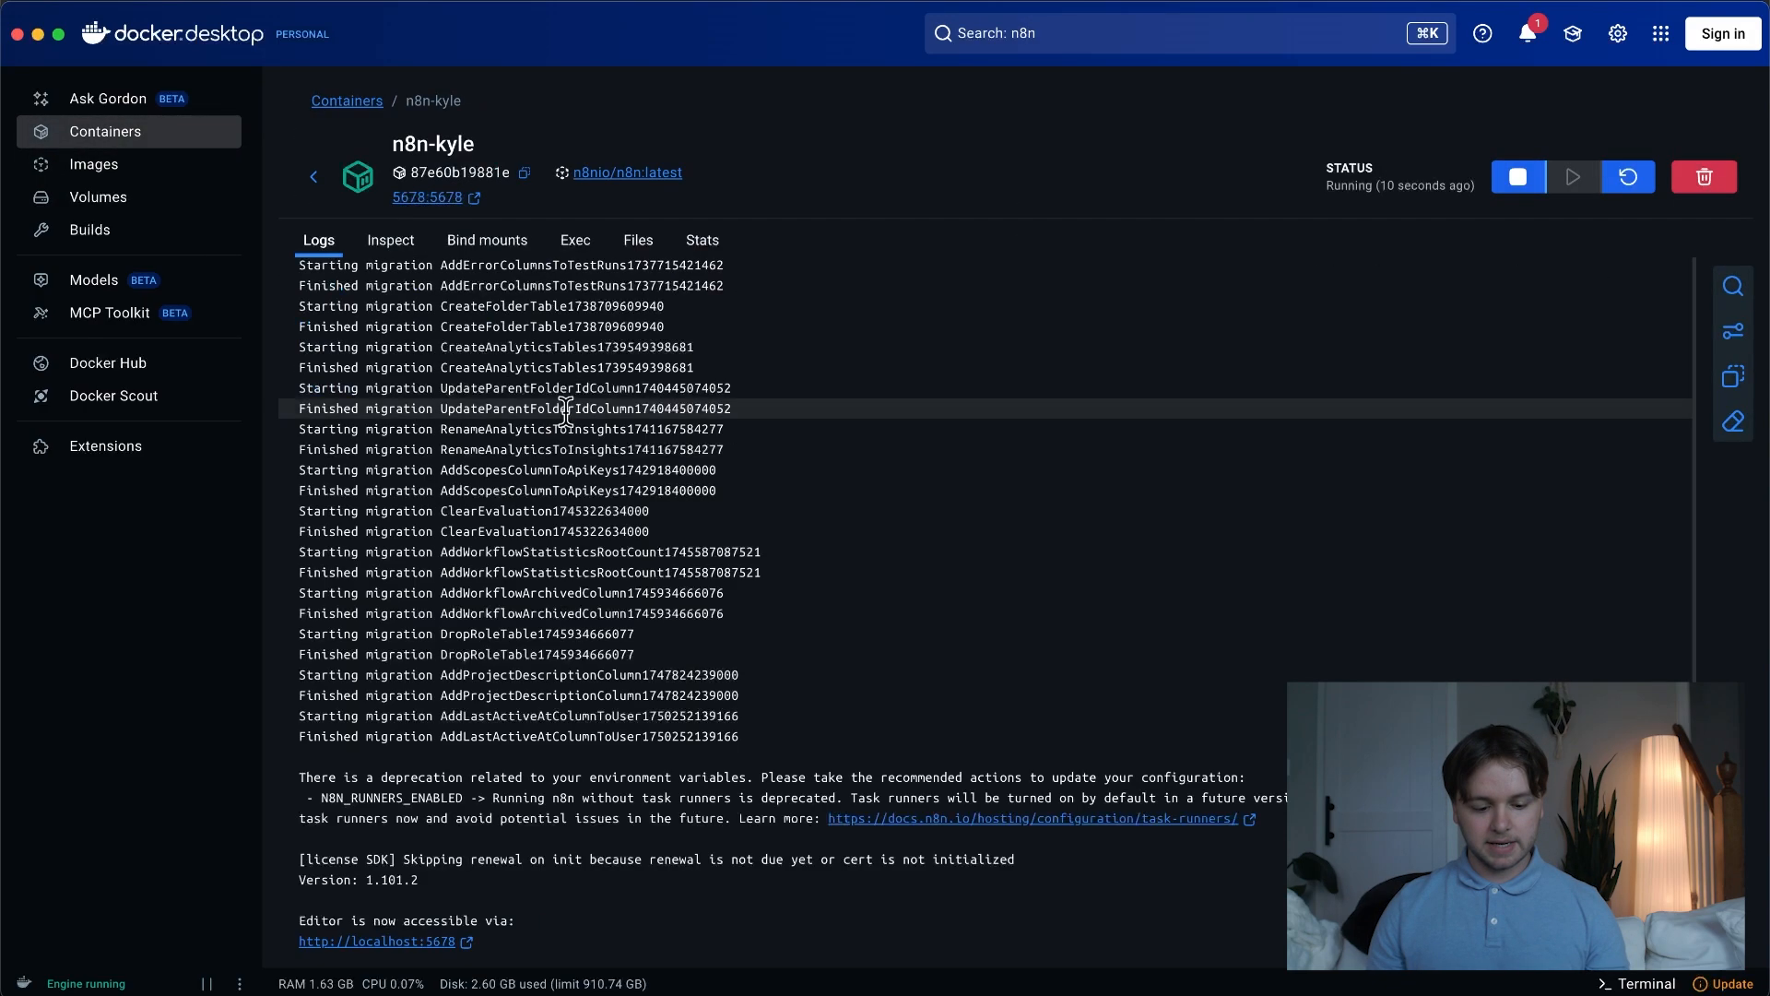
{"action": "left_click", "coordinate": [376, 940]}
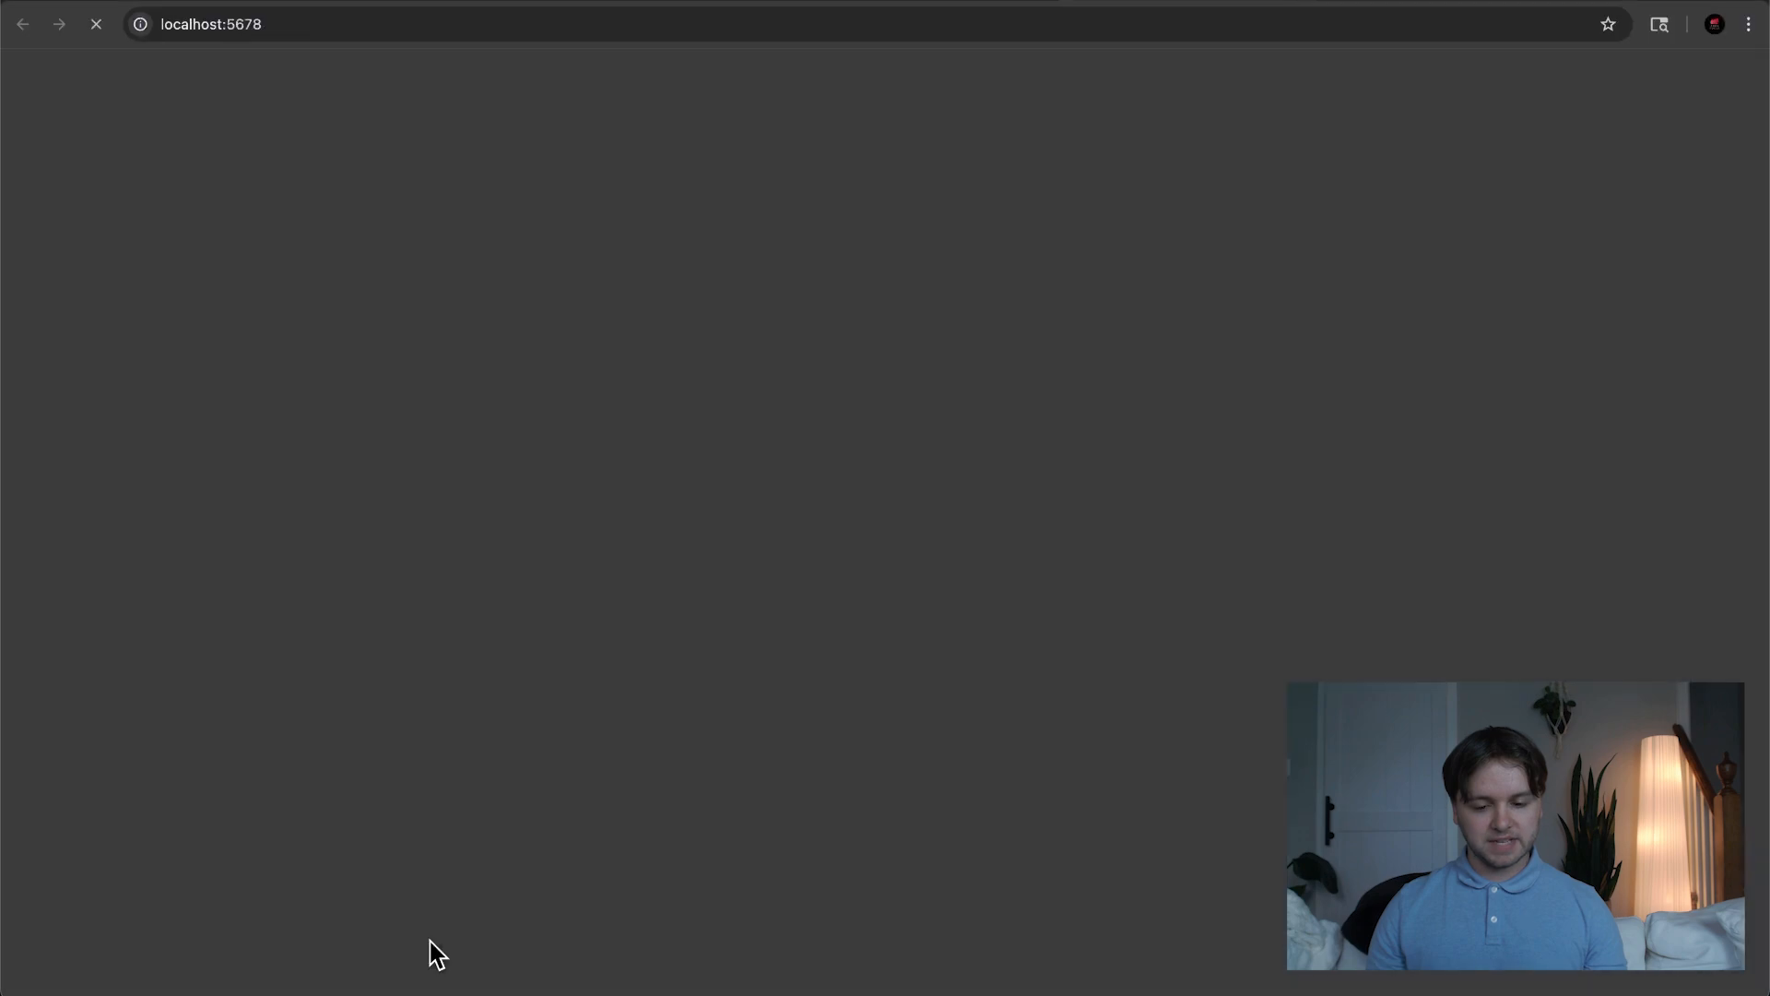
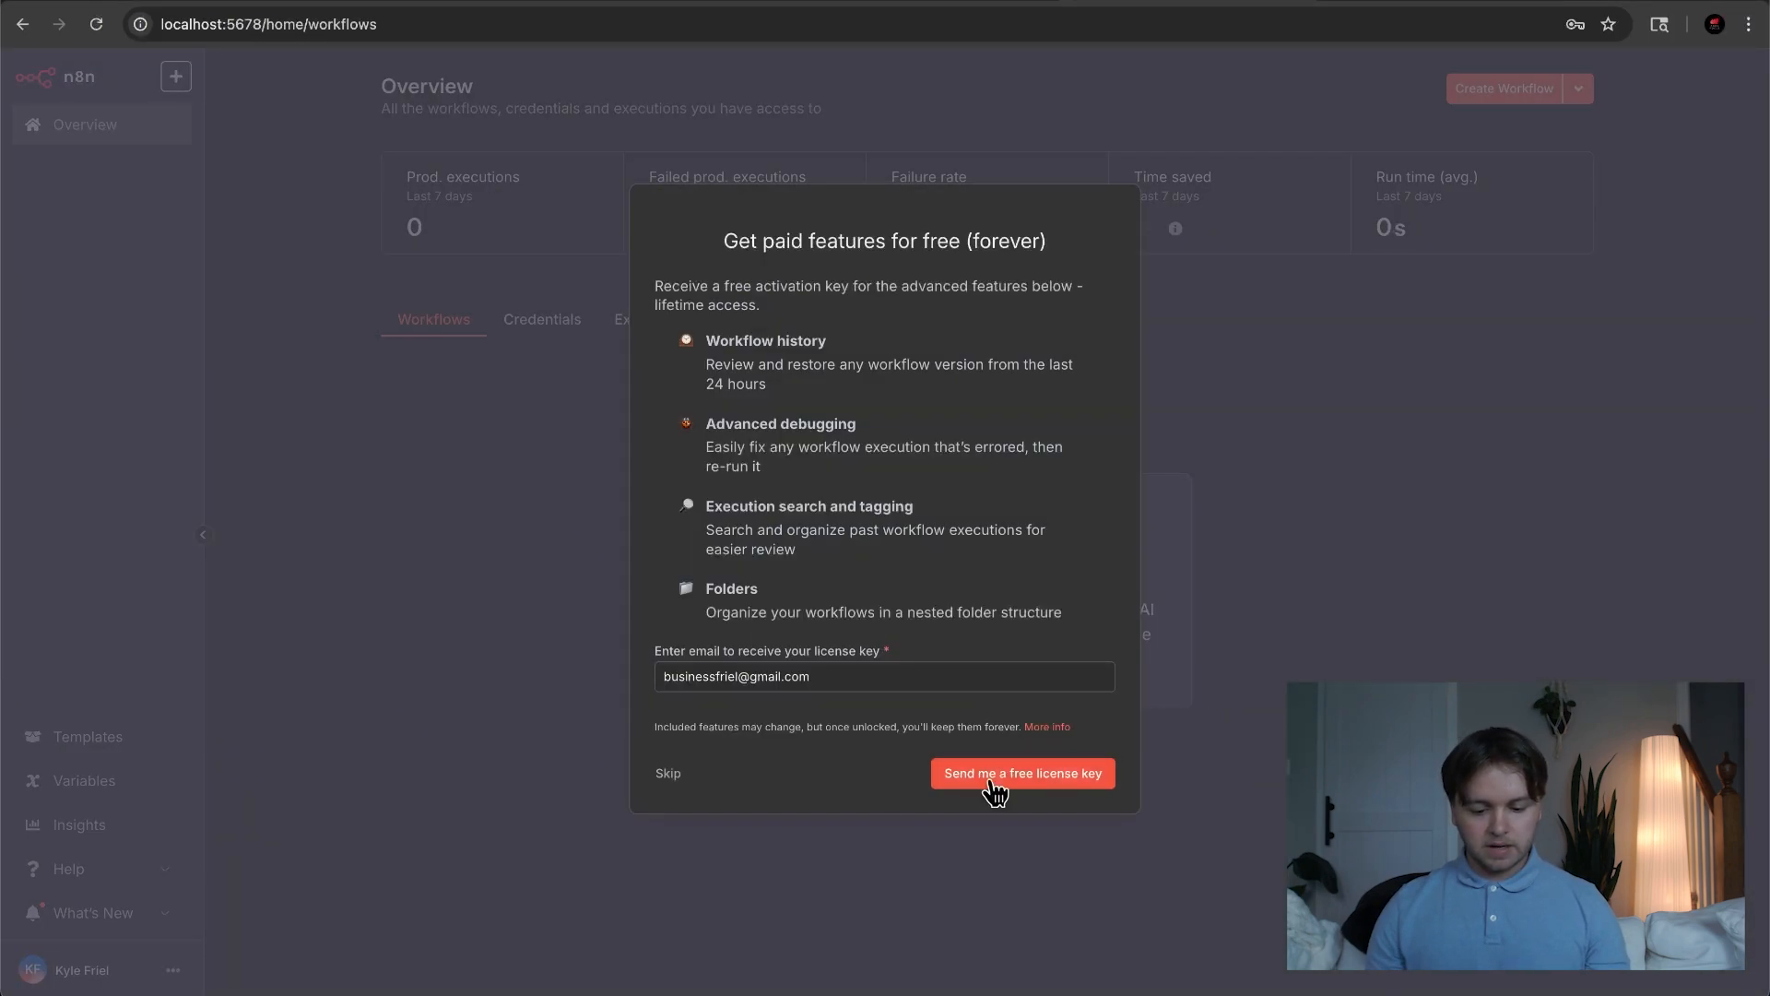
- Enter the email and request the free n8n license key
{"action": "left_click", "coordinate": [1020, 773]}
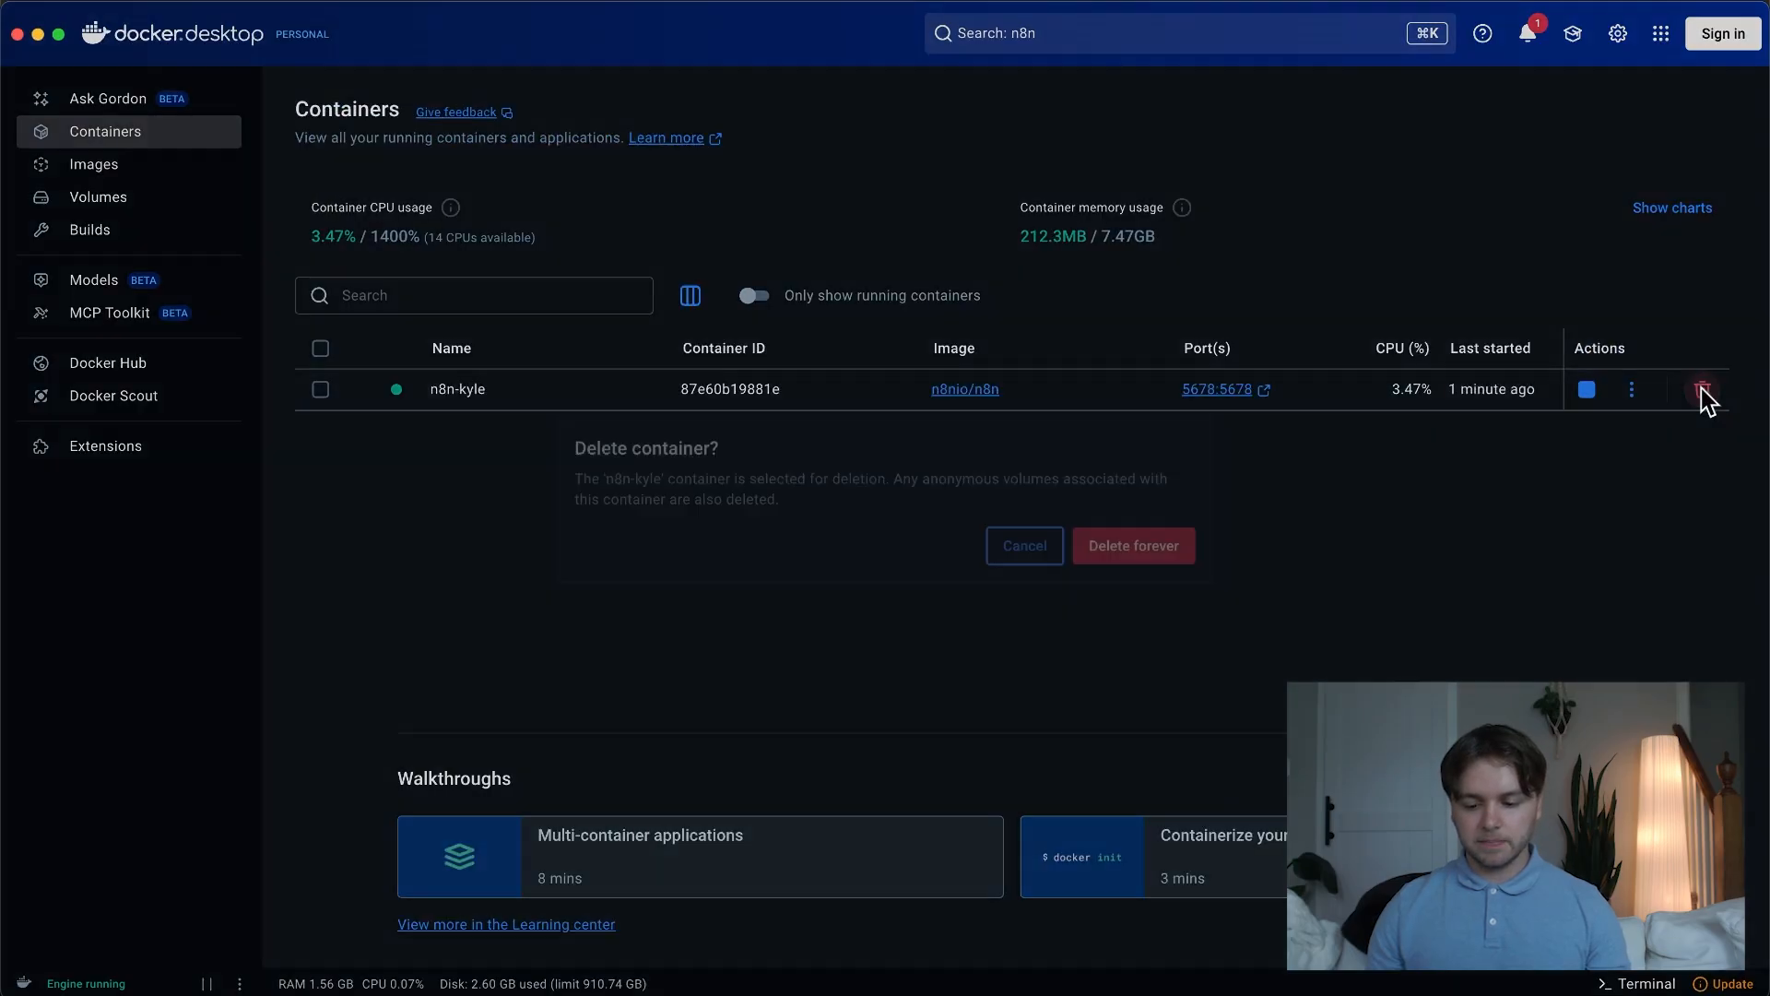
- Delete the n8n-kyle container forever and rerun it so a new n8n-kyle appears in the list
{"action": "left_click", "coordinate": [1131, 546]}
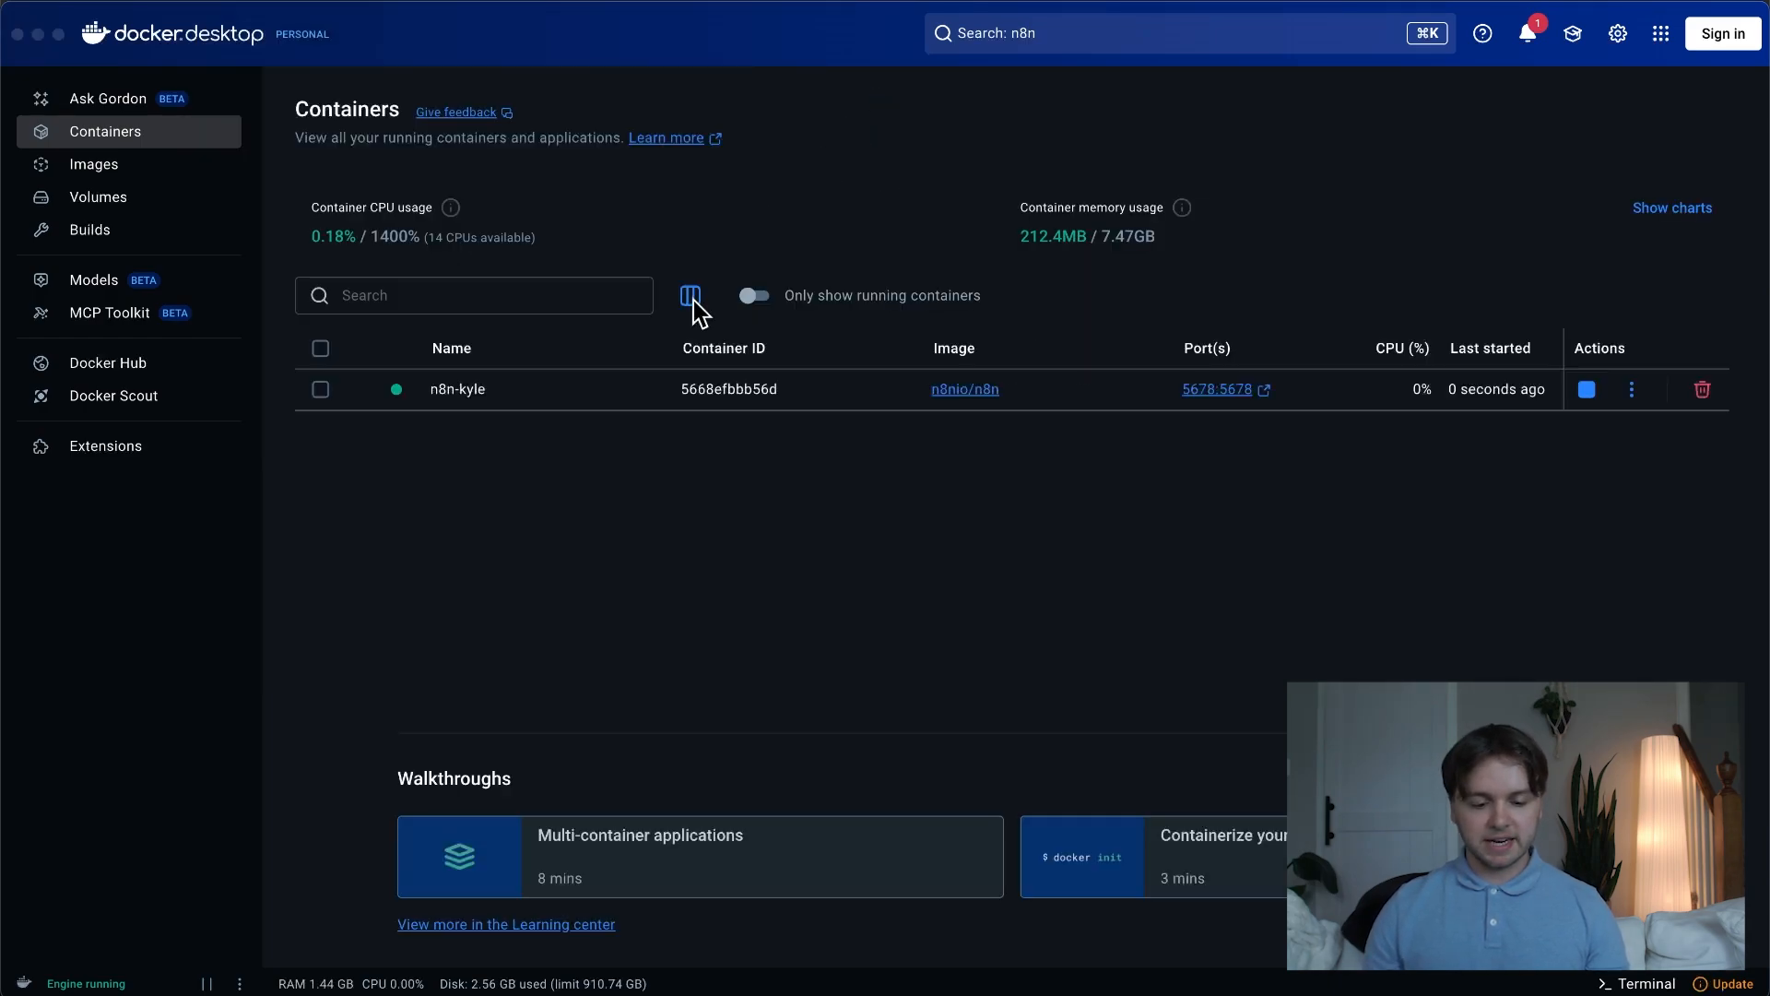
{"action": "left_click", "coordinate": [1217, 389]}
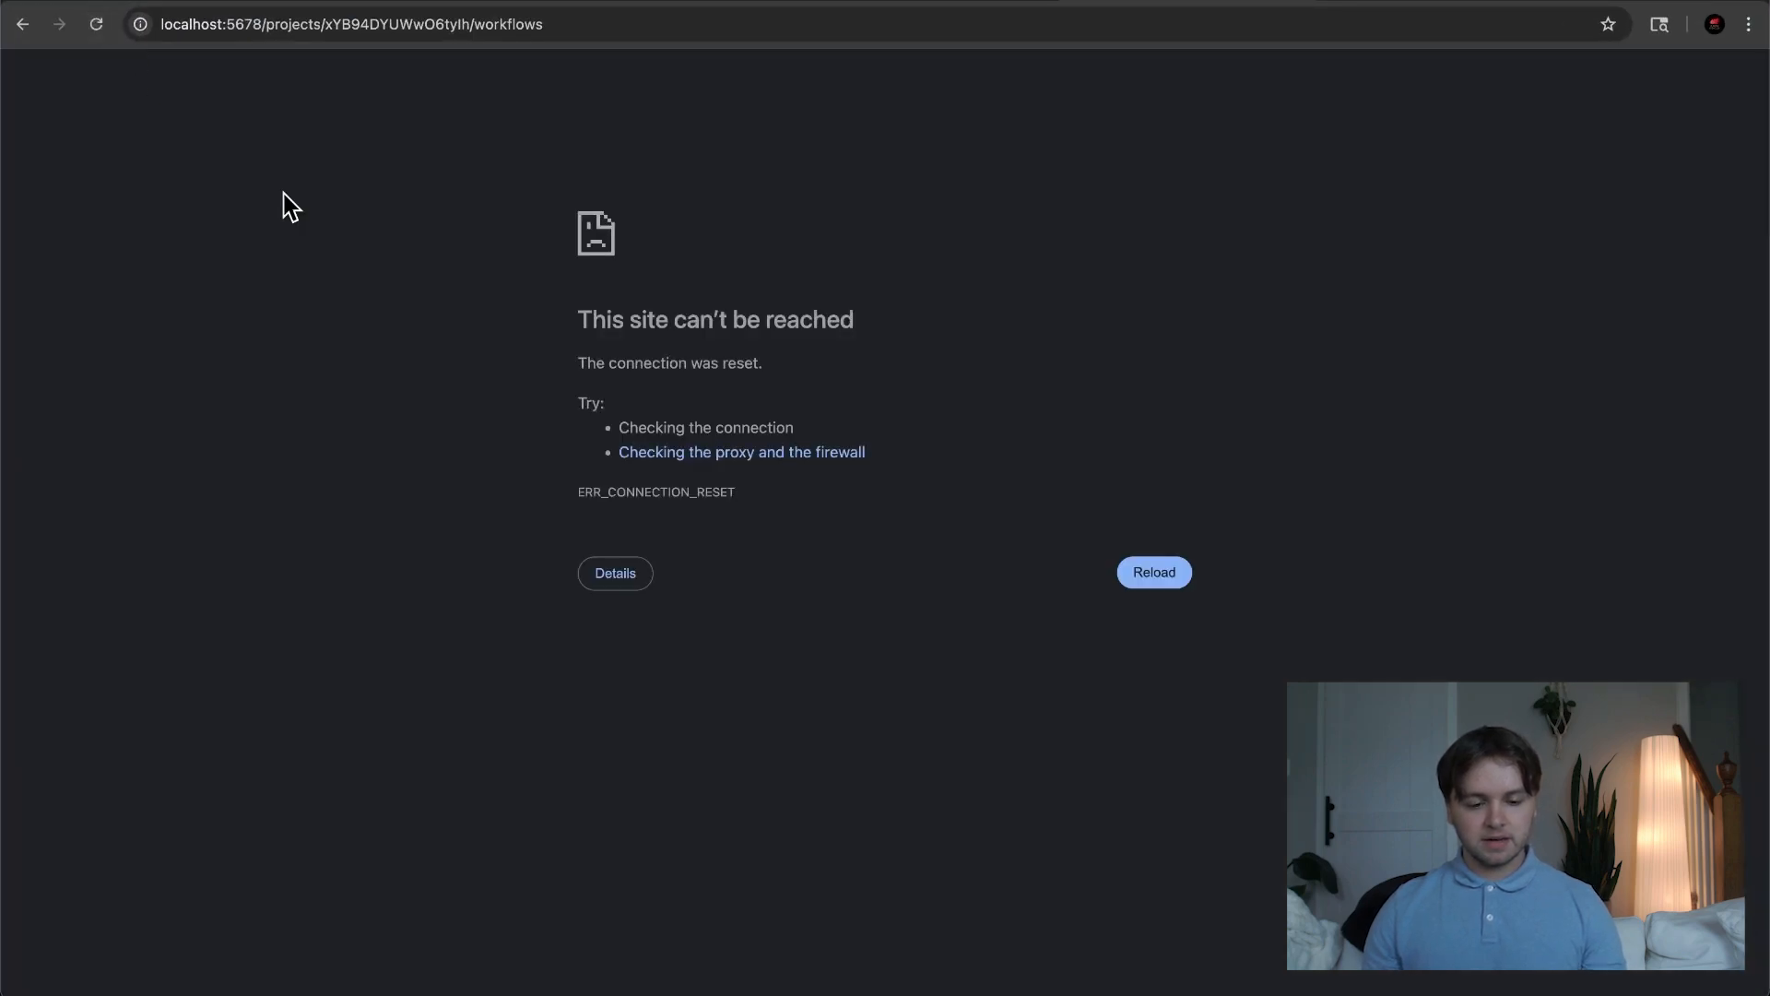
- Reload localhost:5678 until the Personal workflows list shows Kyleee and Kyle 4real
{"action": "left_click", "coordinate": [96, 24]}
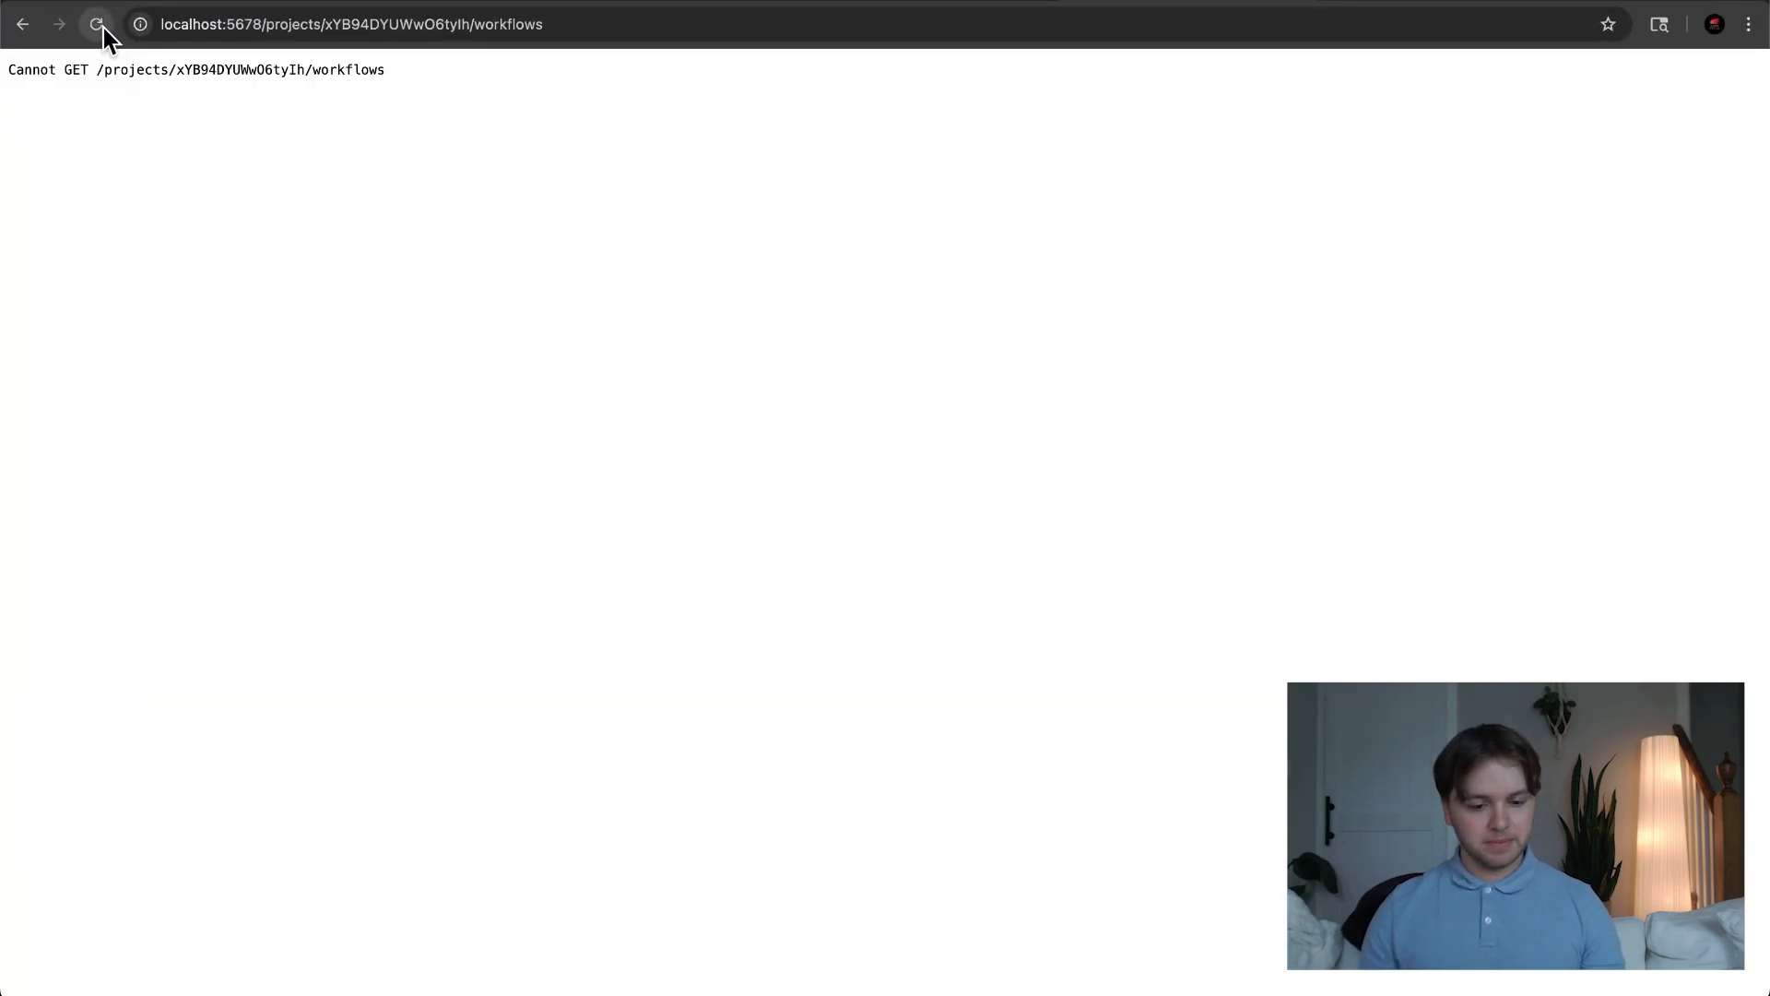
{"action": "left_click", "coordinate": [98, 24]}
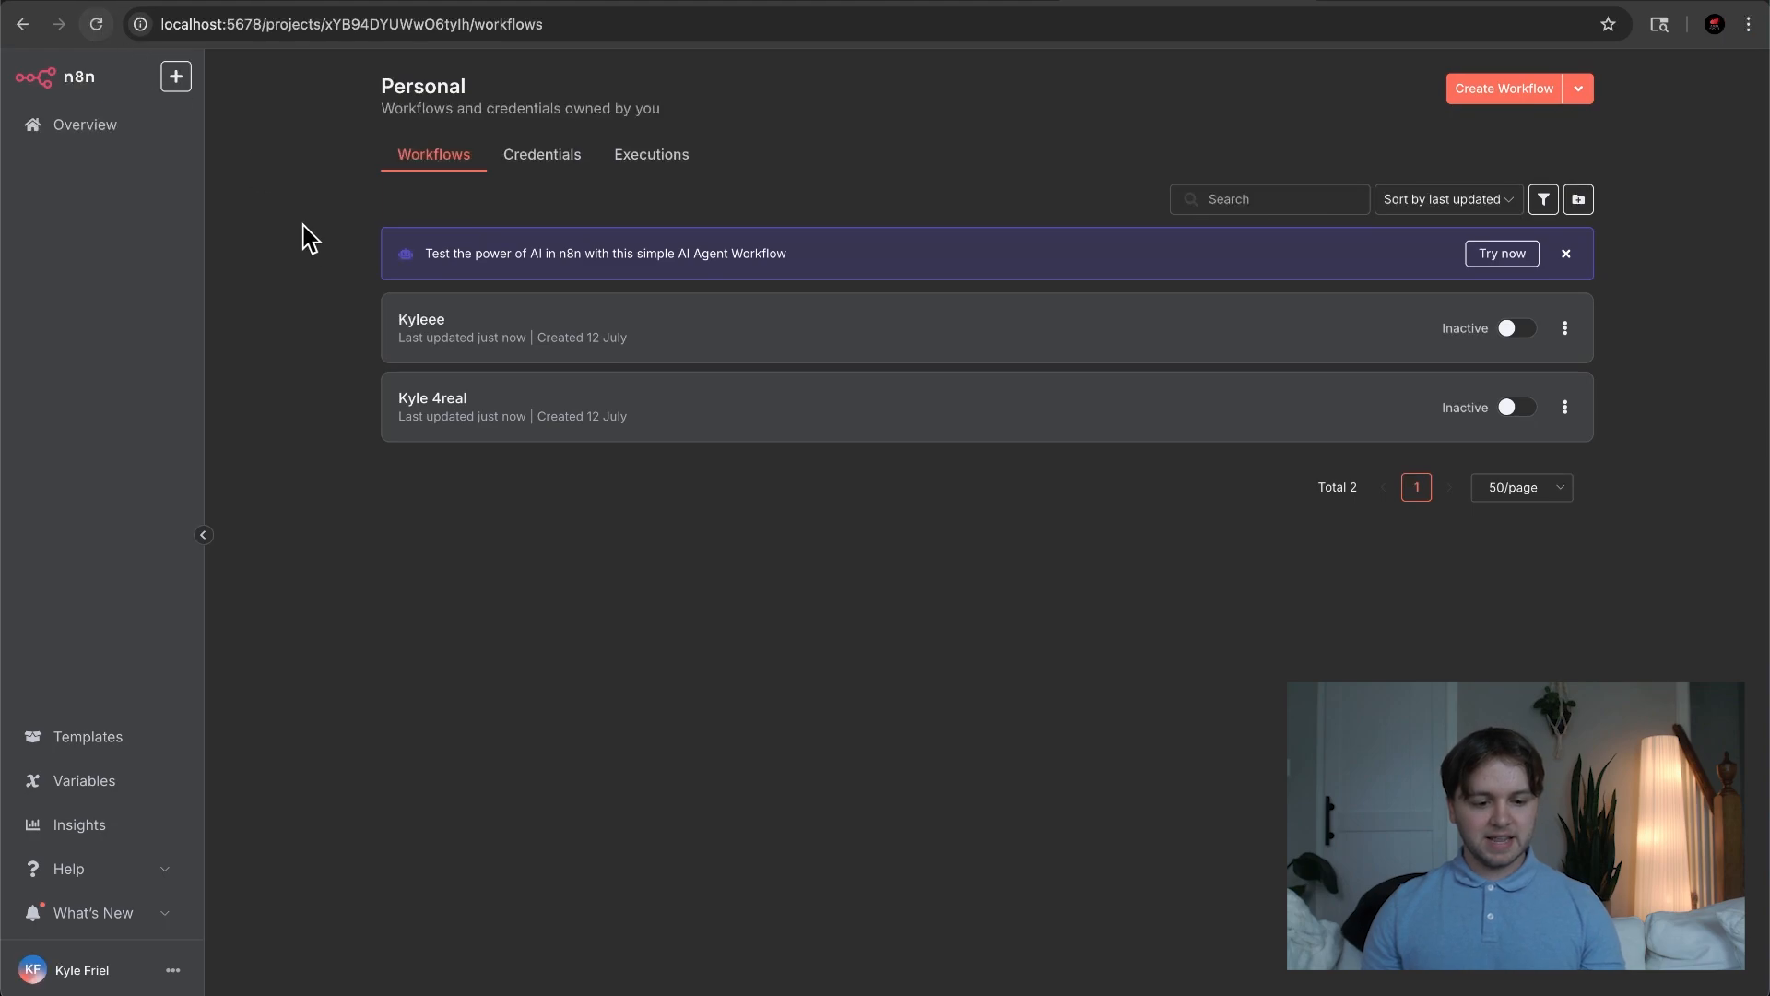
{"action": "mouse_move", "coordinate": [326, 272]}
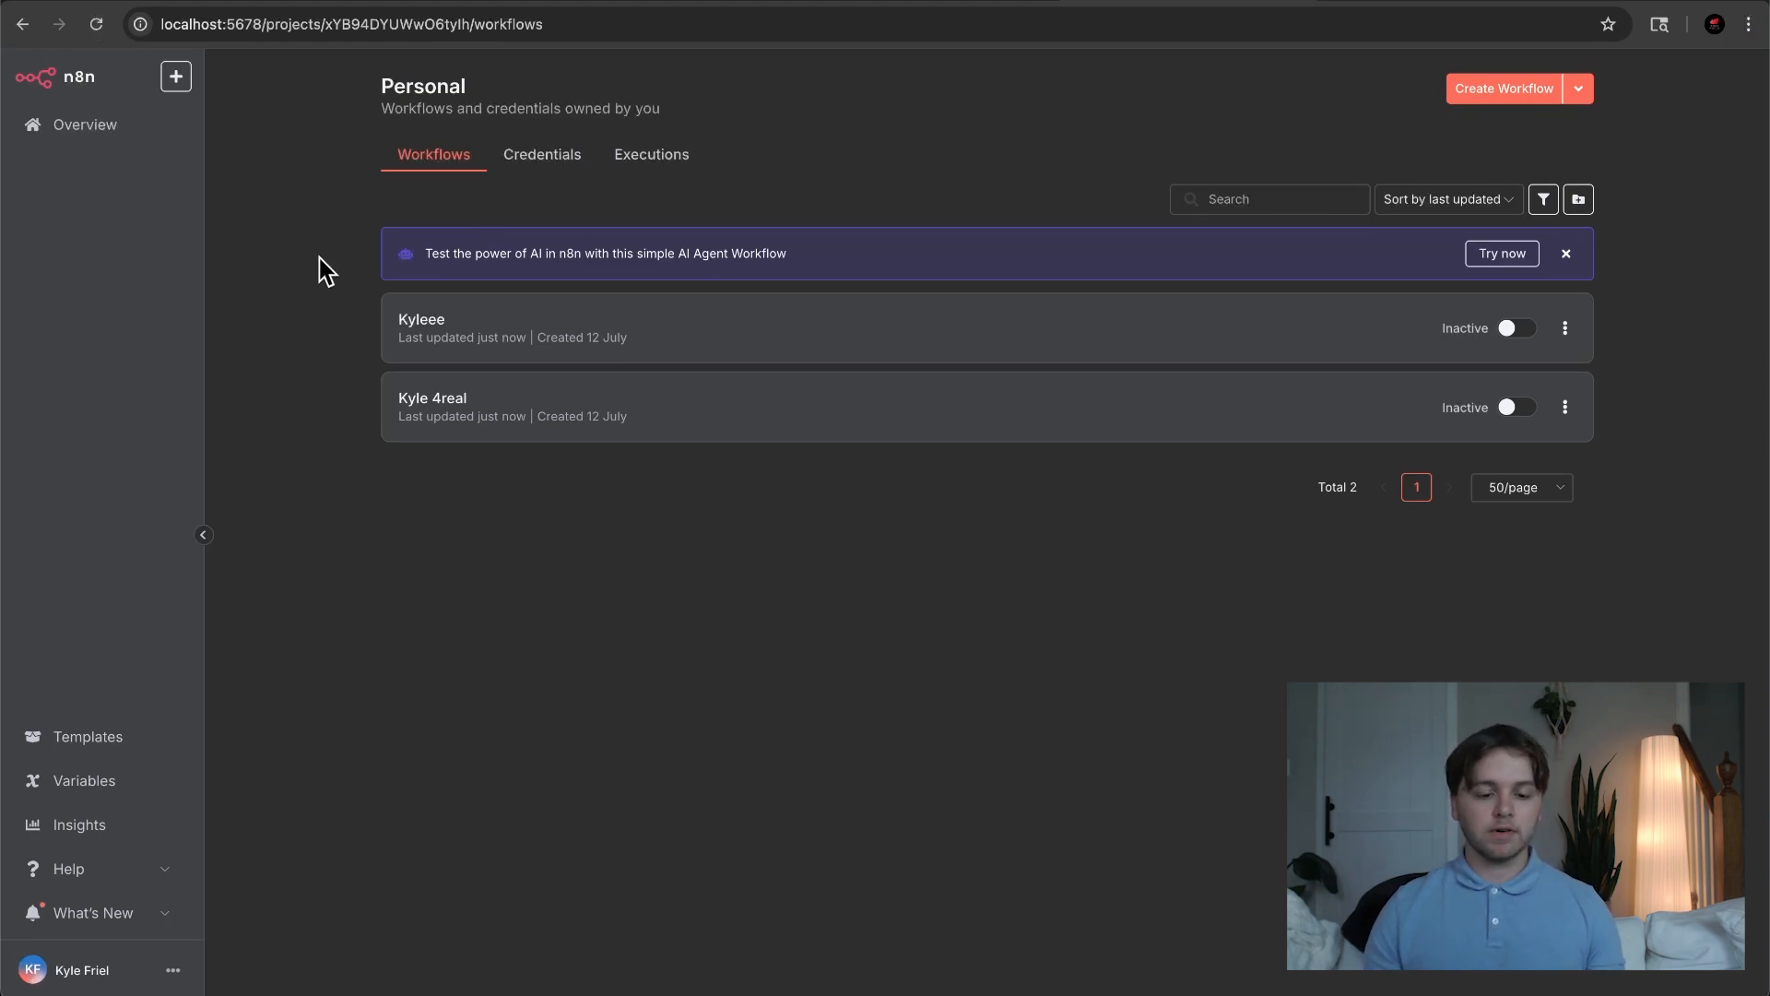
{"action": "mouse_move", "coordinate": [907, 354]}
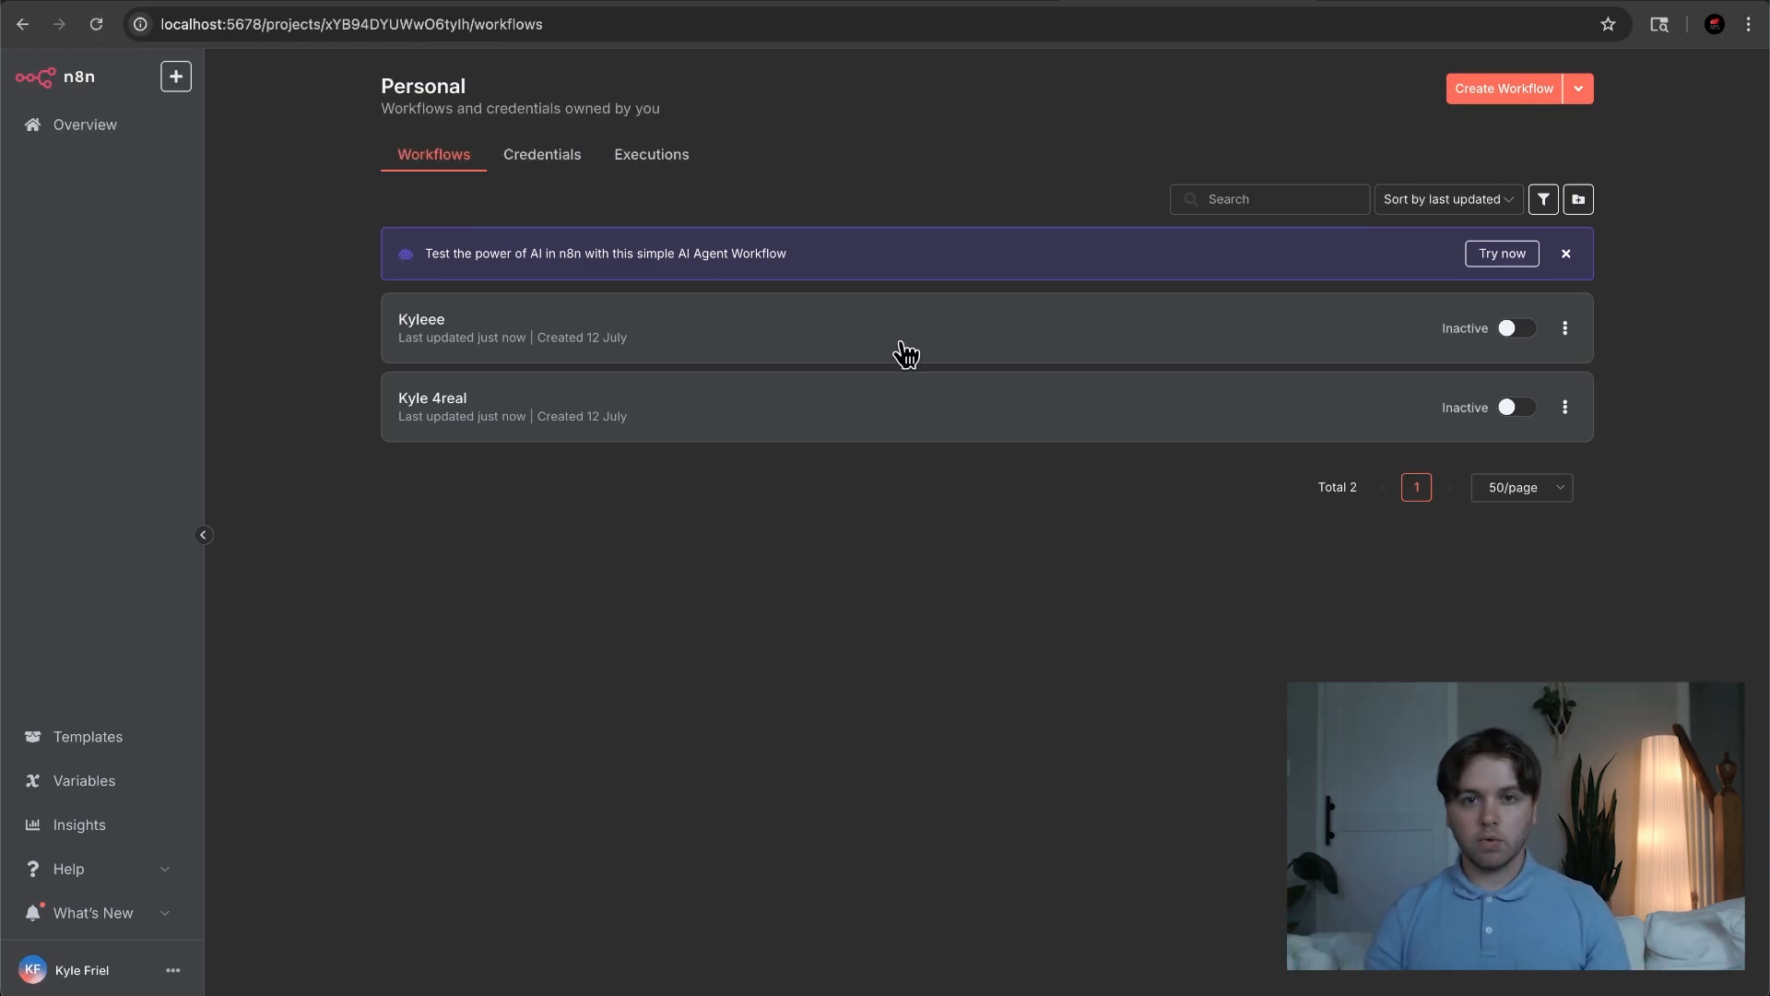